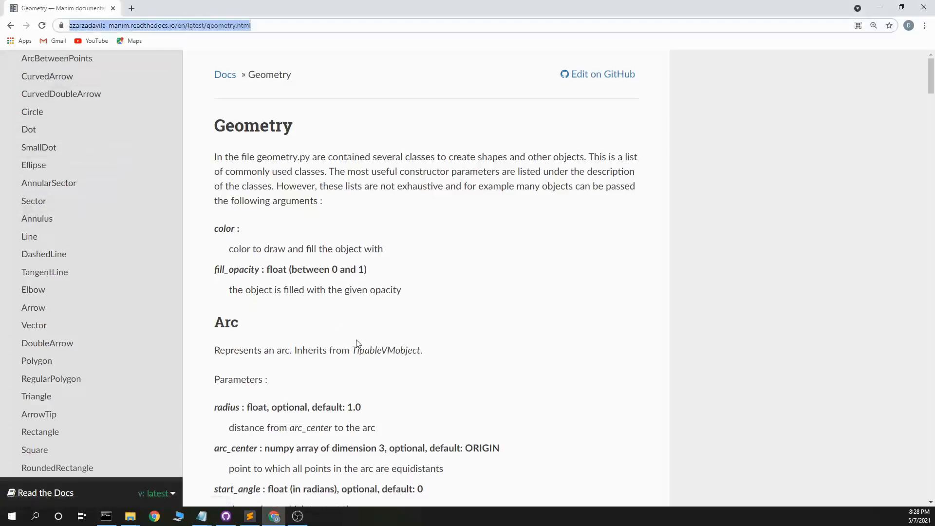
mouse_move(335, 289)
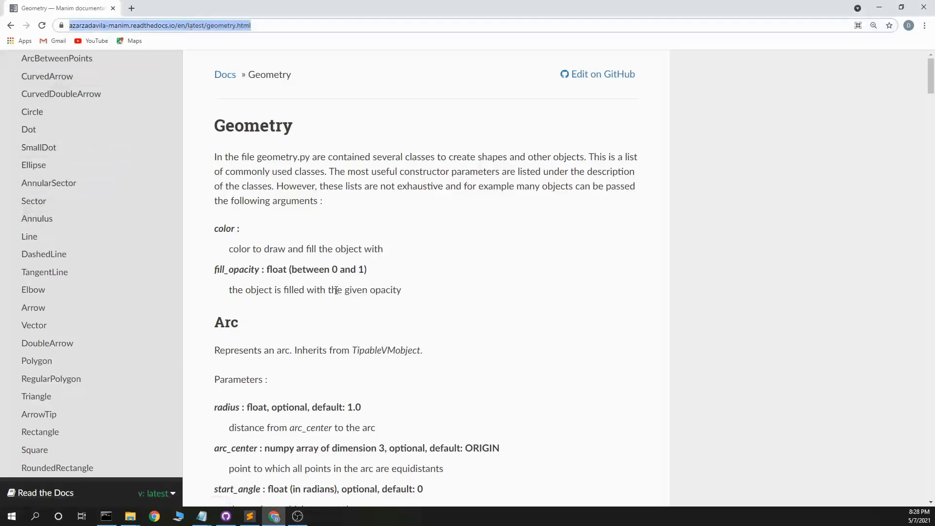
mouse_move(49, 183)
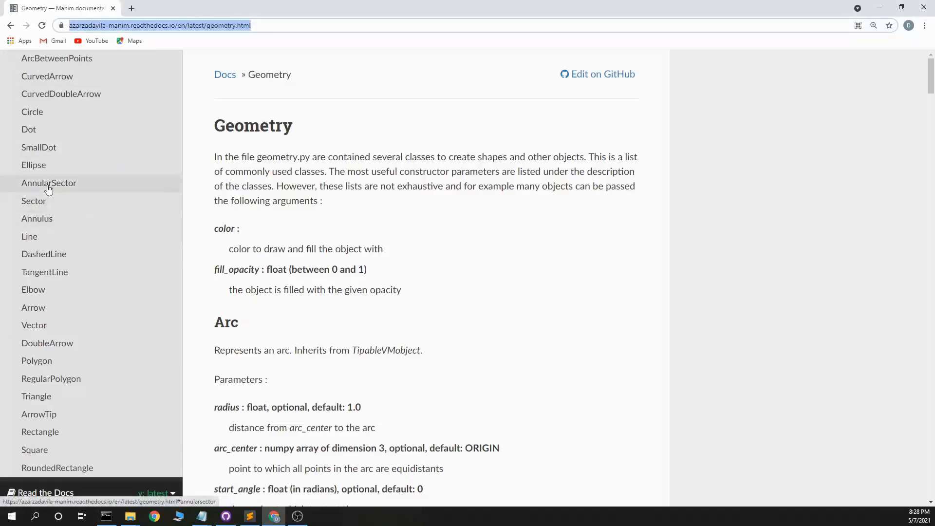
Step: View the Sector entry in the Geometry docs, highlighting its description, then return to the script
click(33, 201)
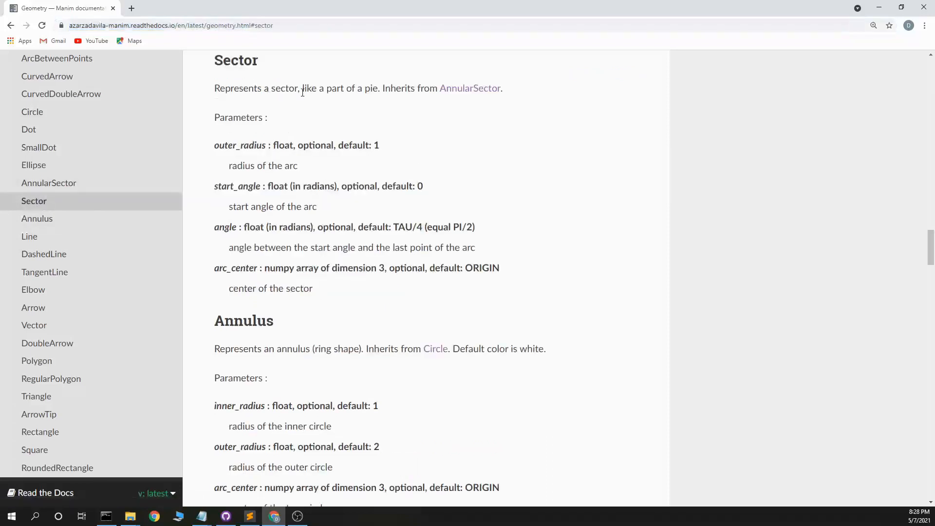
drag(301, 88, 362, 88)
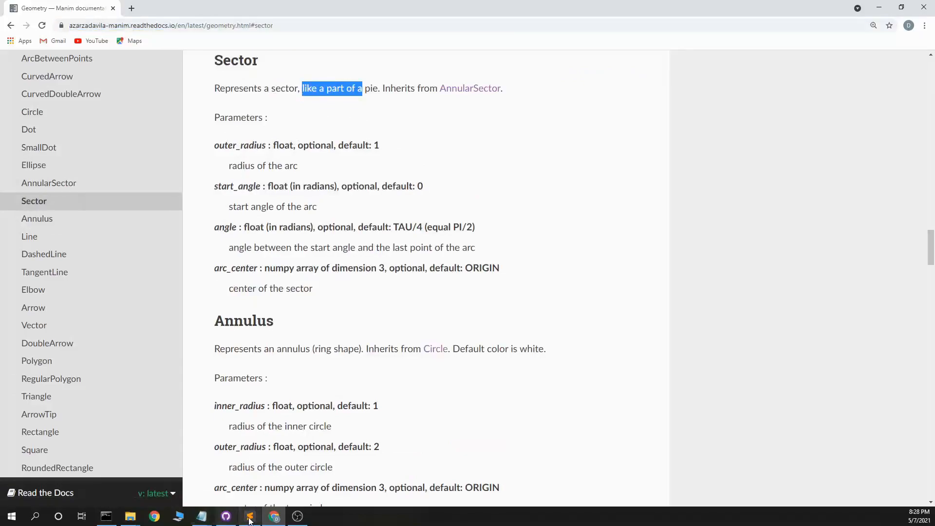
click(249, 516)
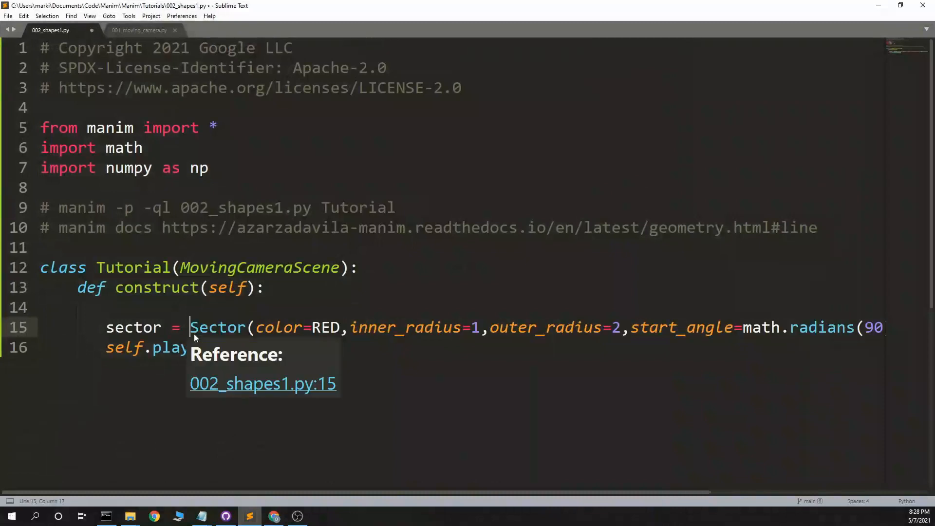
Step: Delete the inner_radius=1 argument from the red Sector call on line 15
key(ctrl+s)
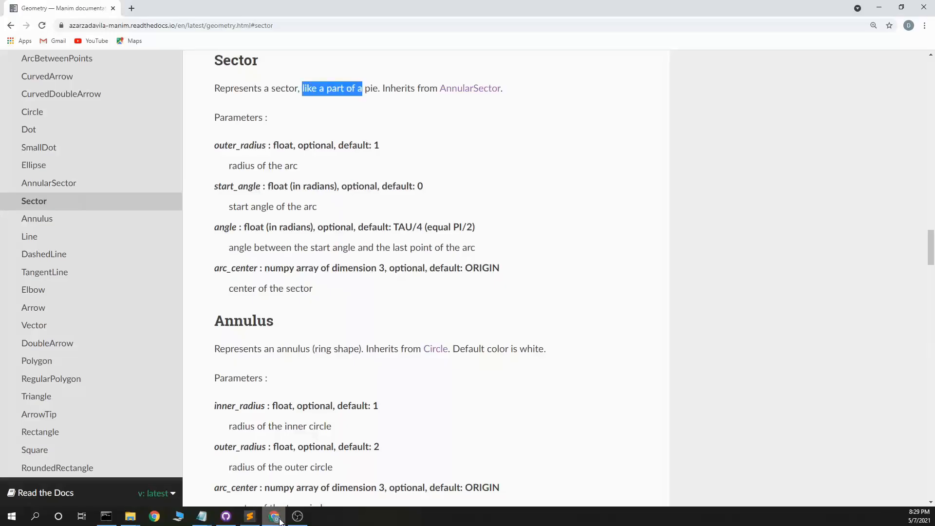
click(250, 516)
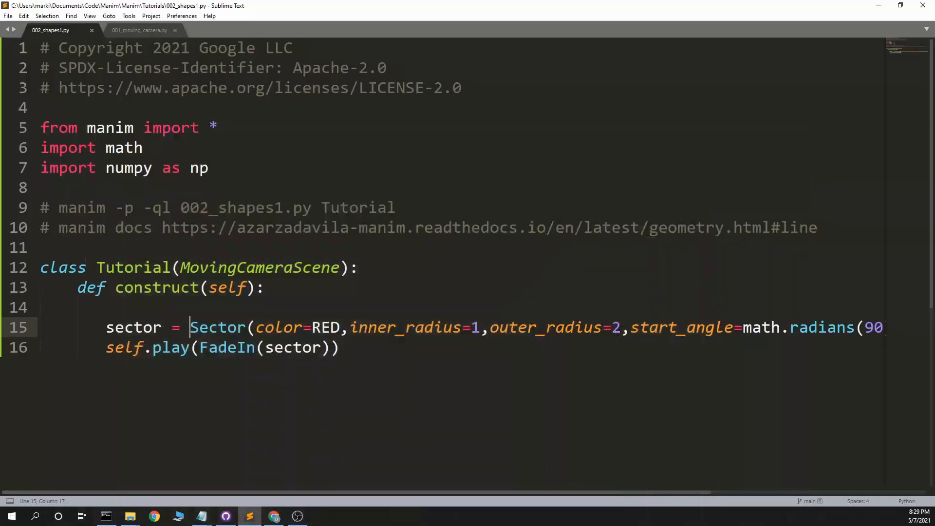
click(353, 327)
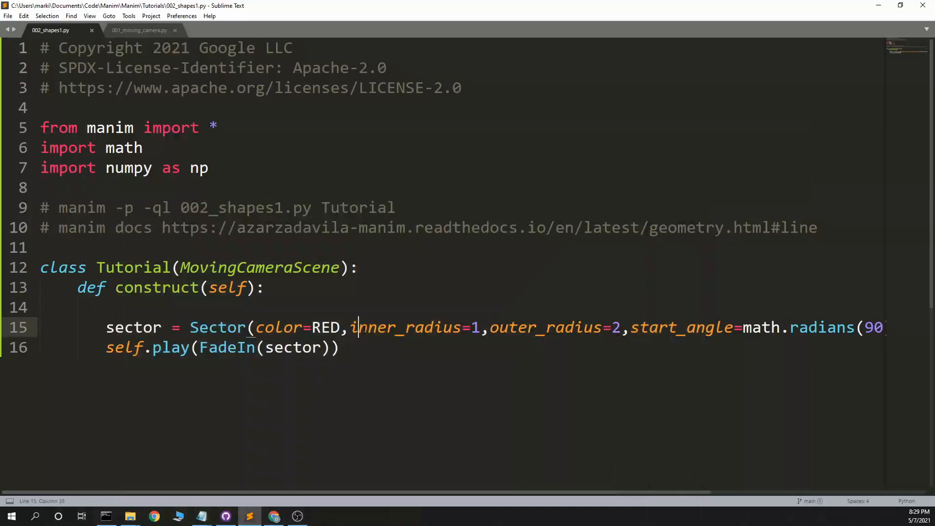
key(Backspace)
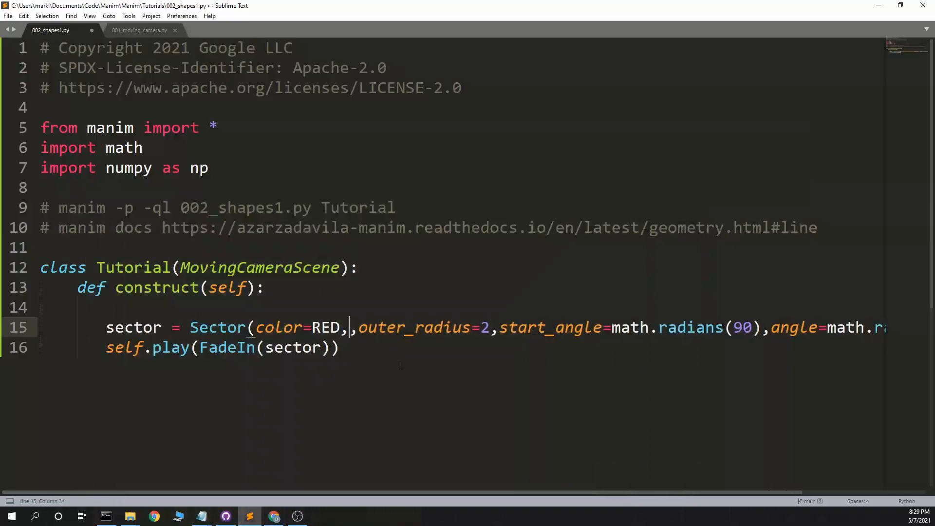
Step: Save the script and select the FadeIn animation name for replacement
scroll(right, 3)
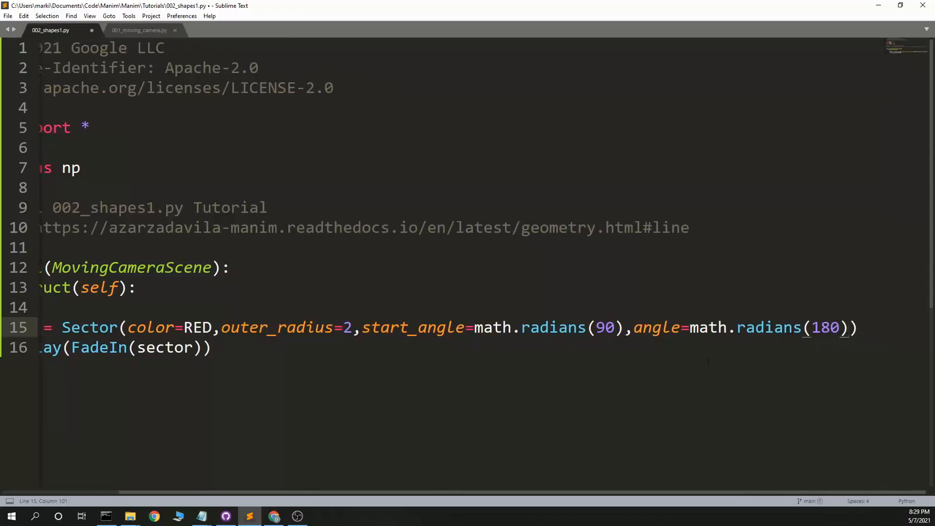
scroll(left, 3)
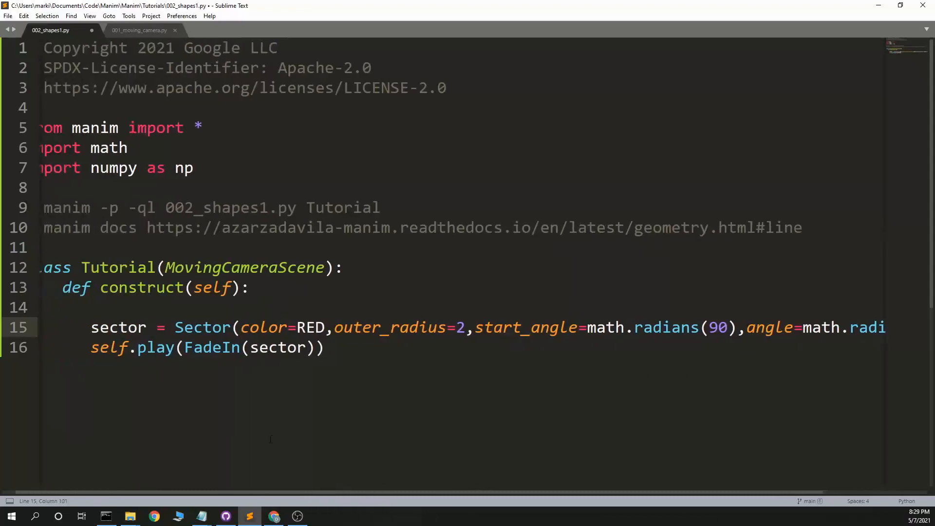
key(ctrl+s)
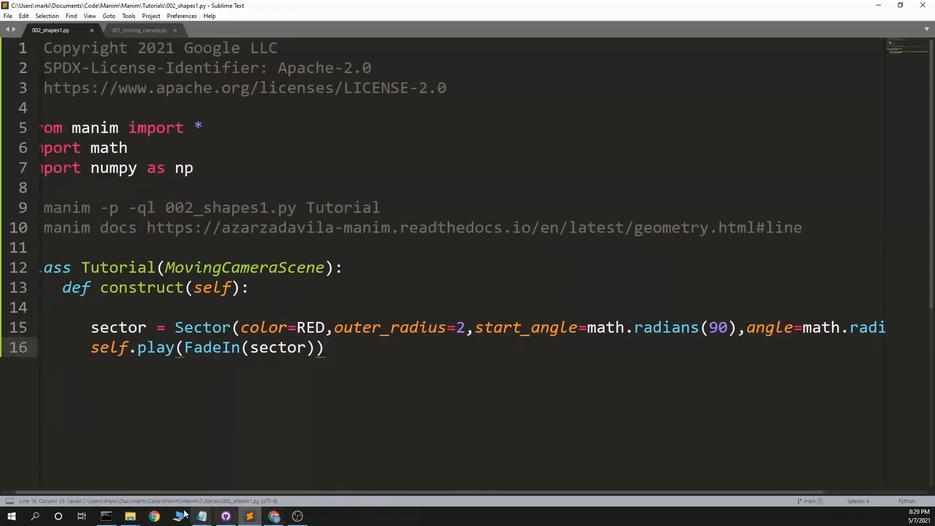
click(107, 515)
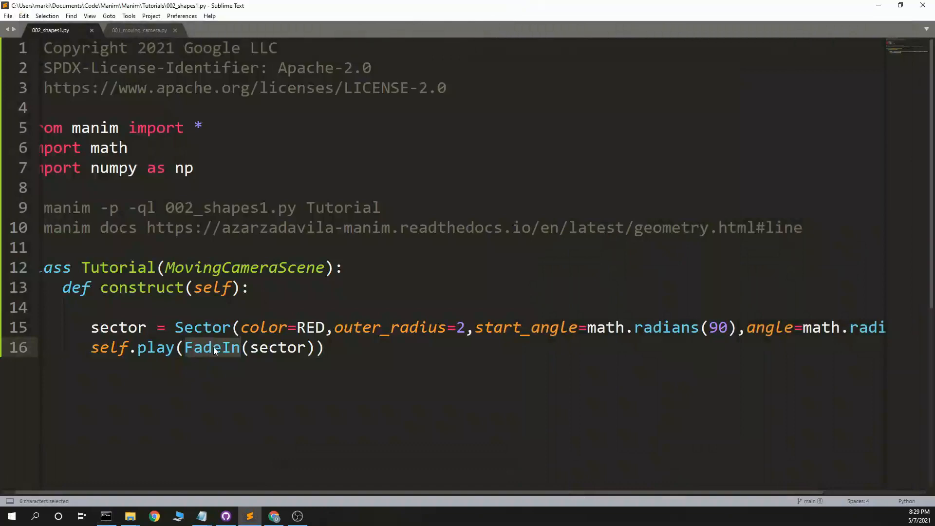
Step: Animate the sector with Create instead of FadeIn and save a copy as 003_shapes1.py
text(Create)
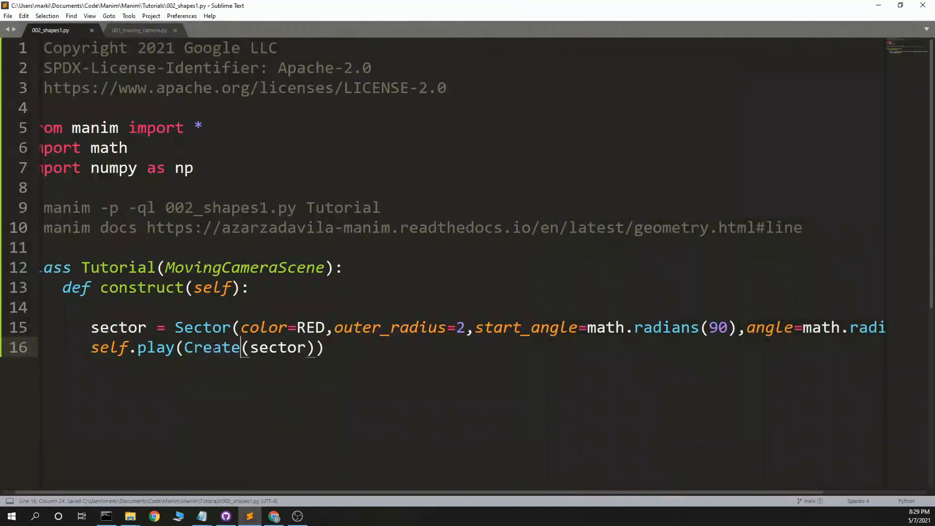
key(ctrl+shift+s)
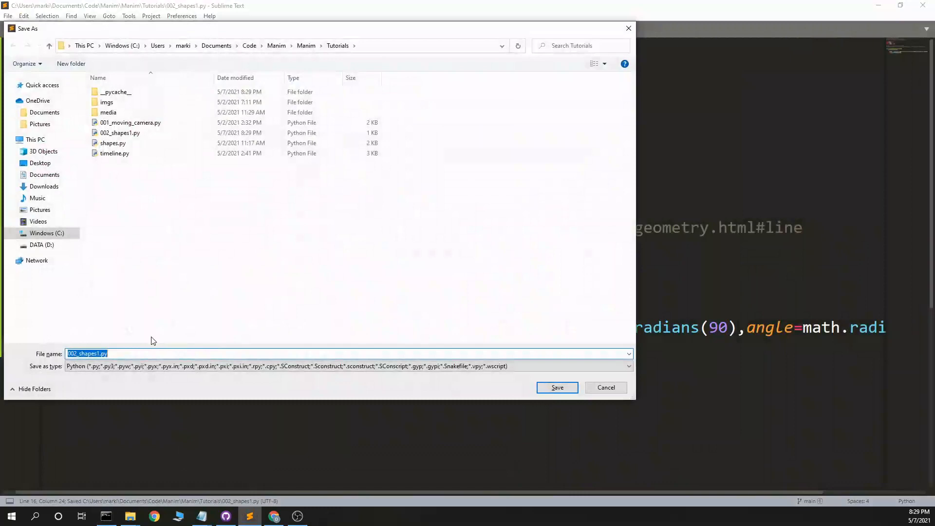
text(003)
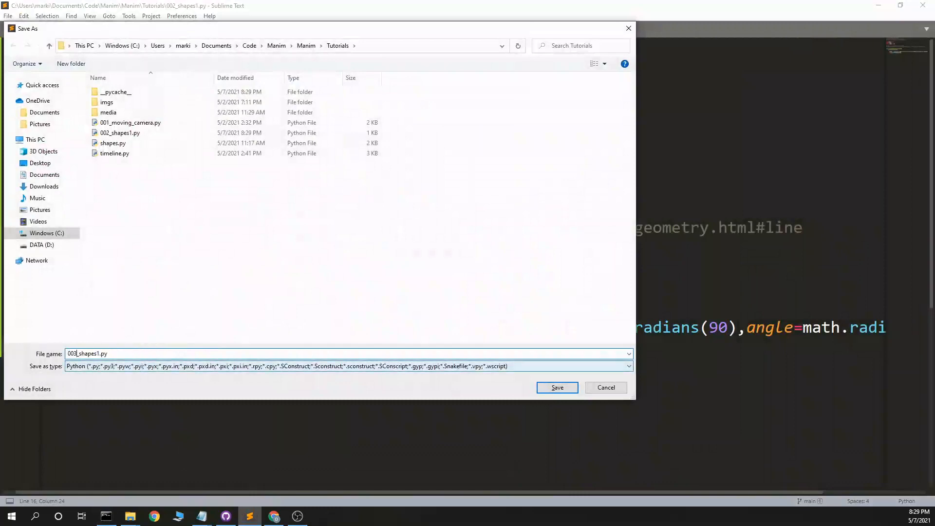
click(556, 387)
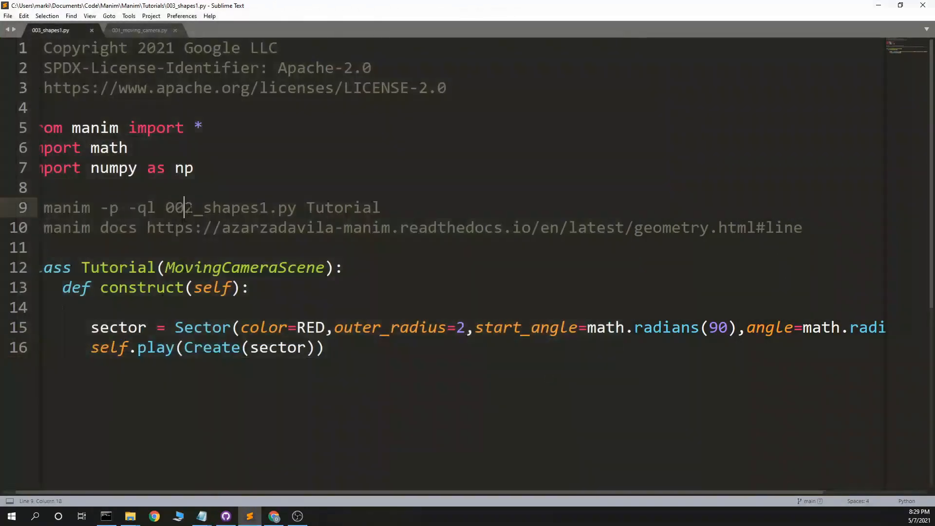
Step: Update the run-command comment to 003_shapes1.py, preview the rendered red sector maximized, then close it
click(106, 516)
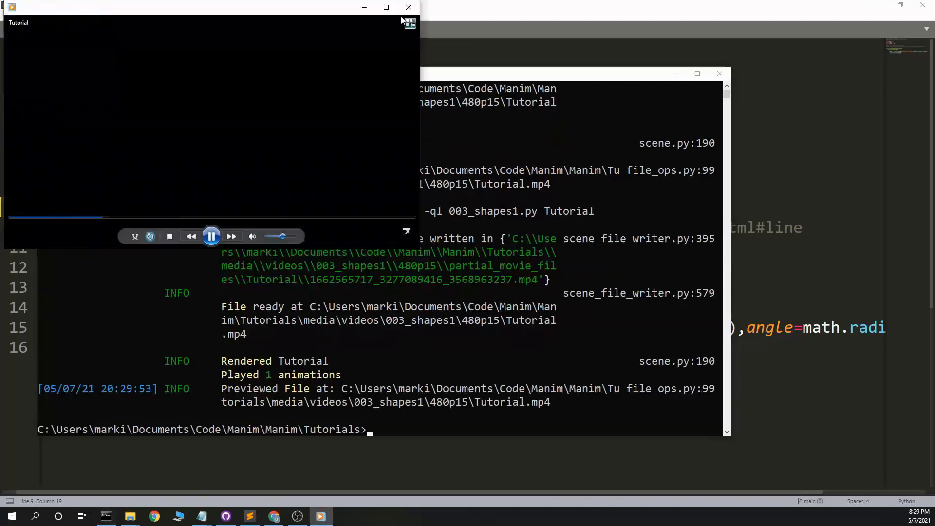
click(409, 22)
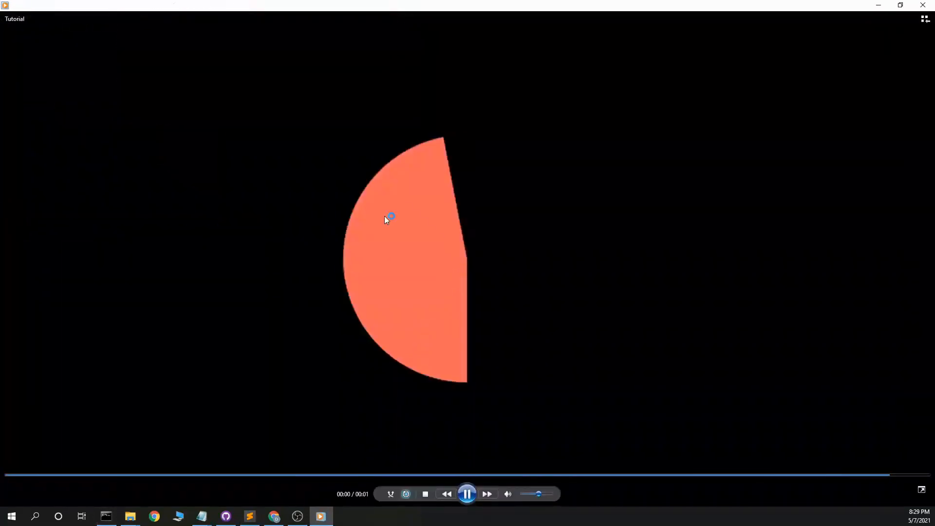
click(250, 516)
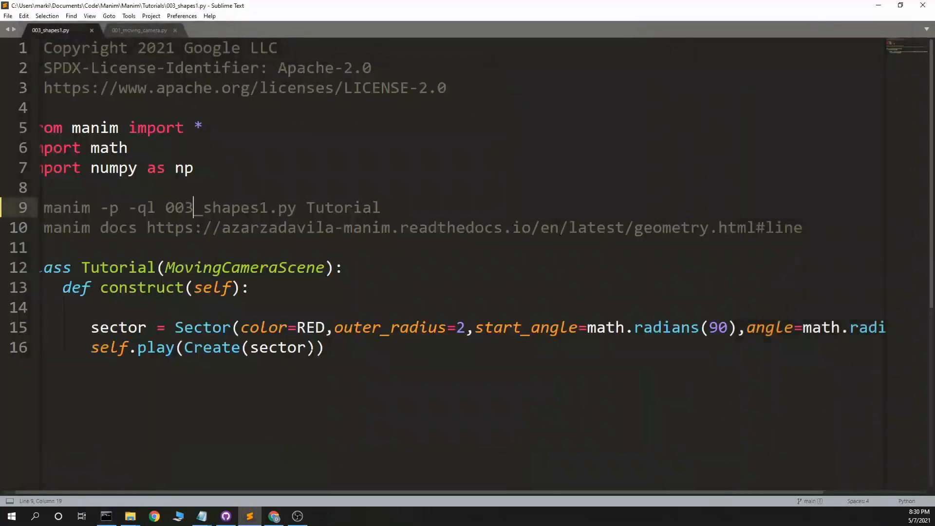
Step: Give the Create animation run_time=3.0 and narrow the sector angle to radians(45)
text(,run_time=3.0)
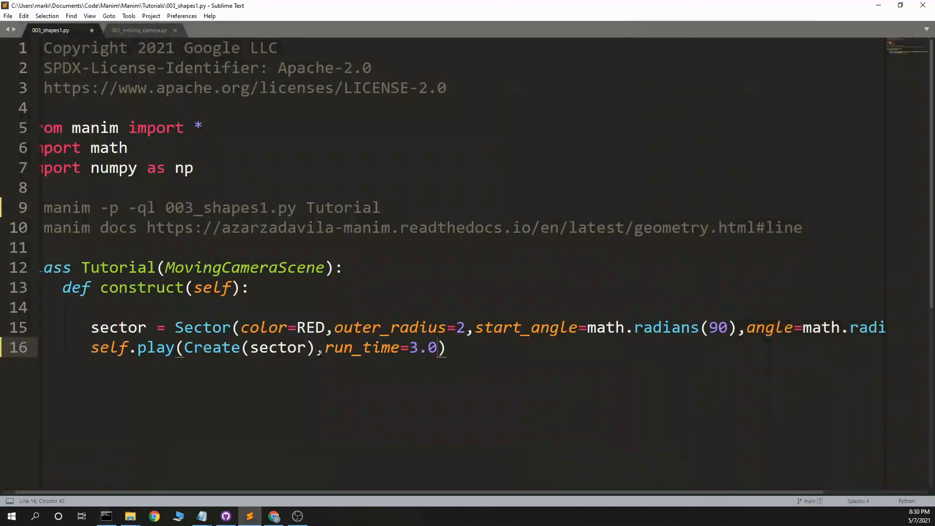
key(ctrl+s)
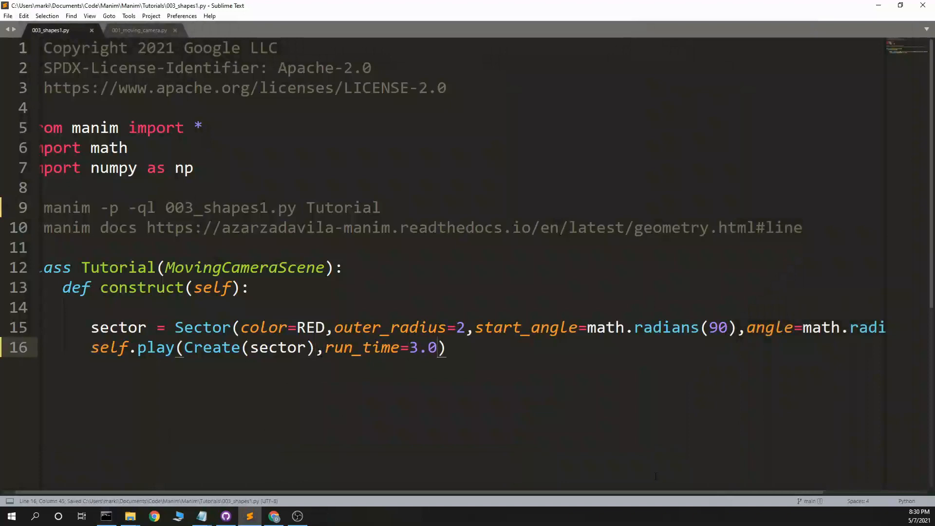
scroll(right, 3)
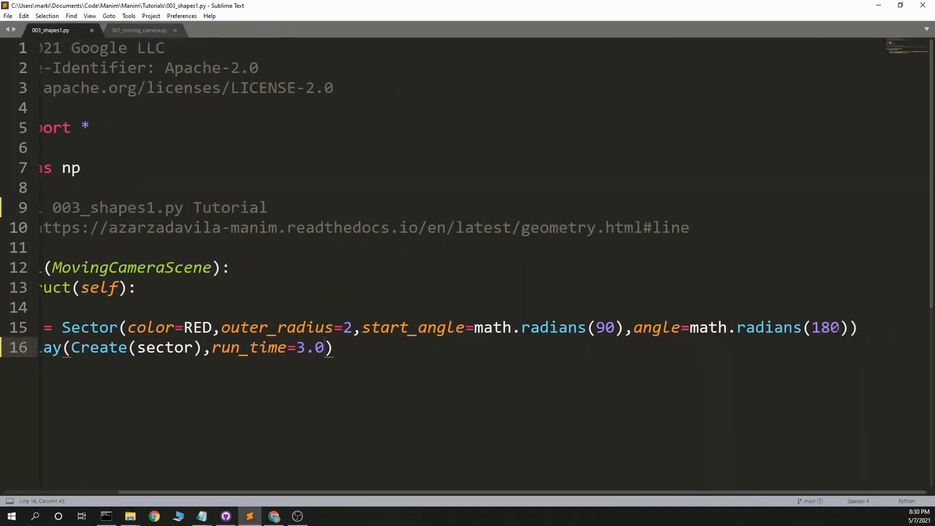
text(45)
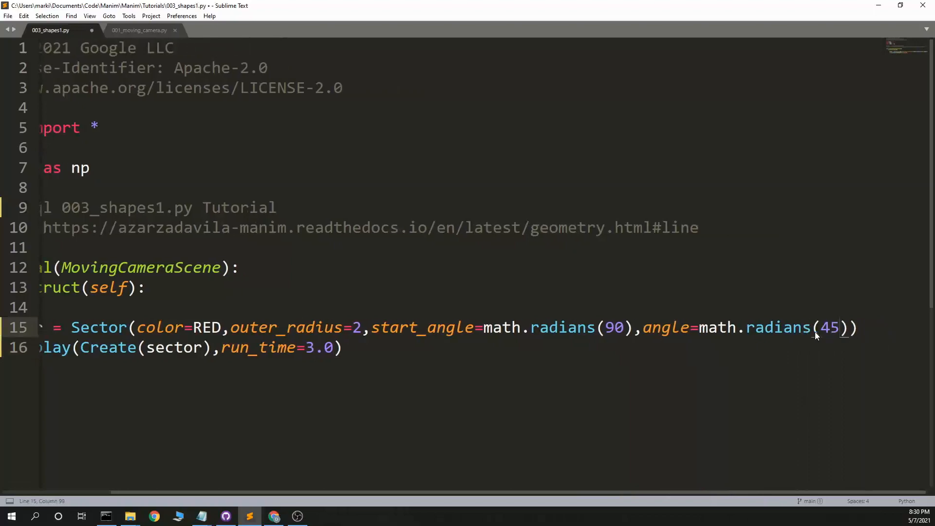
Step: Re-run manim -p -ql 003_shapes1.py Tutorial in Command Prompt
click(106, 516)
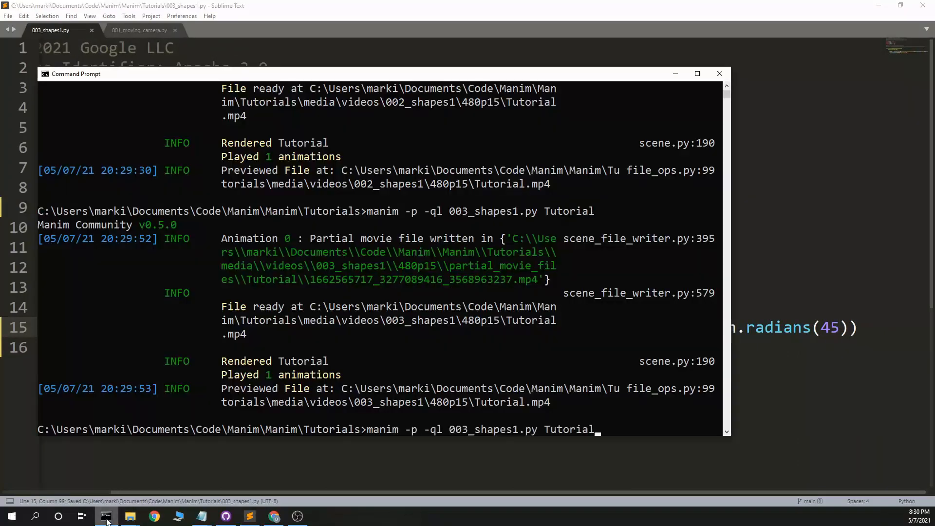
key(Return)
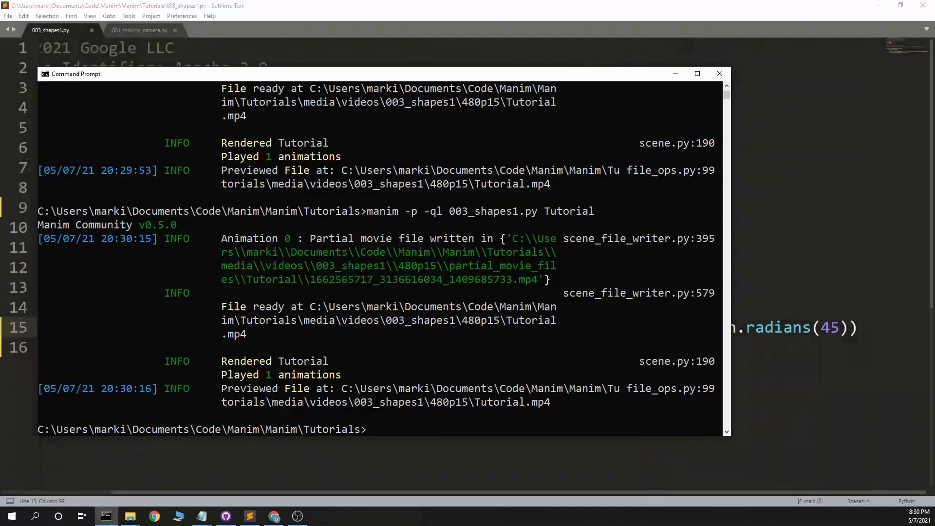
Step: Bring up the Annulus reference, glance at the sector code in the script, and return to the docs
click(154, 516)
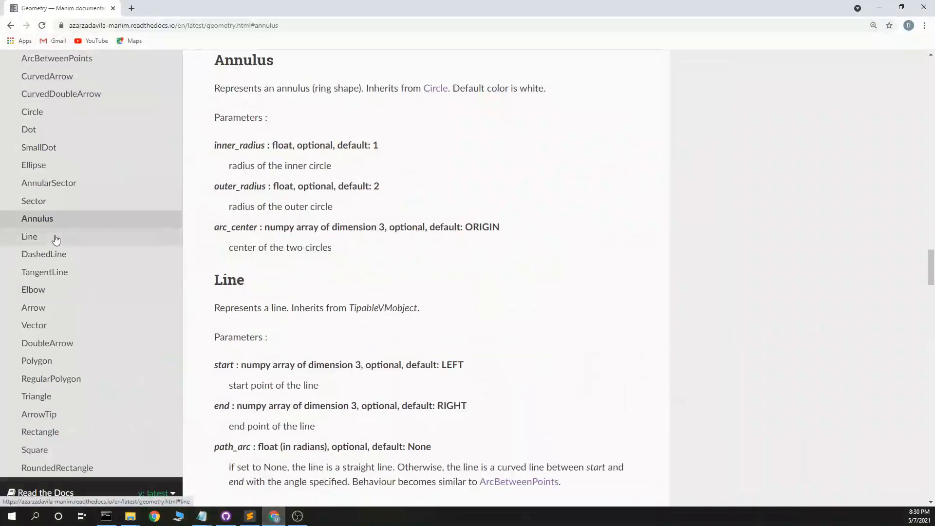
mouse_move(229, 165)
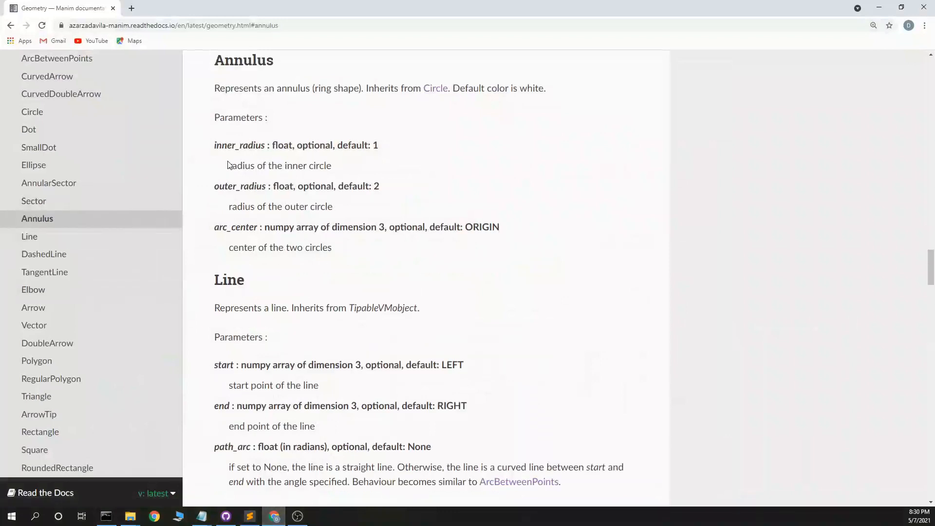
mouse_move(239, 231)
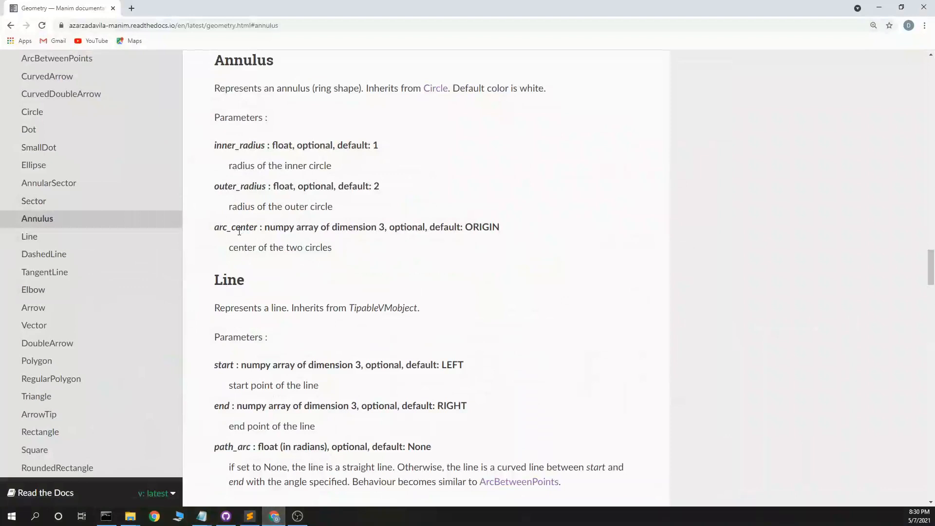
mouse_move(316, 237)
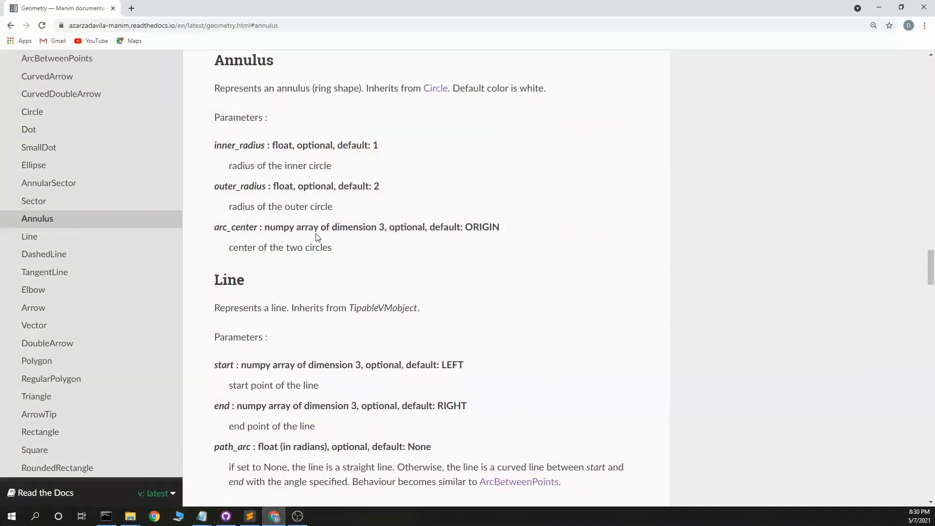
mouse_move(869, 19)
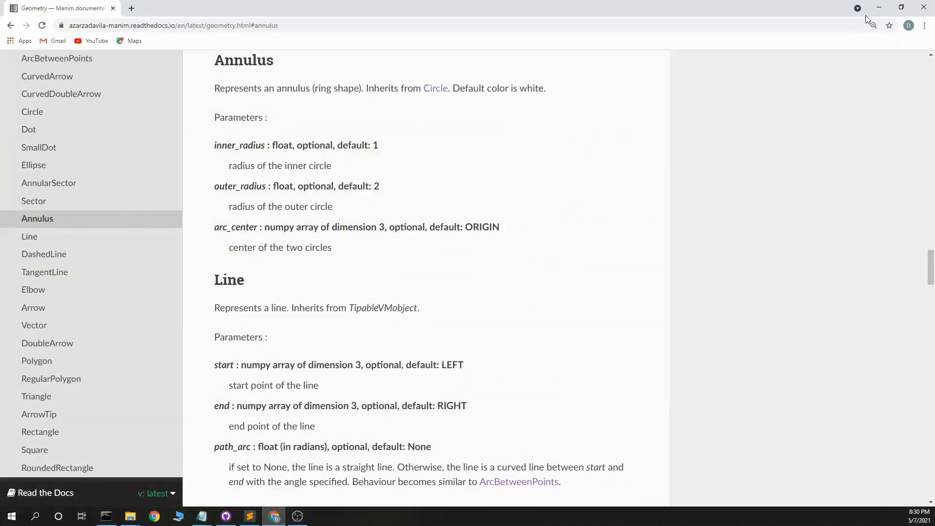
click(250, 516)
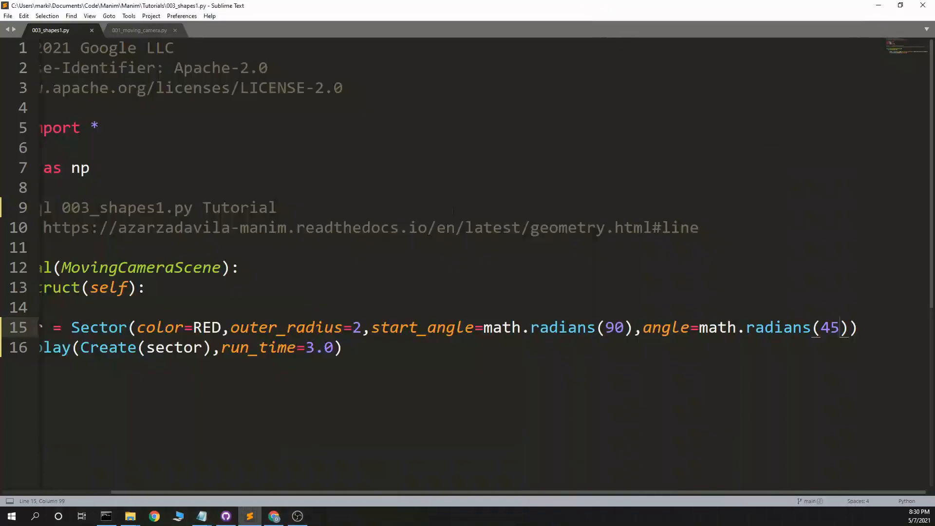
click(274, 516)
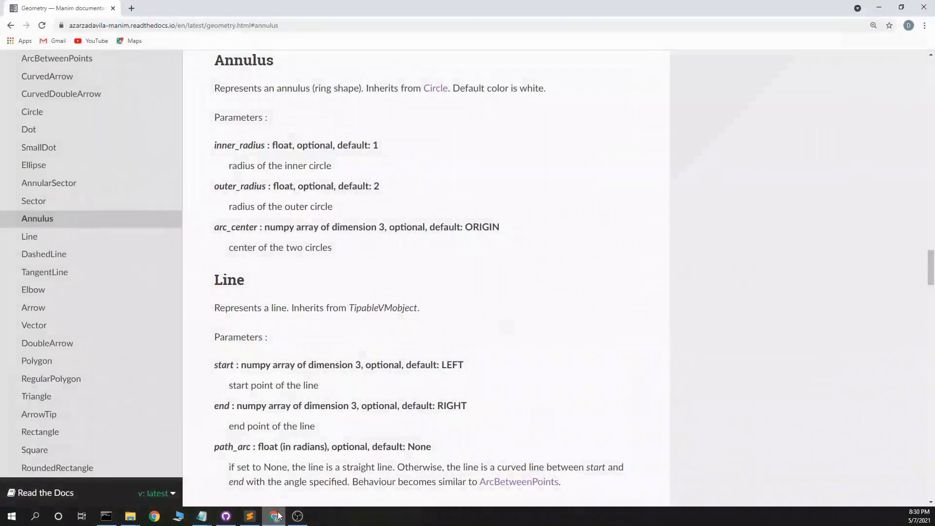
Step: Rewrite line 15 as a red Annulus with inner_radius=1 and outer_radius=2
click(249, 516)
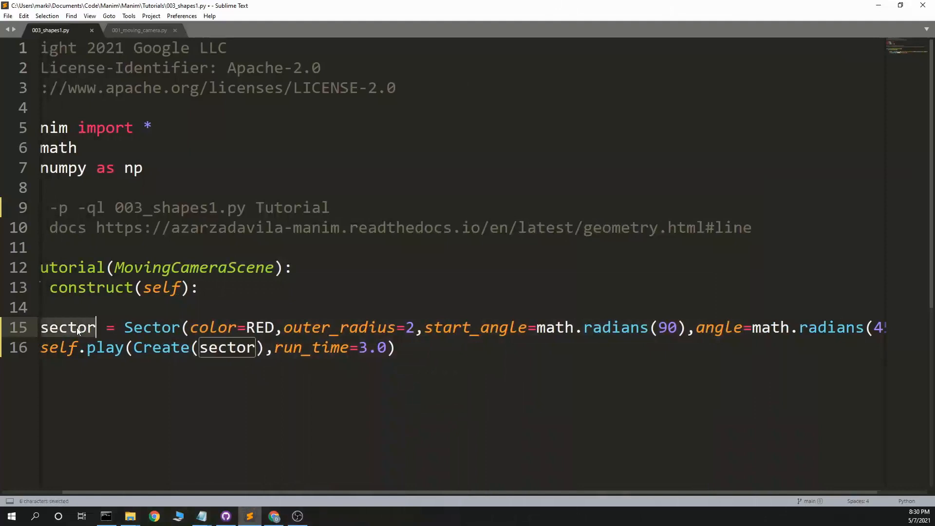
text(annulus)
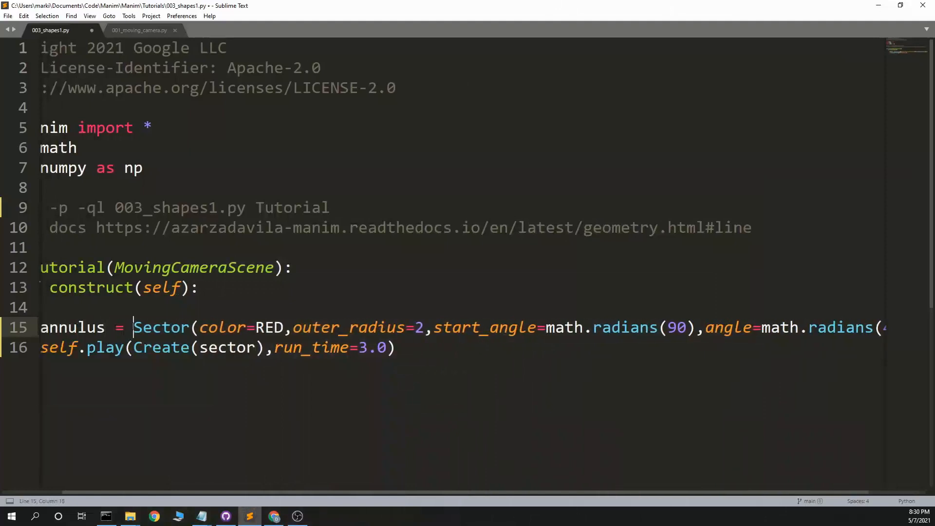
text(Annulus)
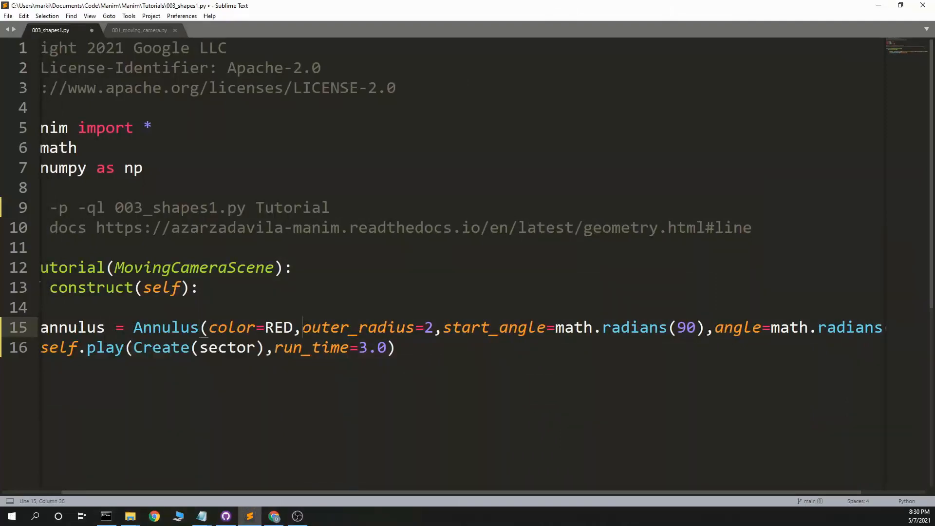
text(inner_radius=1)
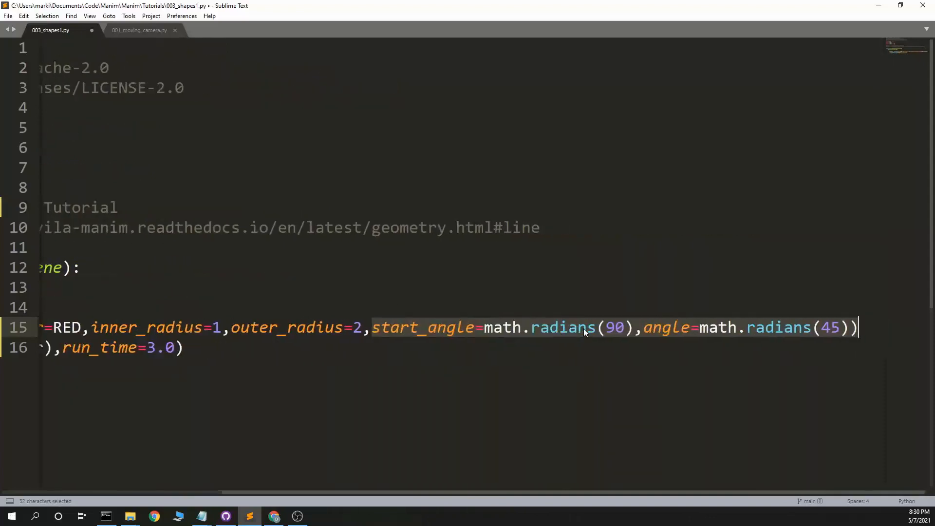
Step: Add arc_center=[3,0,0] to the Annulus, animate Create(annulus), and save
text(arc_c)
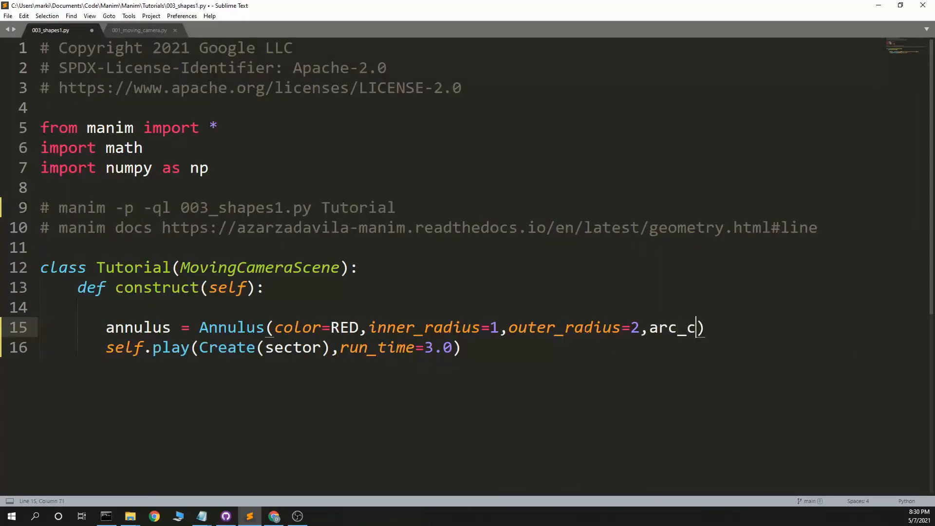
text(enter=[3,0])
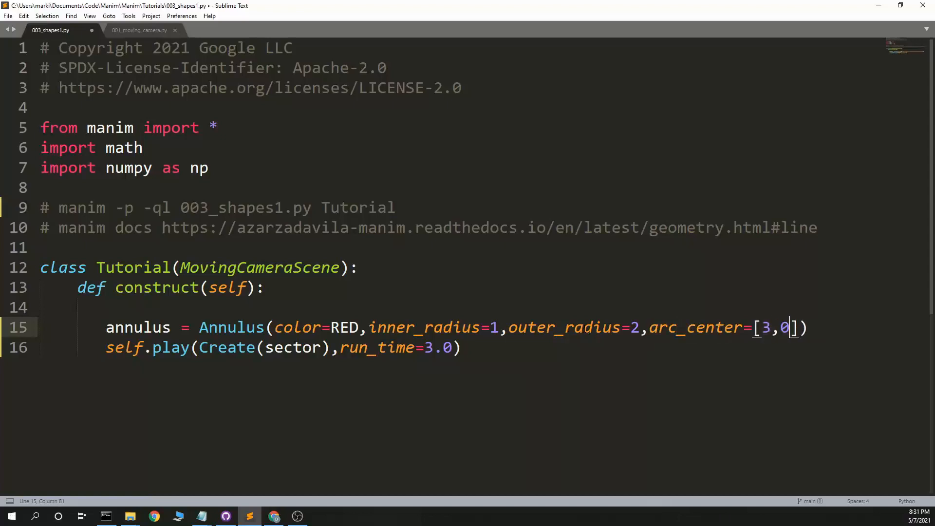
text(,0)
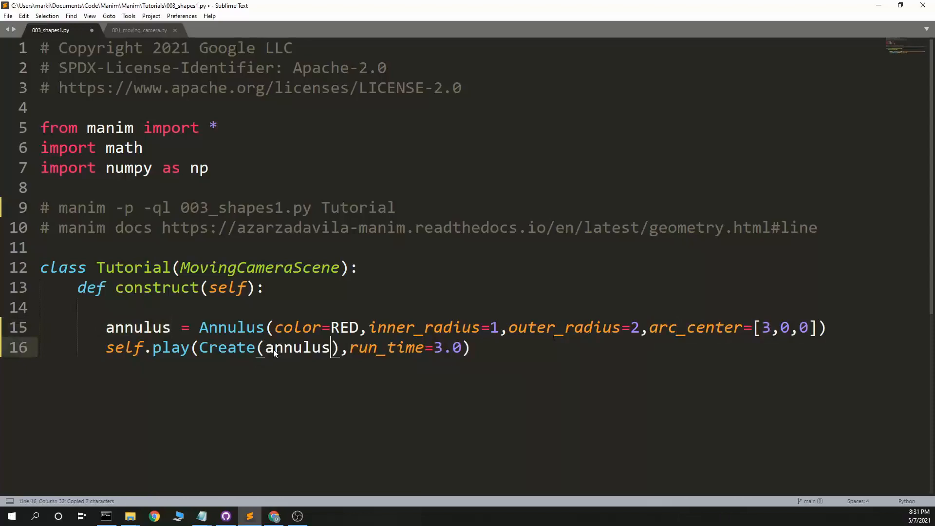
key(ctrl+s)
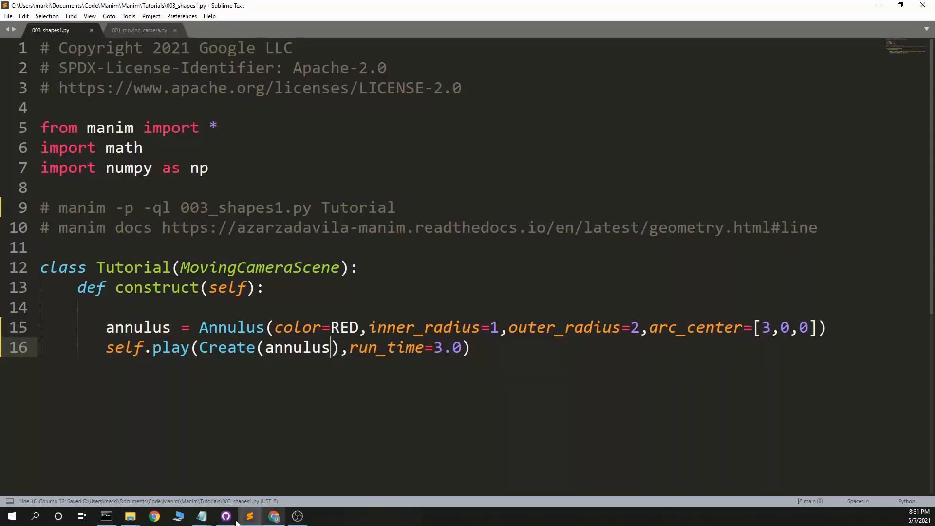
Step: Render 003_shapes1.py Tutorial to preview the annulus, then return to the Annulus docs
click(105, 516)
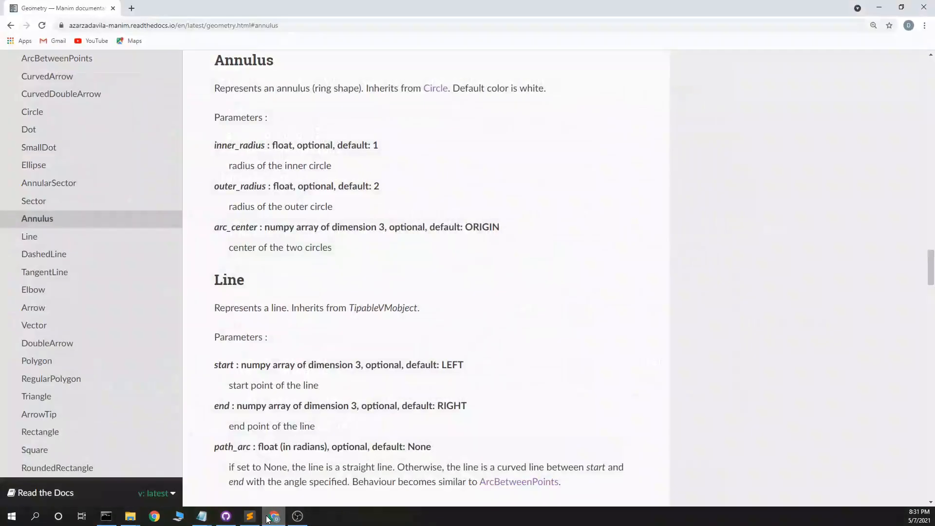
Step: Look up the Line reference, then the DashedLine parameters in the docs sidebar
click(30, 236)
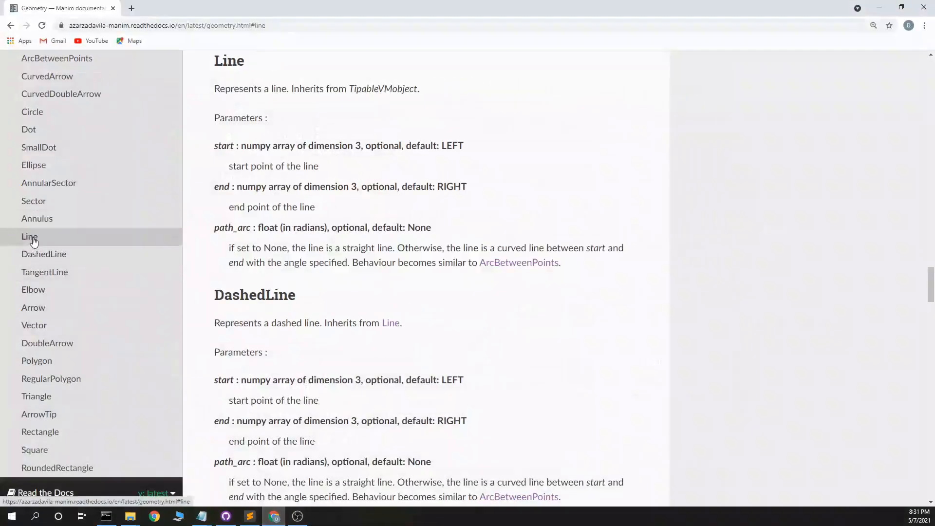
mouse_move(48, 263)
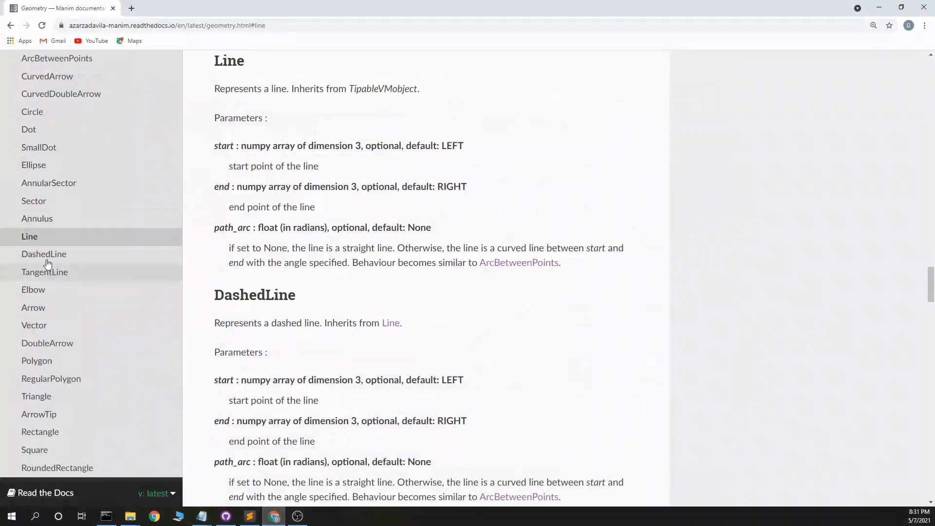
click(43, 253)
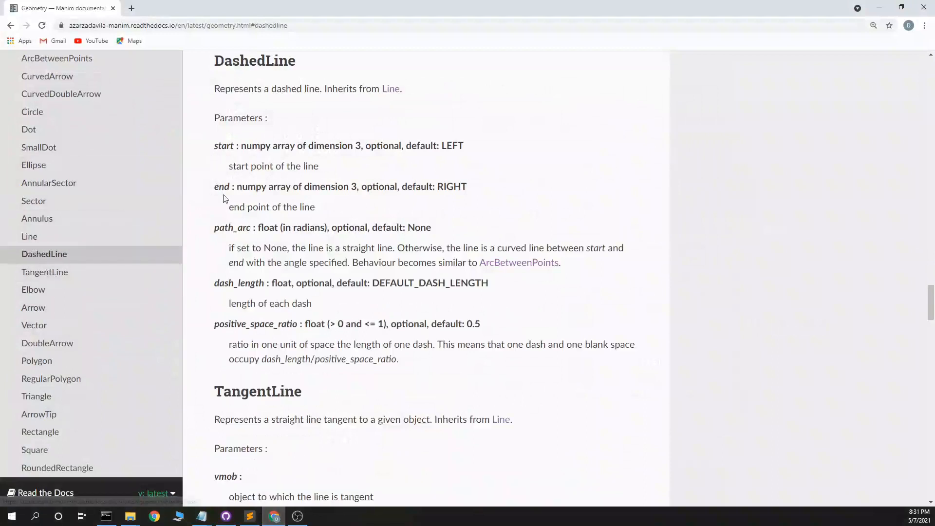
mouse_move(274, 516)
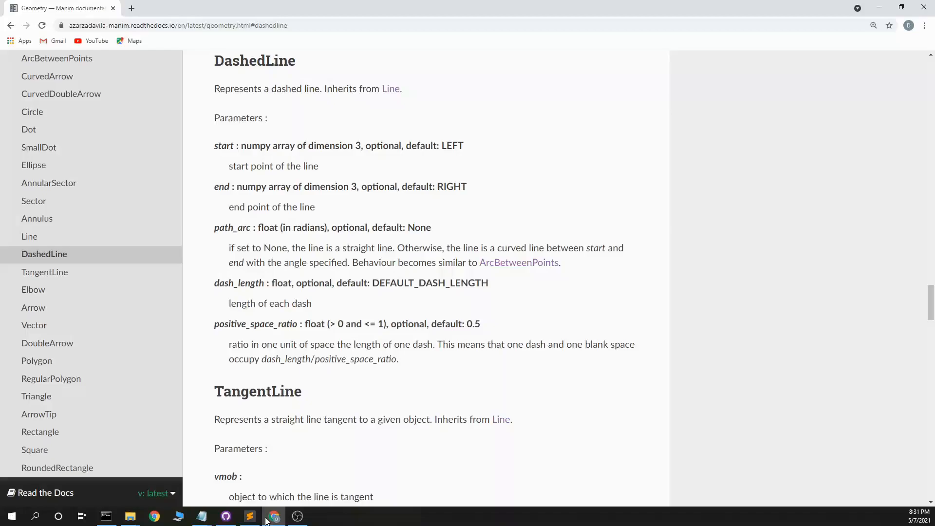
Step: Rewrite line 15 as a red Line from start [0,0,0] to end [5,5,0]
click(249, 516)
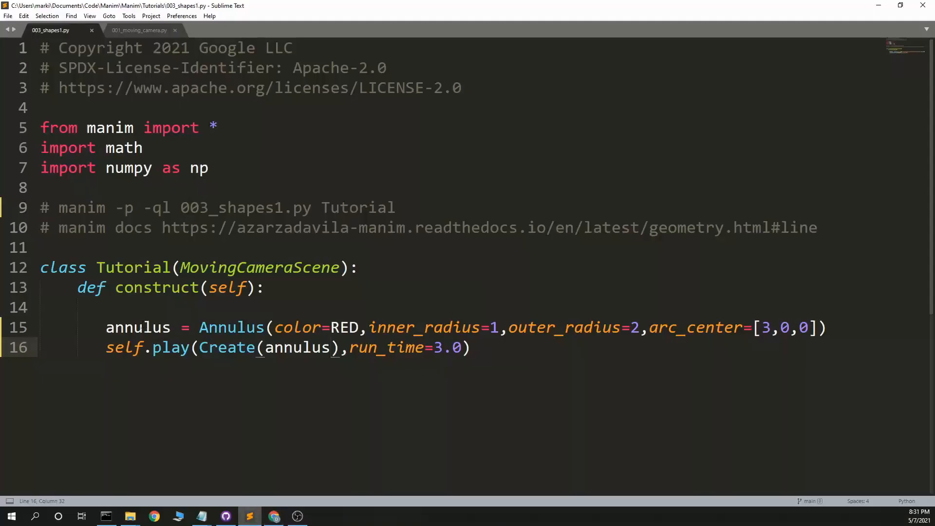
text(line = Line(color=RED,start[)
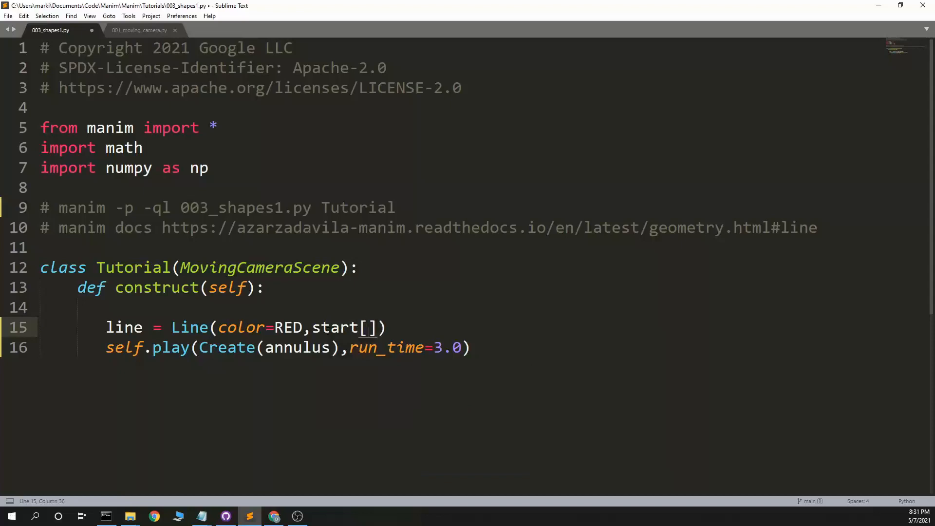
text(0,0,0)
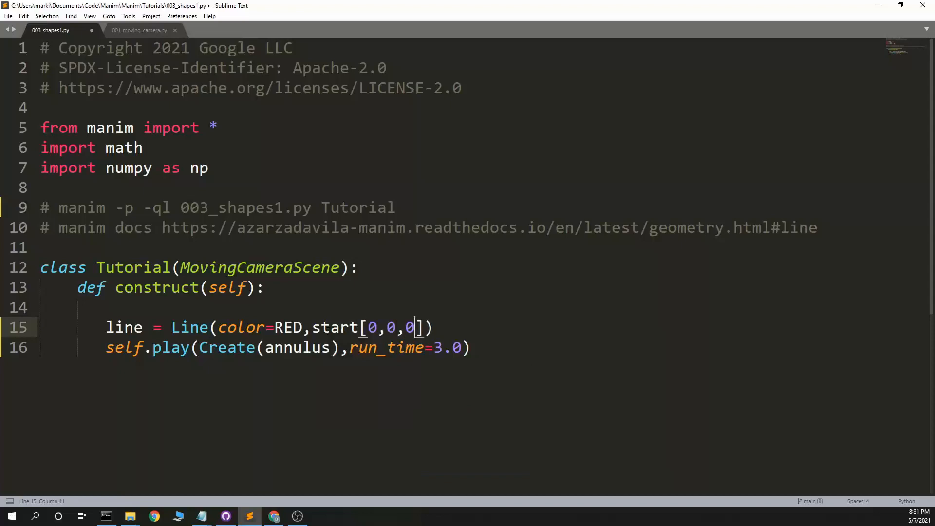
text(,end=)
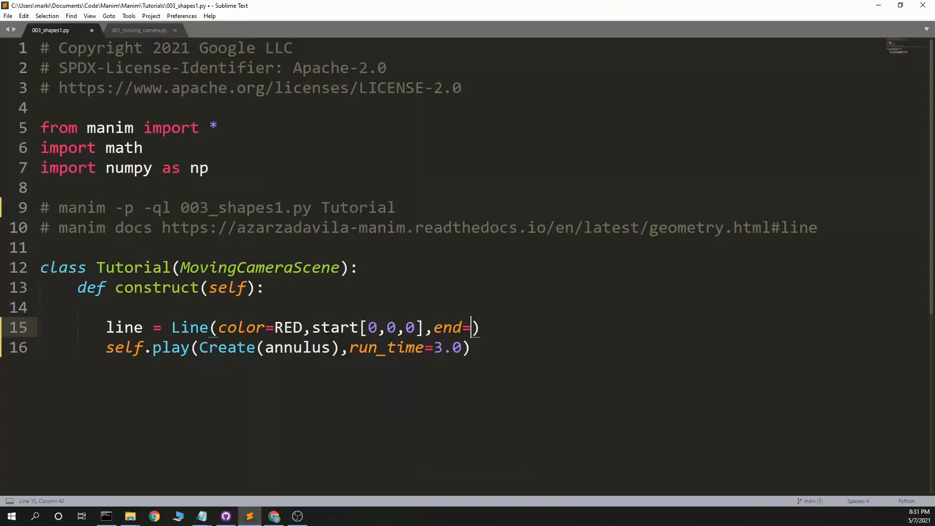
text([5,5])
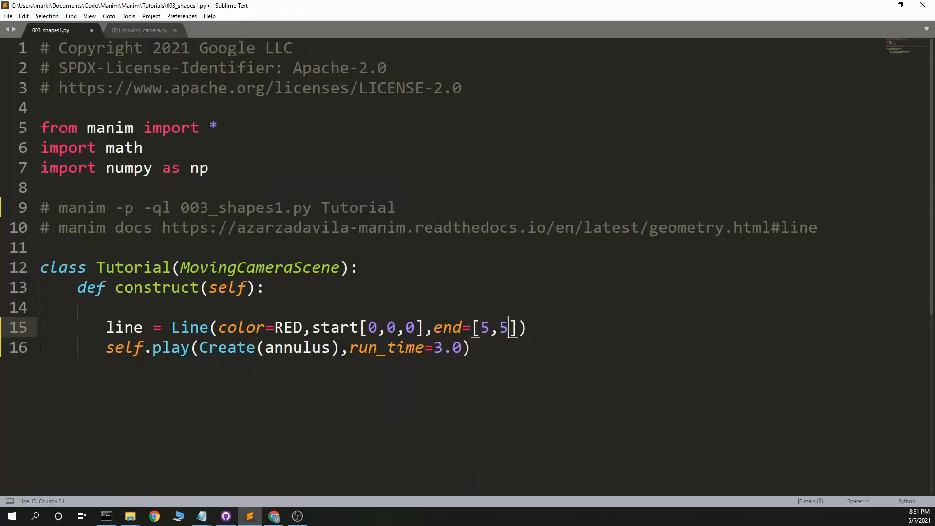
text(,0)
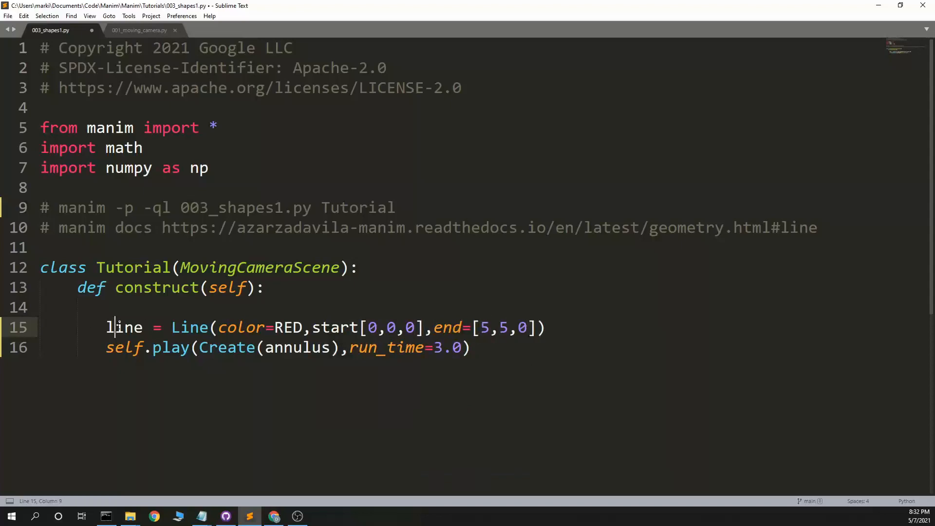
Step: Animate Create(line) and give the Line stroke_width=8
text(line)
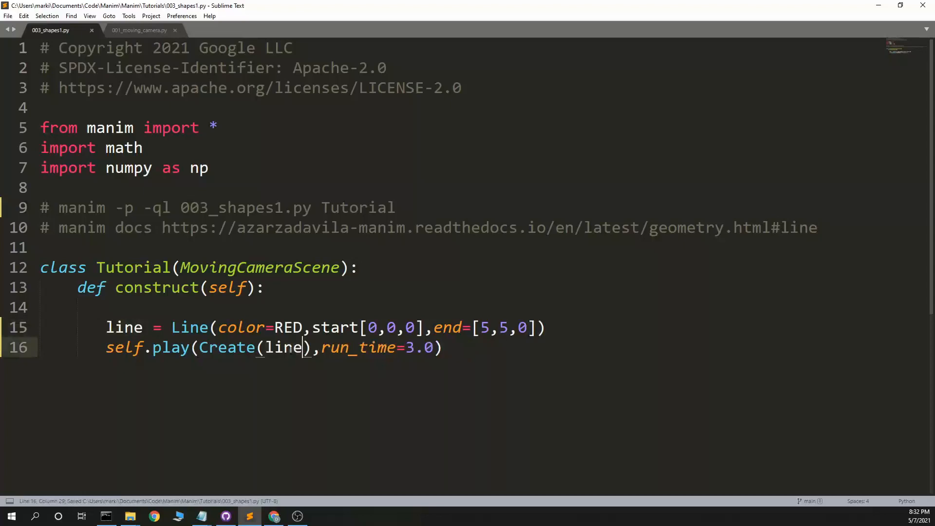
text(str,)
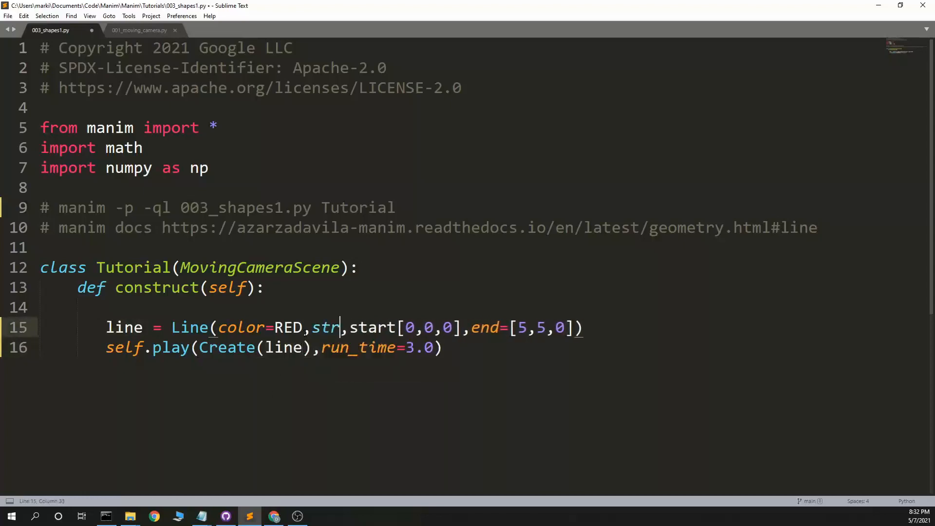
text(oke_width)
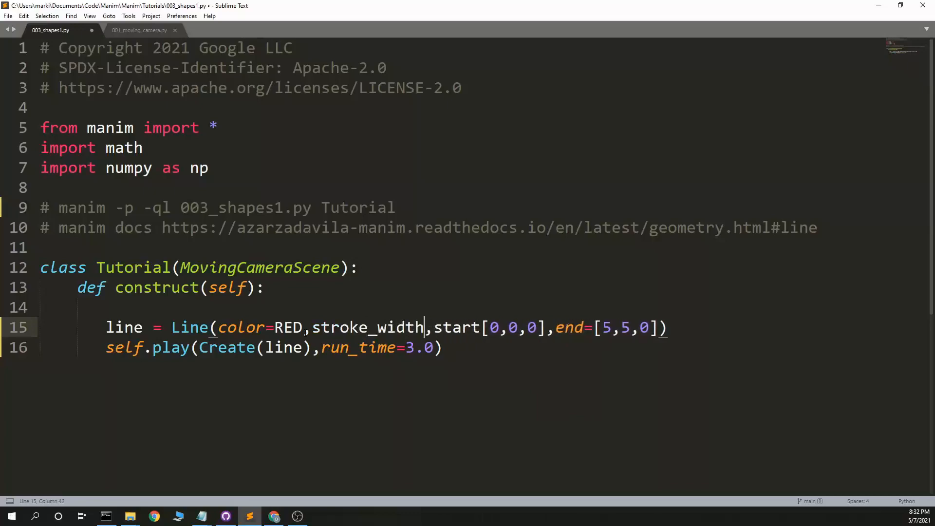
text(=8)
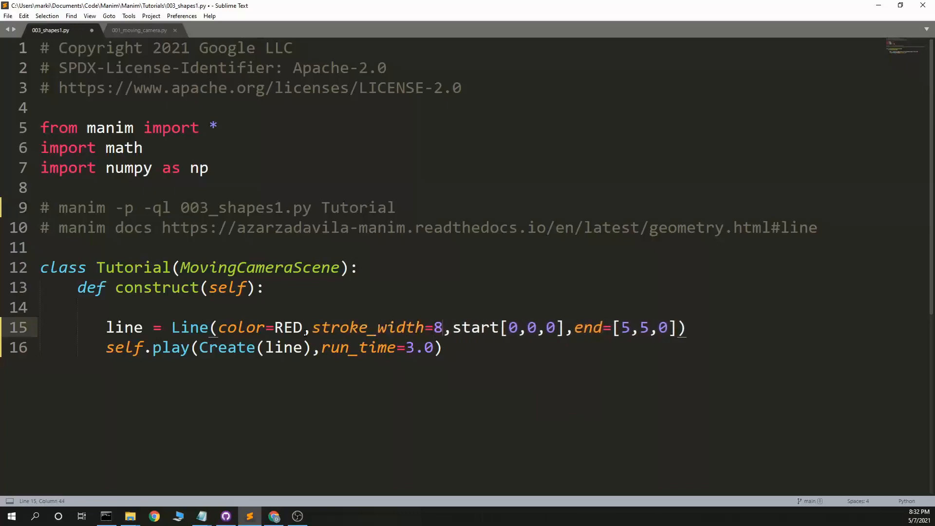
Step: Render the Tutorial scene, fix start=[0,0,0] after the line-15 error, re-render and preview it
click(107, 516)
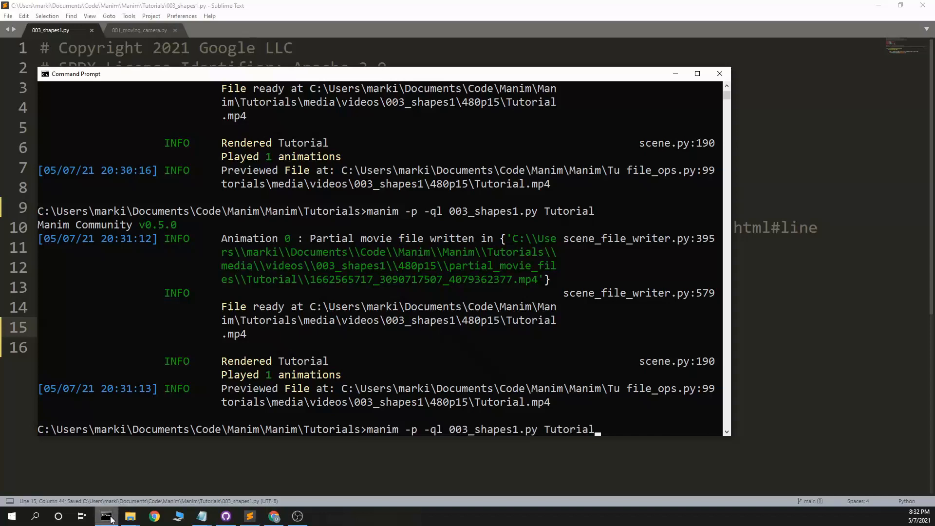
key(Return)
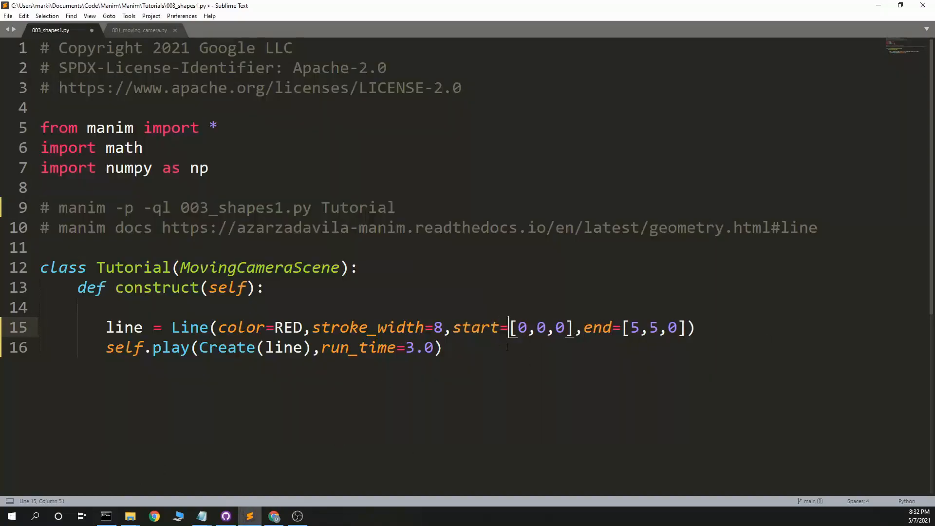
key(ctrl+s)
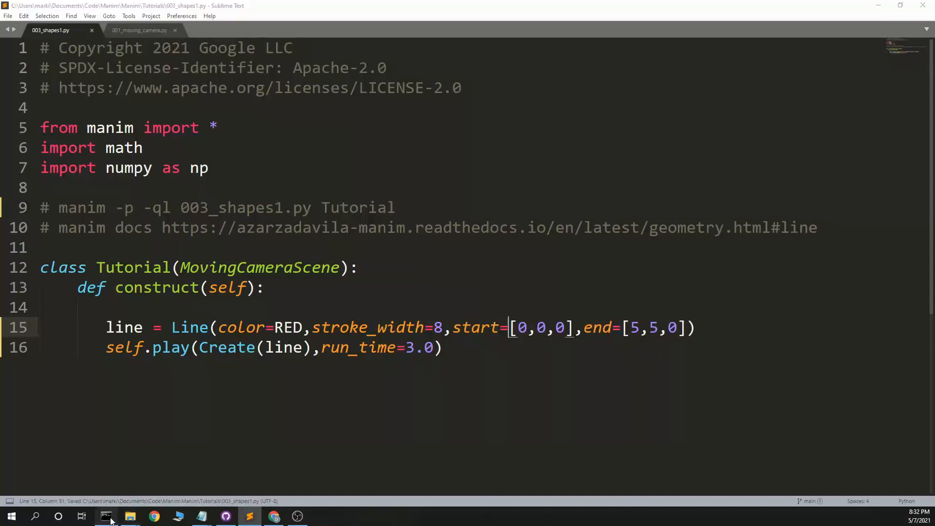
click(106, 516)
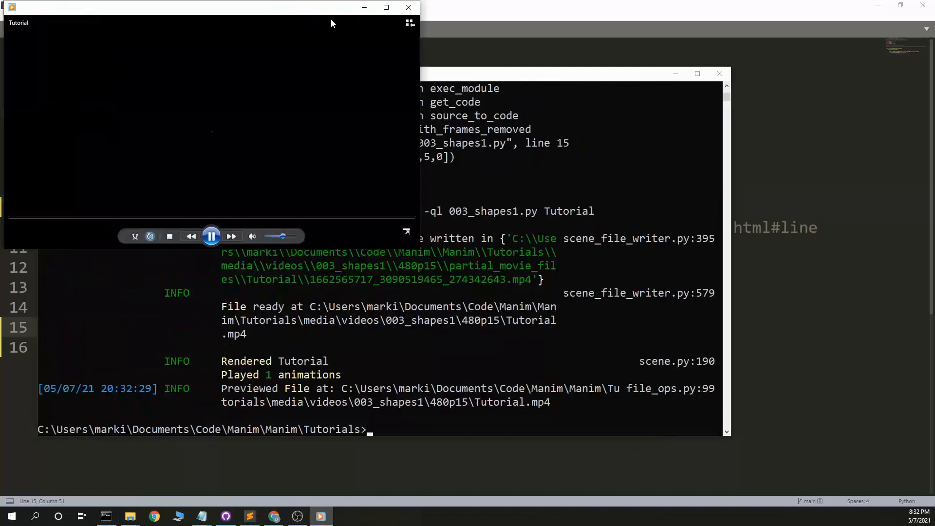
click(386, 6)
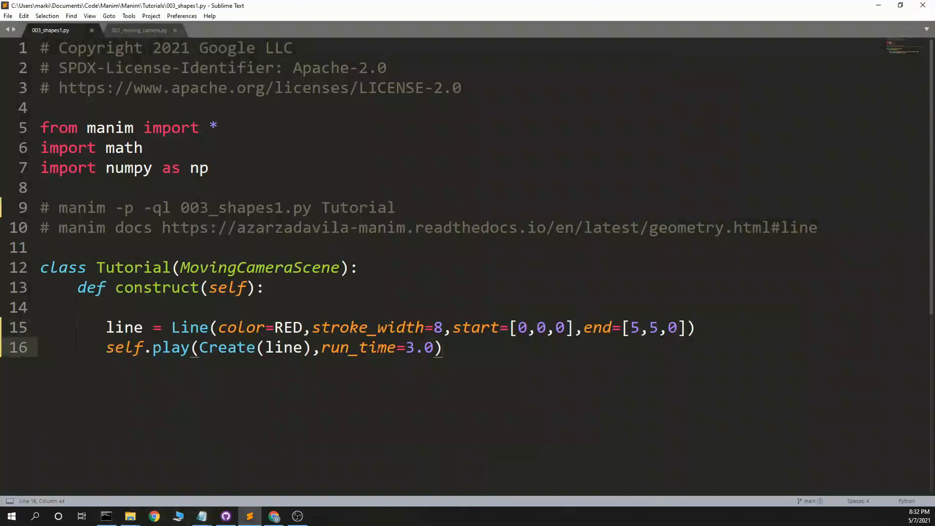
Step: Define dot = Dot(radius=0.5) and play Create(dot) with run_time=0.3 before the line
click(106, 327)
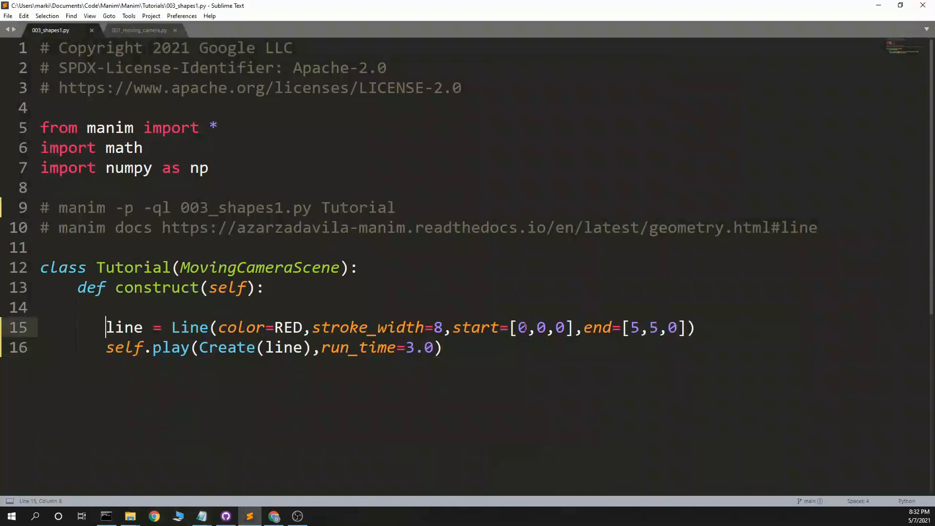
text(dot =)
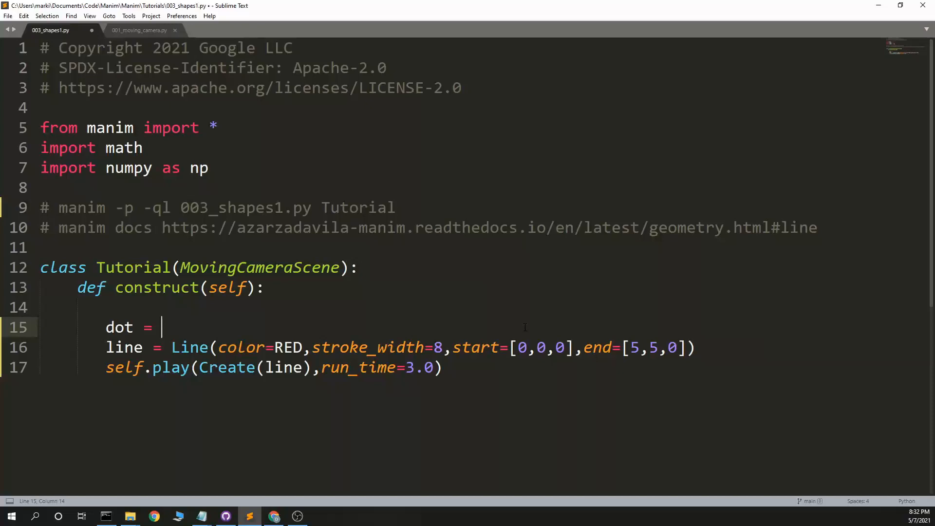
text(Dot)
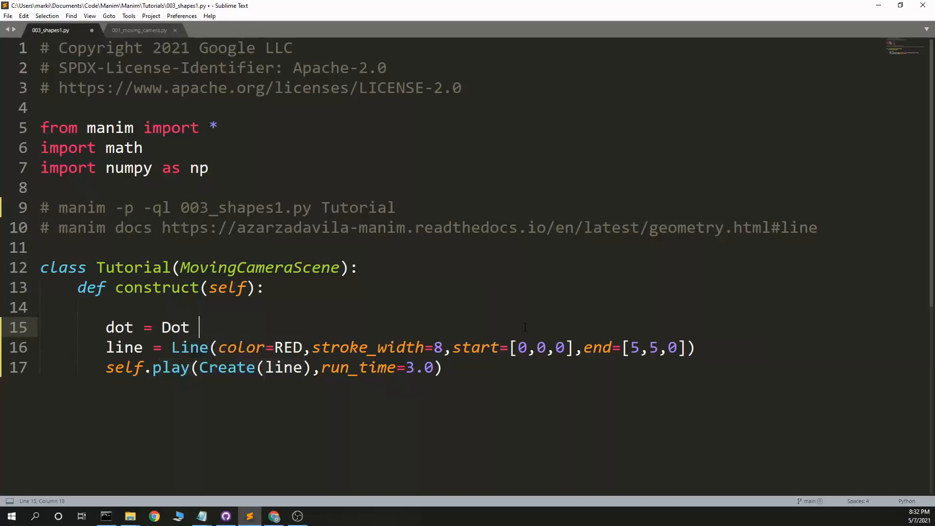
text(())
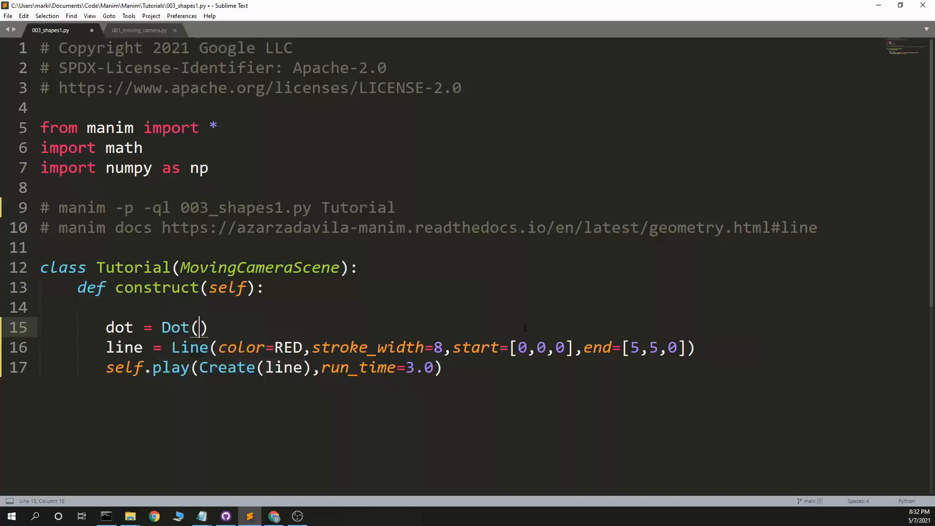
text(radius=)
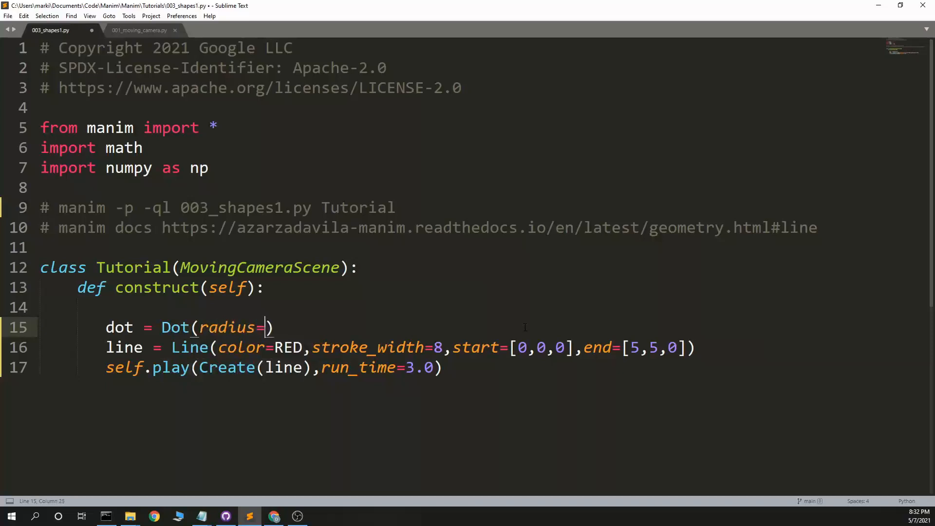
text(1)
text(self.play(Create(dot)
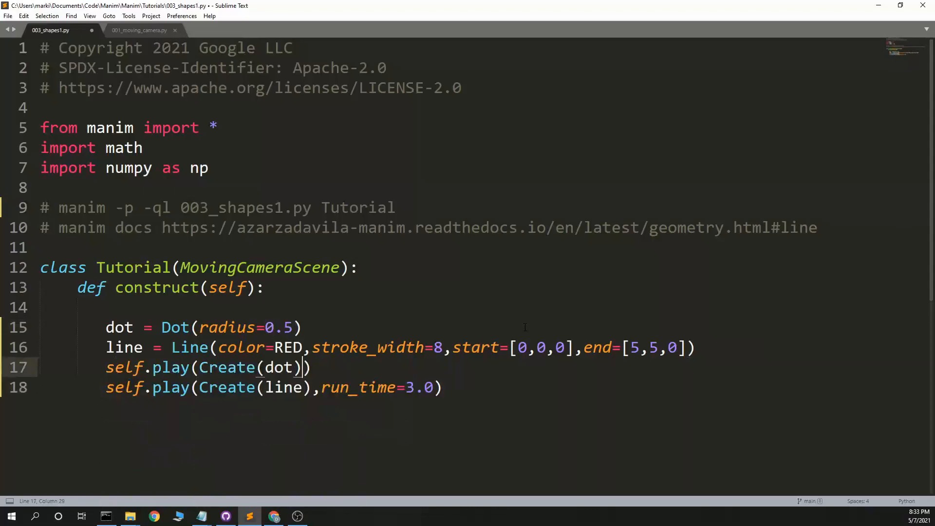
text(,run_time=)
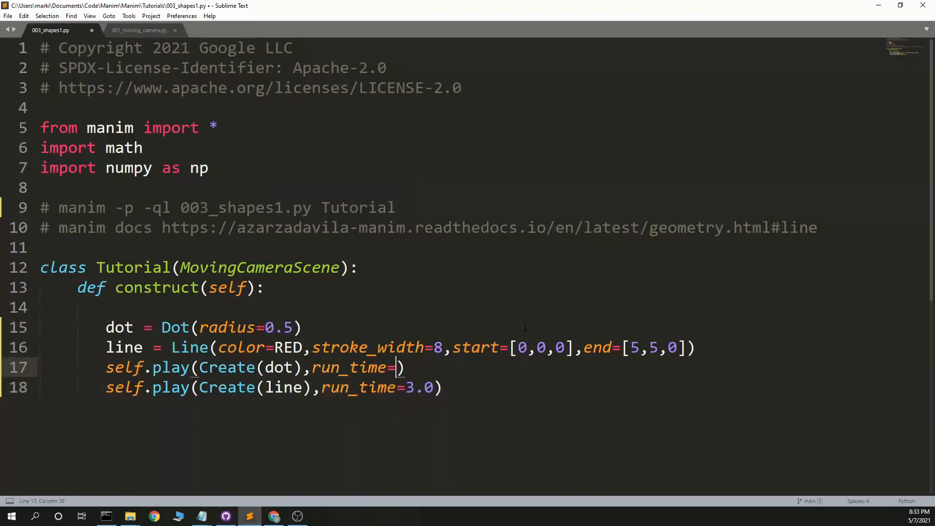
text(0.3)
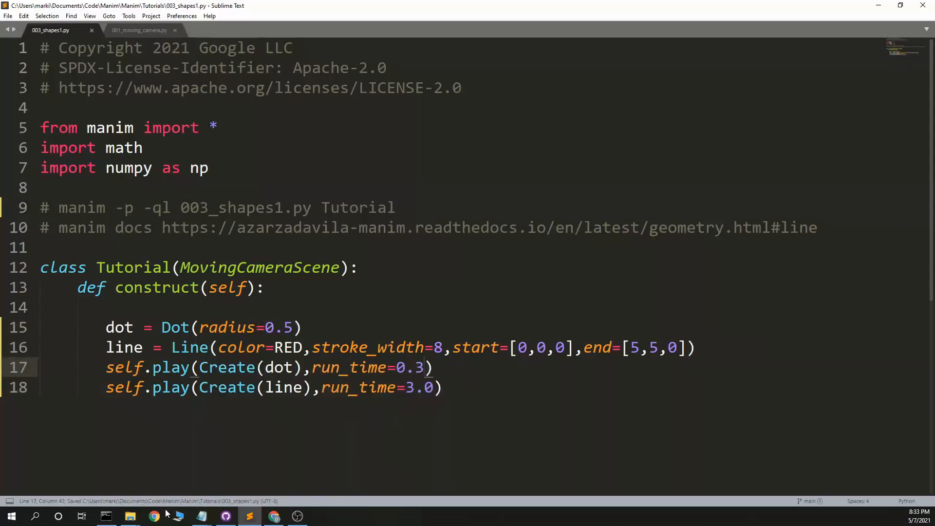
Step: Re-render the Tutorial scene so the dot and red line animations play in the preview
click(106, 516)
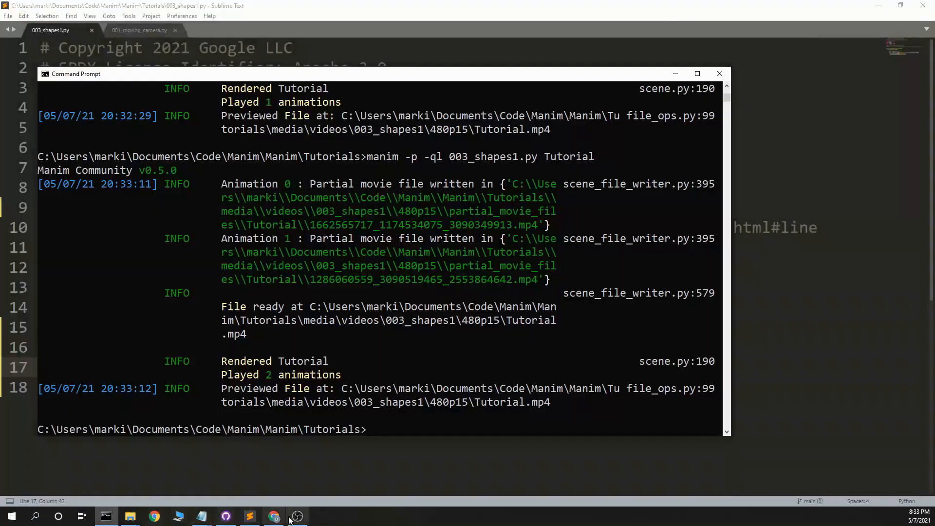
Step: Review the DashedLine parameters (dash length, positive space ratio) in the Manim docs
click(154, 516)
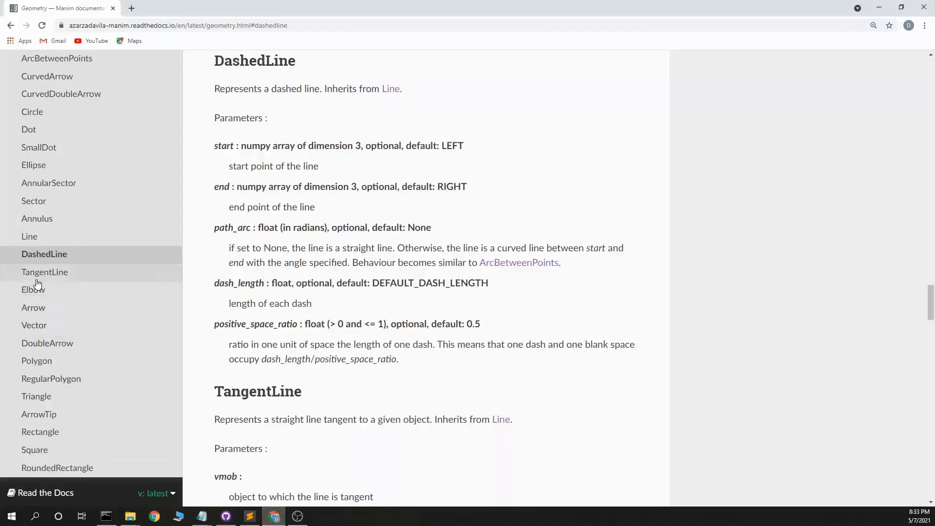
mouse_move(270, 218)
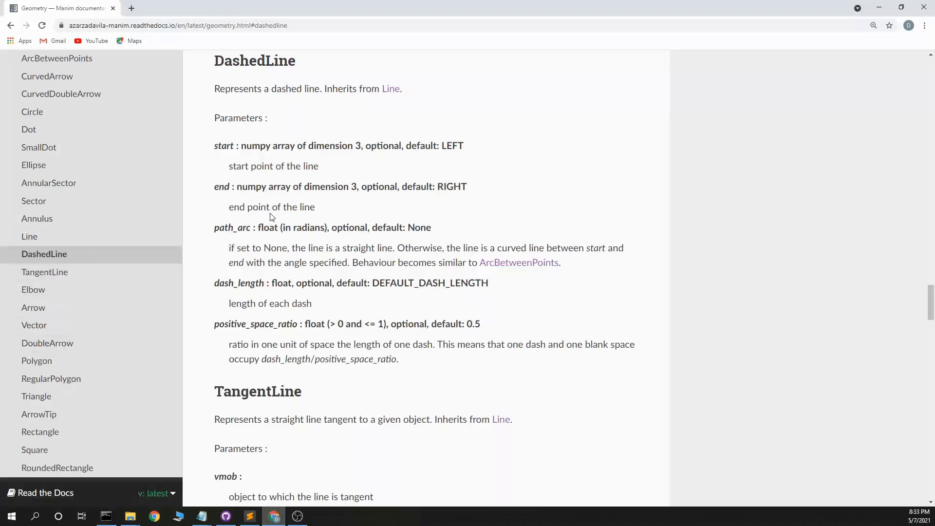
mouse_move(274, 228)
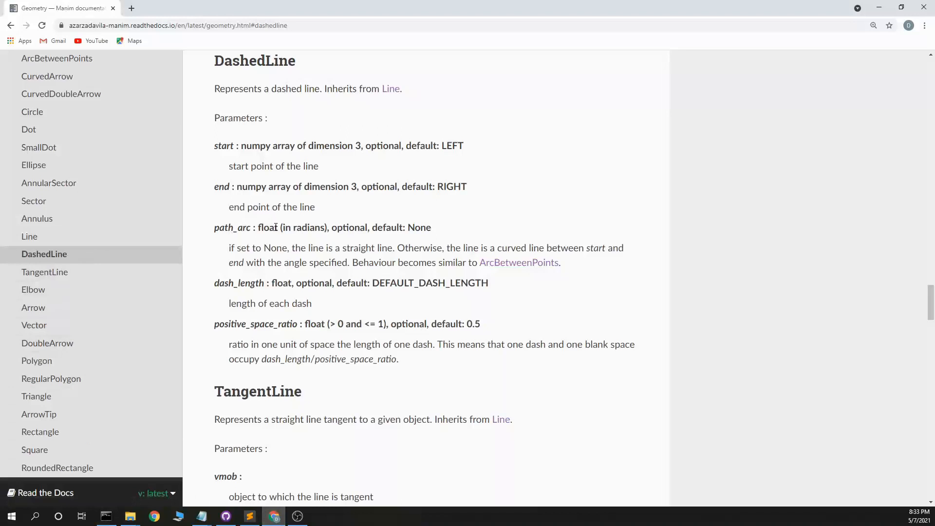
mouse_move(355, 261)
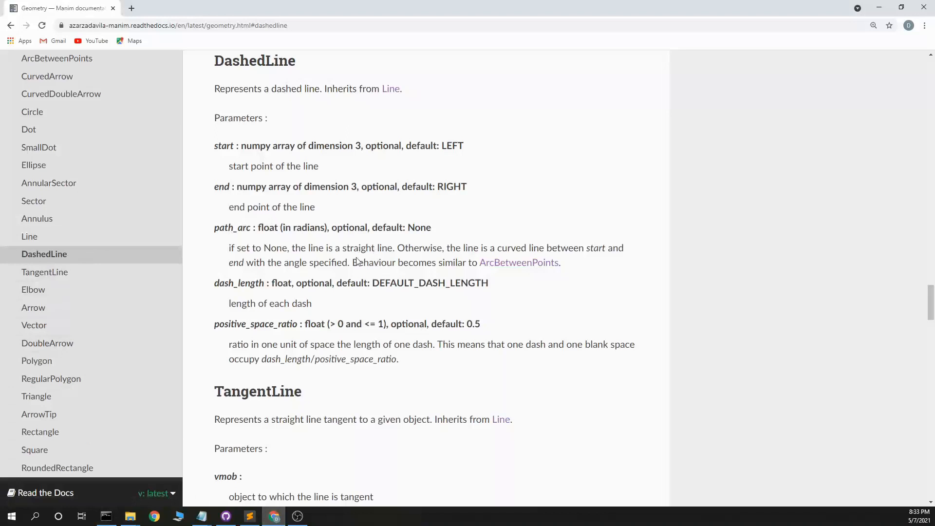
mouse_move(337, 258)
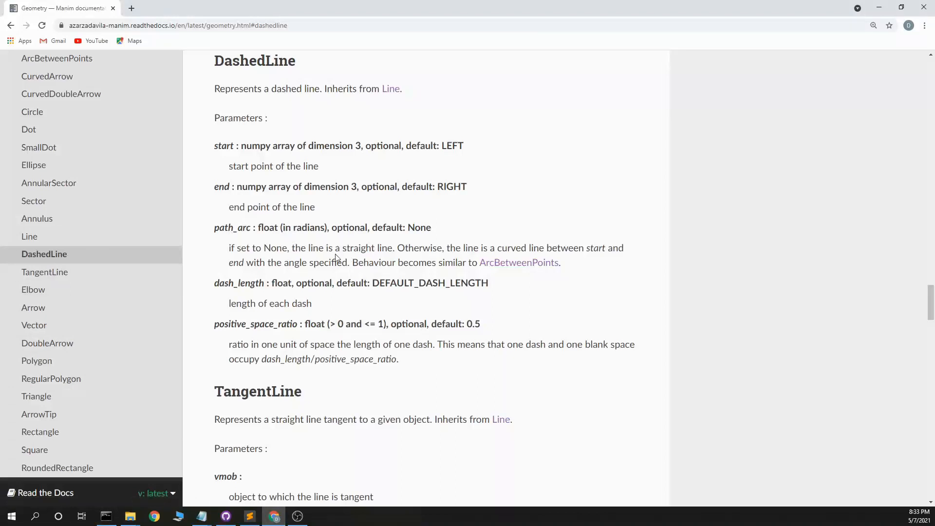
mouse_move(294, 346)
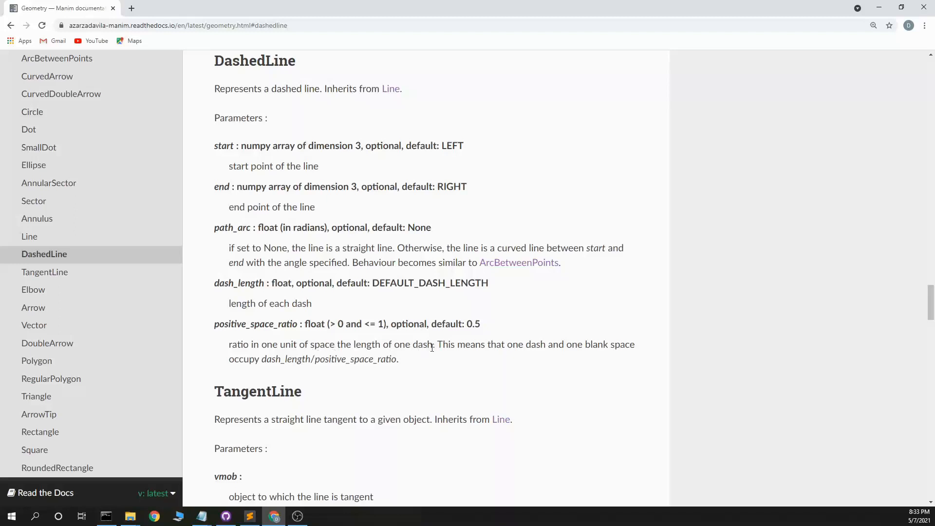
mouse_move(471, 361)
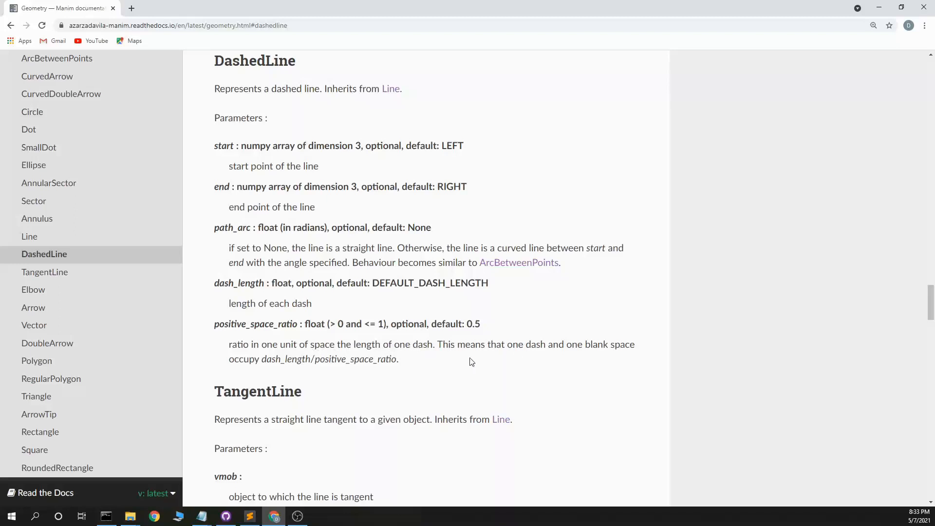
mouse_move(310, 368)
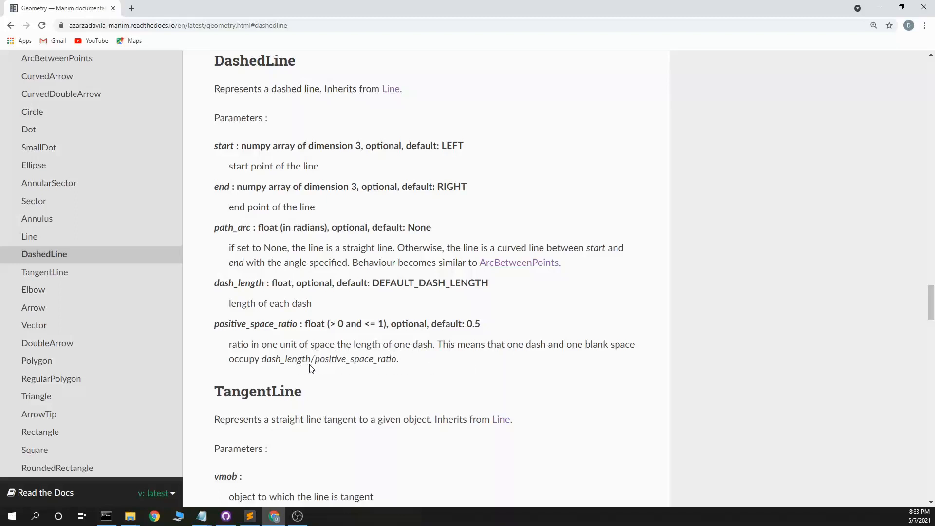
mouse_move(403, 369)
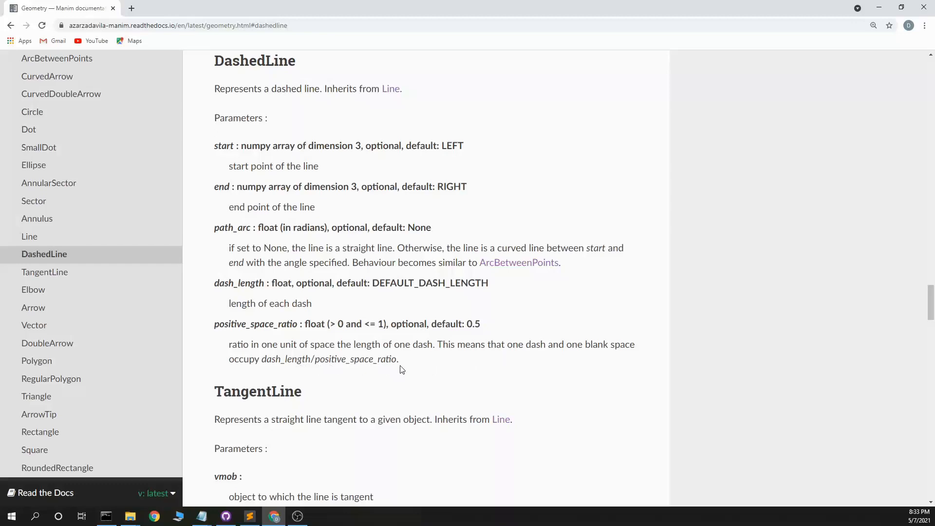
mouse_move(406, 366)
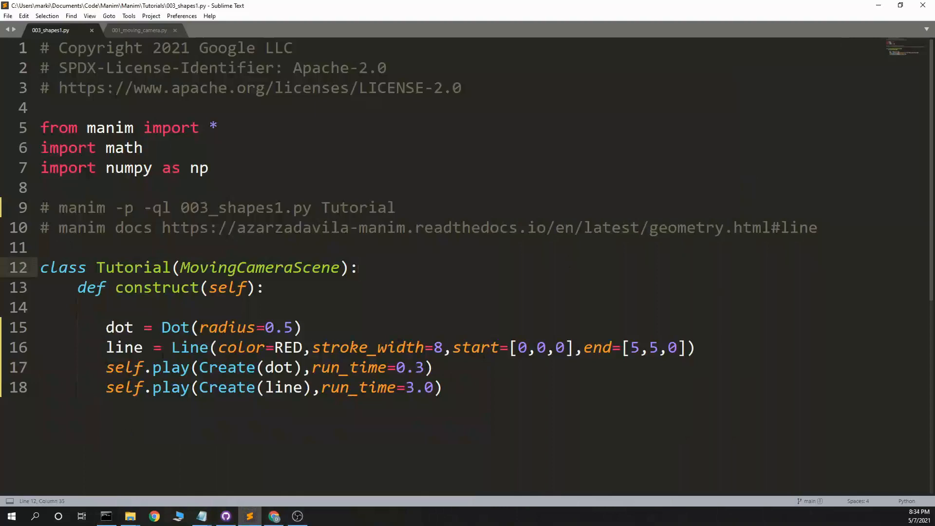
Step: Remove the dot, change Line to DashedLine and set its end to [3,3,0]
click(274, 516)
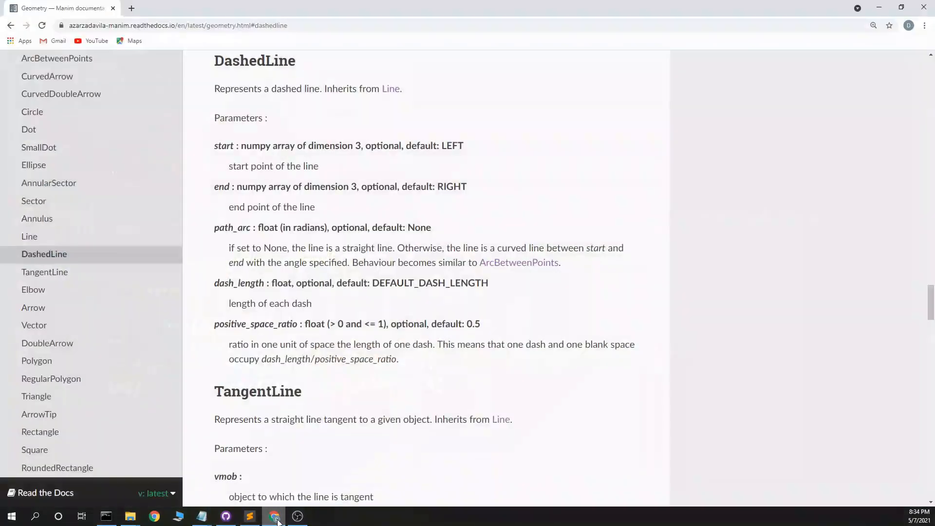
click(249, 516)
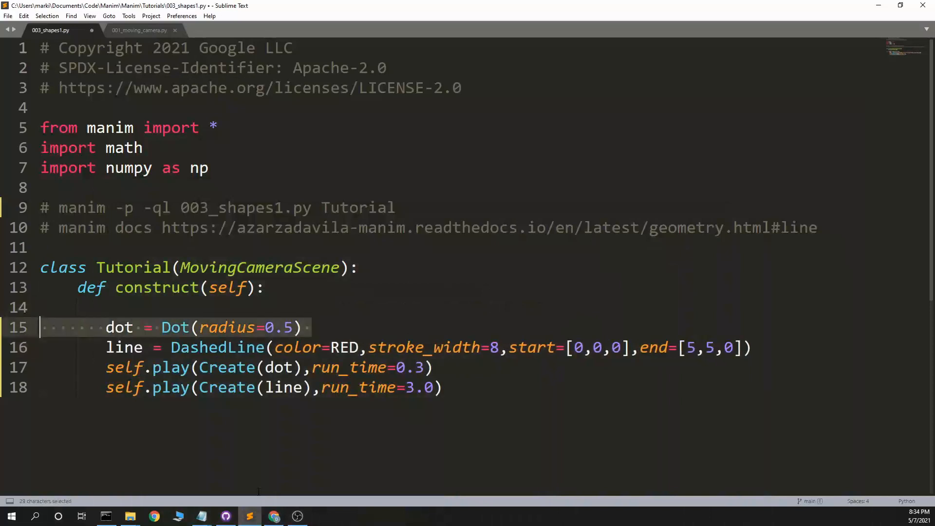
key(Delete)
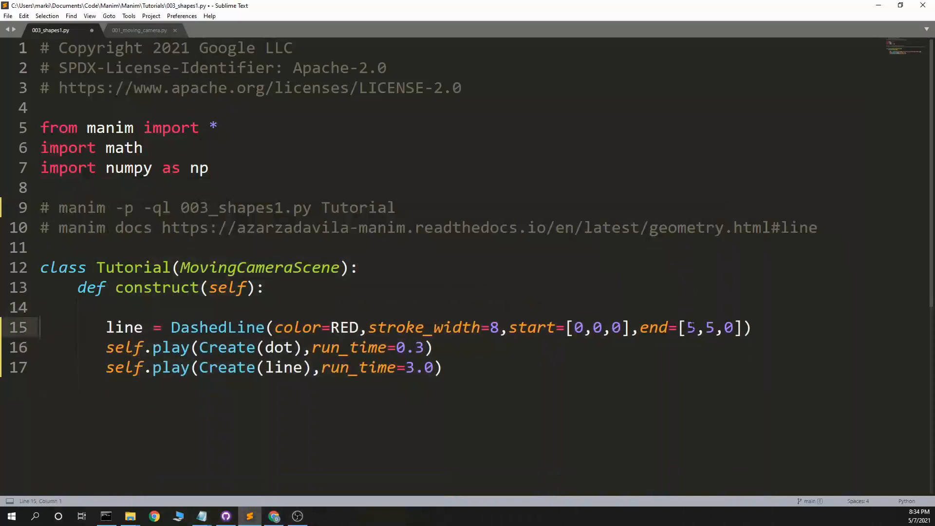
text(3)
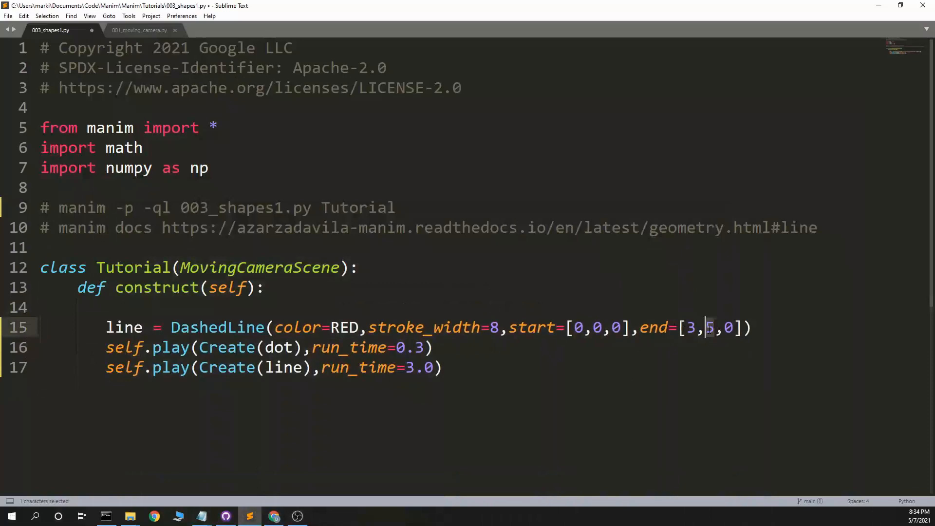
text(3)
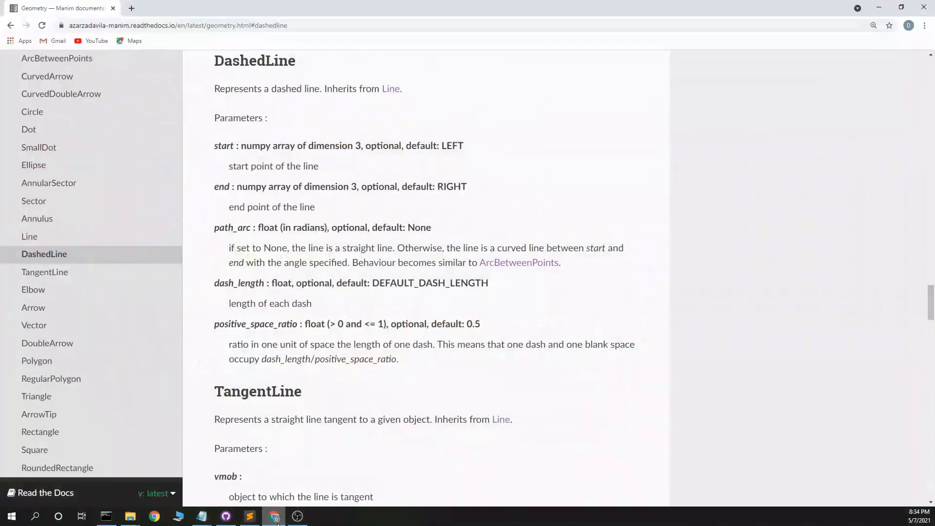
Step: Add dash_length=0.05 and a positive_space_ratio argument to the DashedLine
click(249, 515)
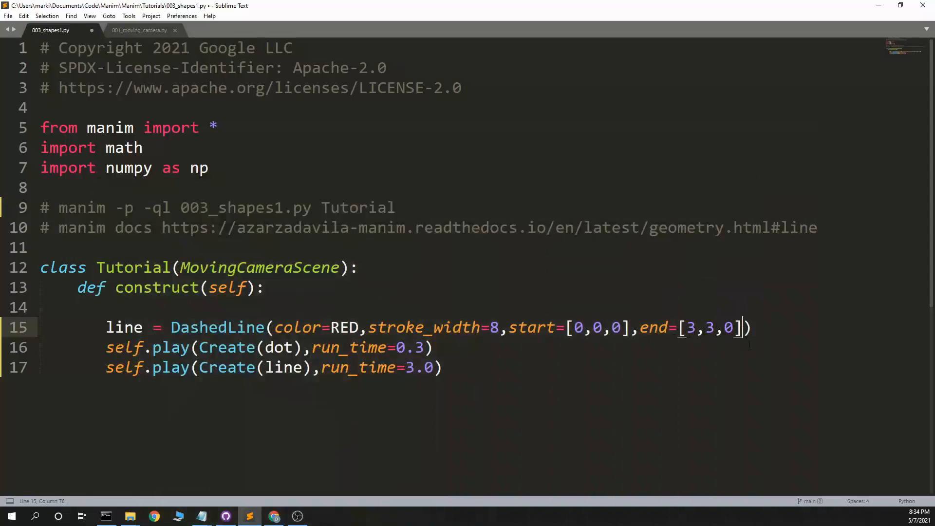
text(,dash_le)
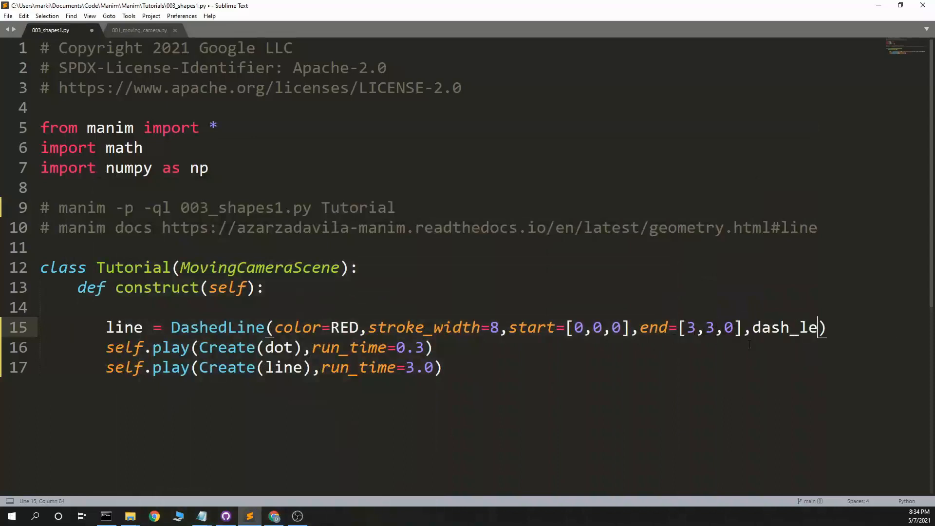
text(ngth=0.)
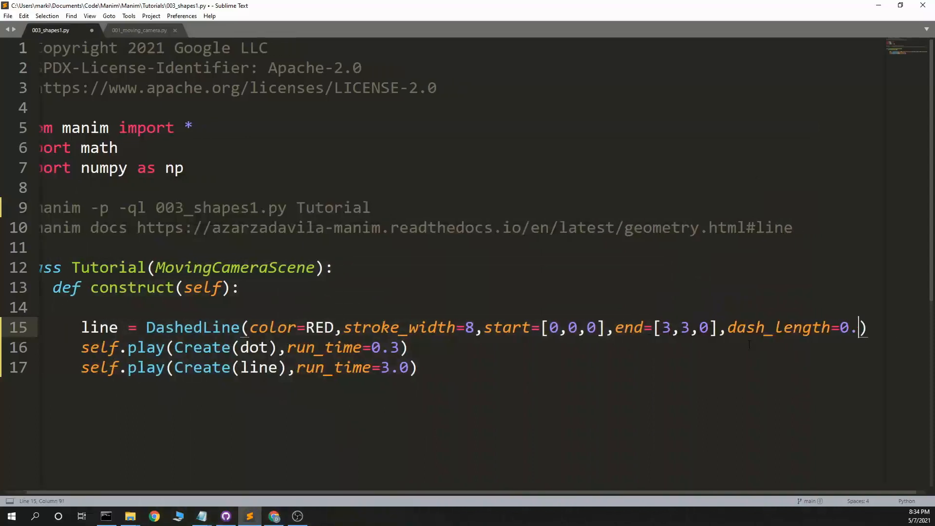
text(05,)
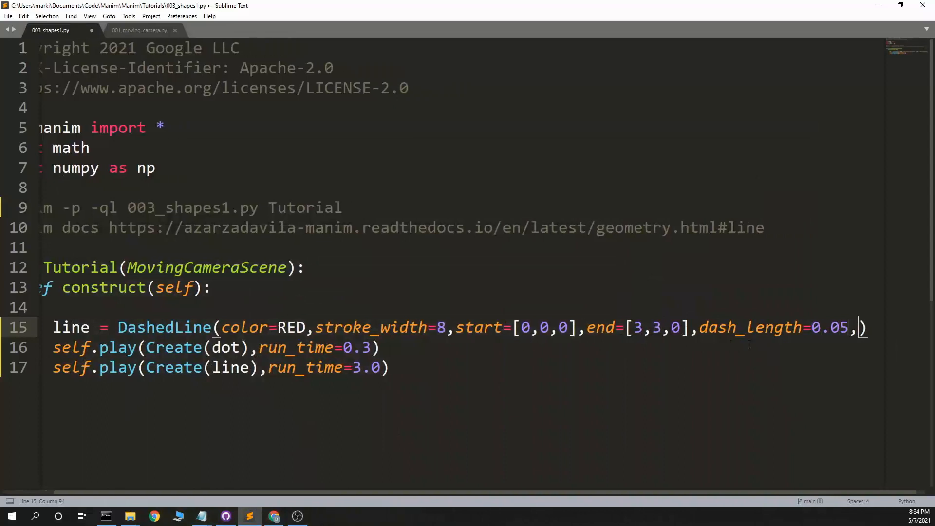
text(positive_spa)
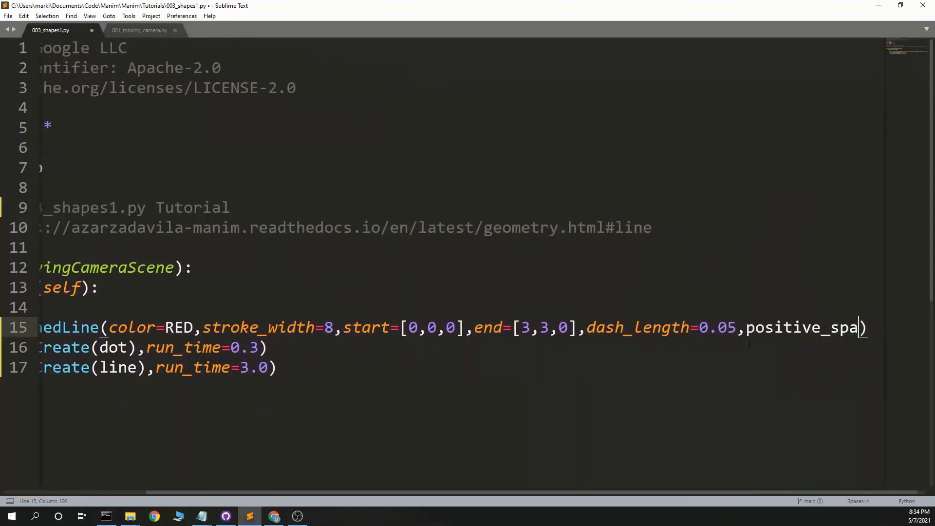
text(ce_ratio=0)
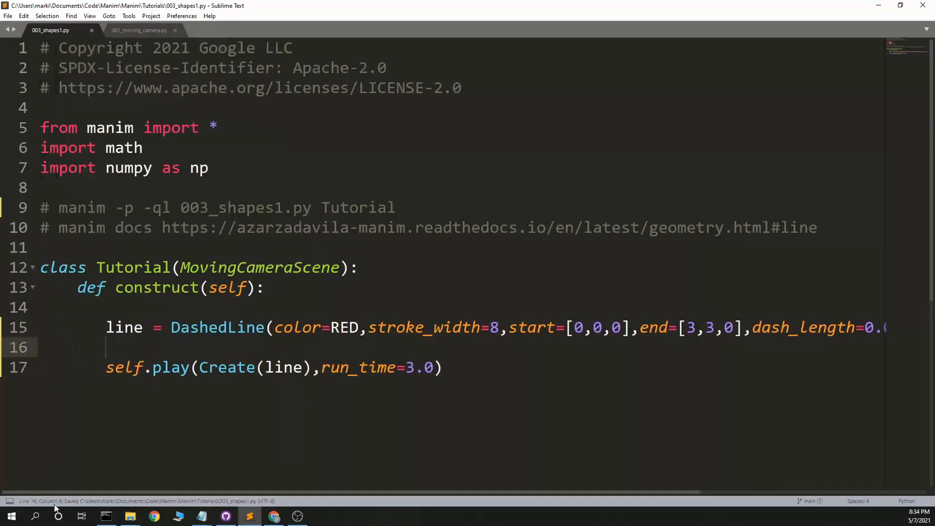
Step: Render and preview the dashed red line, then return to the script
click(106, 516)
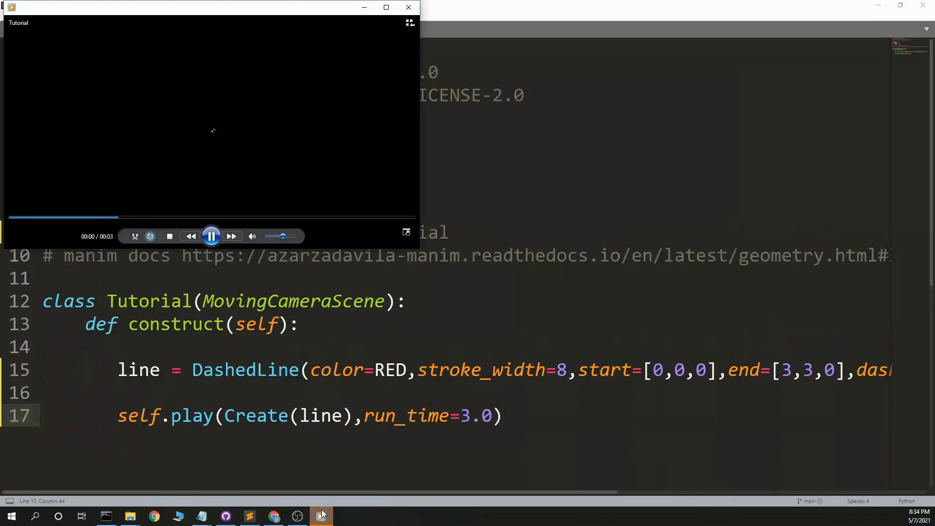
click(385, 7)
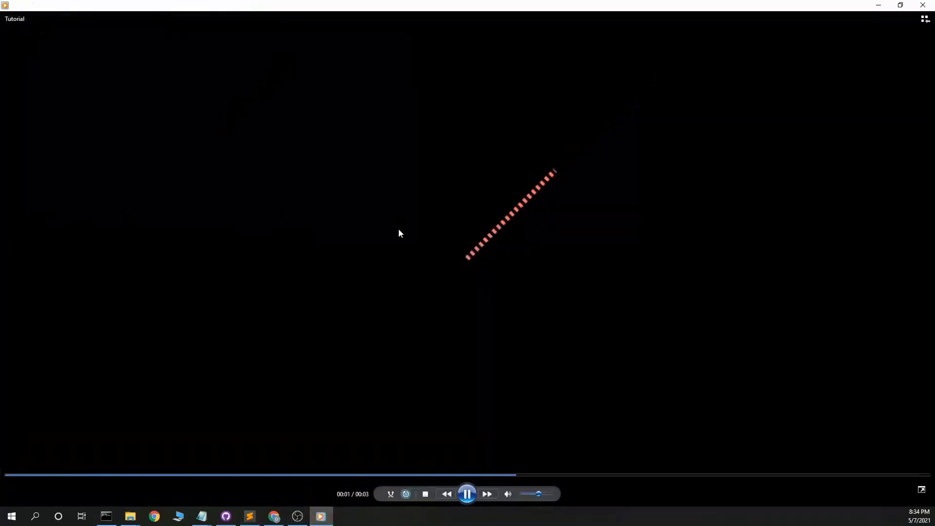
click(249, 515)
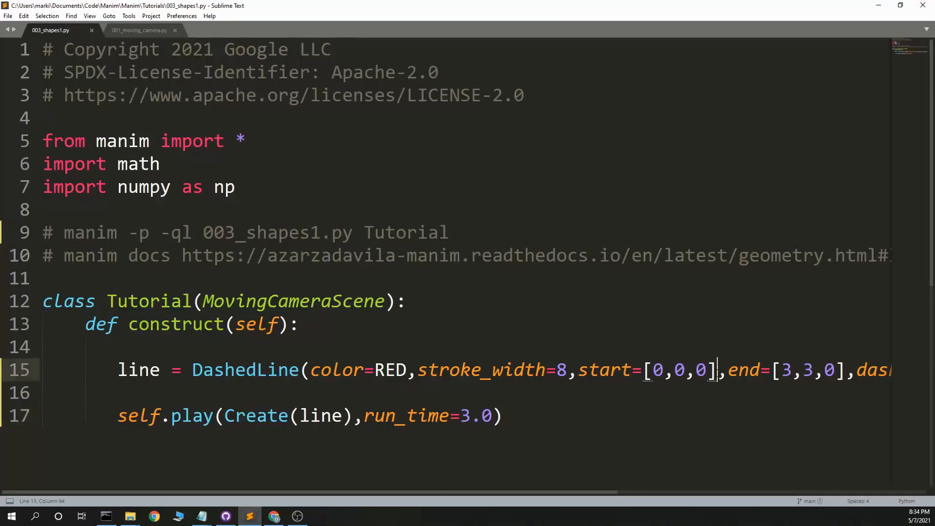
Step: Tune dash_length to 0.5 and positive_space_ratio to 0.3, re-rendering and previewing each change
scroll(right, 3)
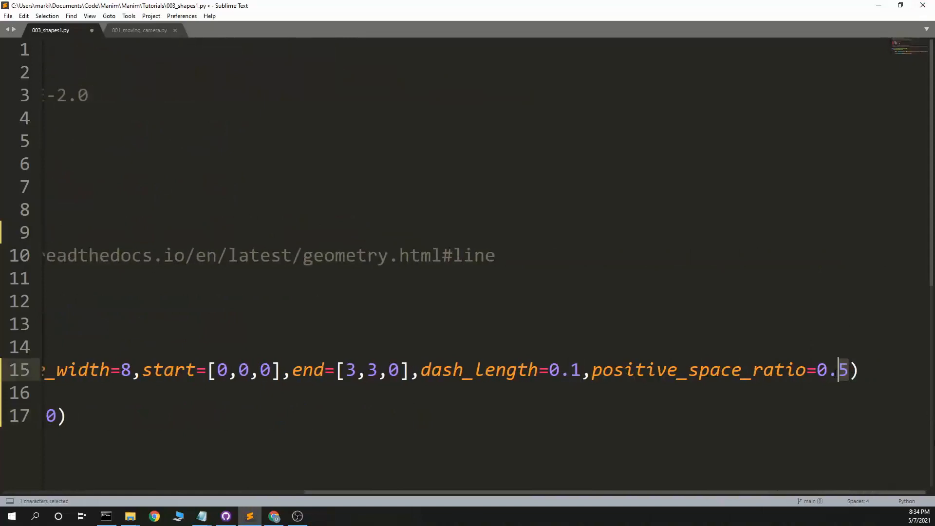
text(8)
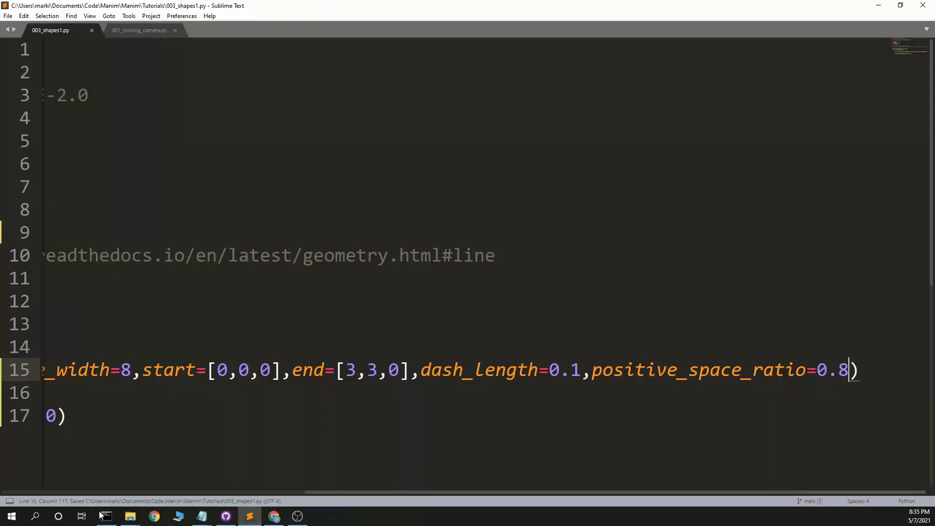
click(106, 516)
text(1)
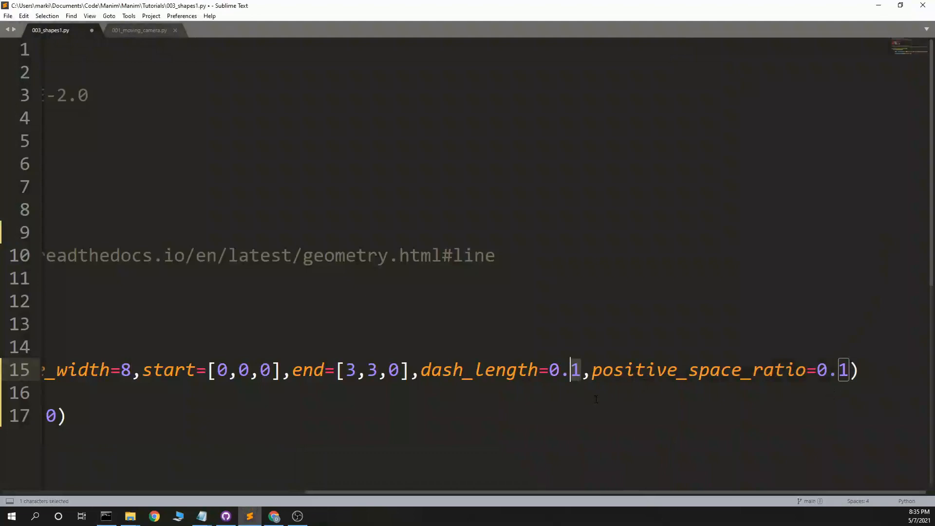
text(5)
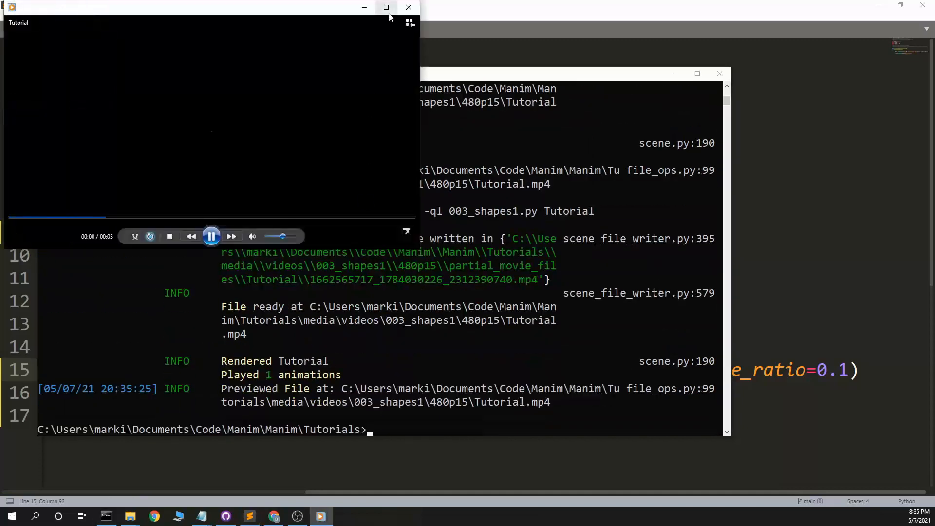
click(409, 8)
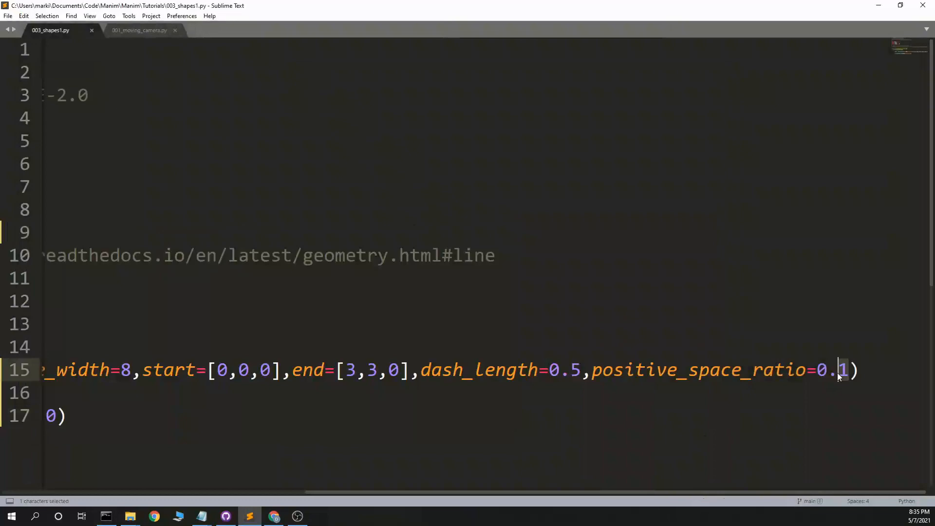
click(106, 516)
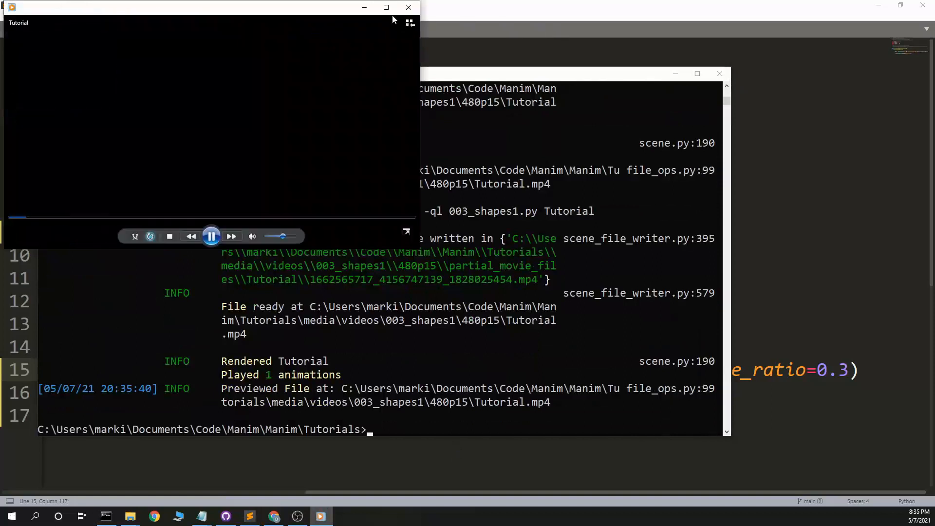
click(386, 8)
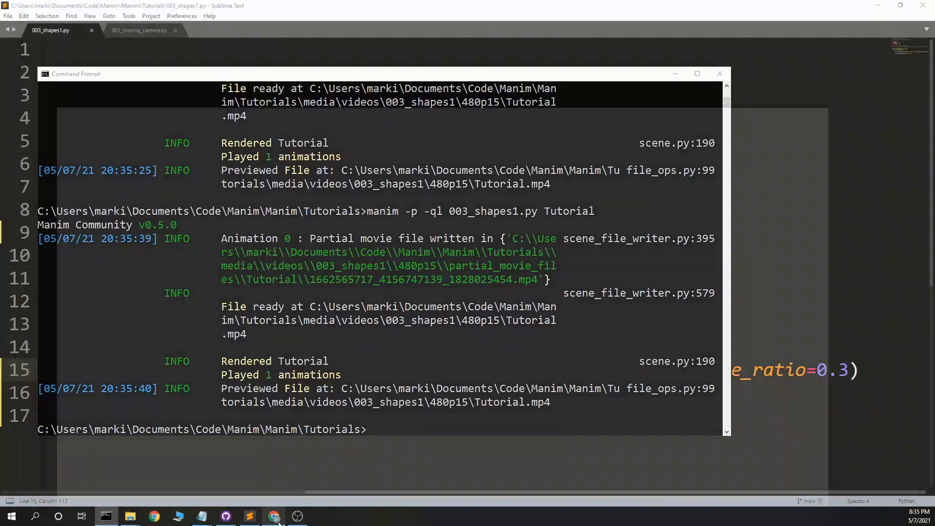
Step: Add path_arc=math.radians(30) and set dash_length 0.2, positive_space_ratio 0.5
click(273, 516)
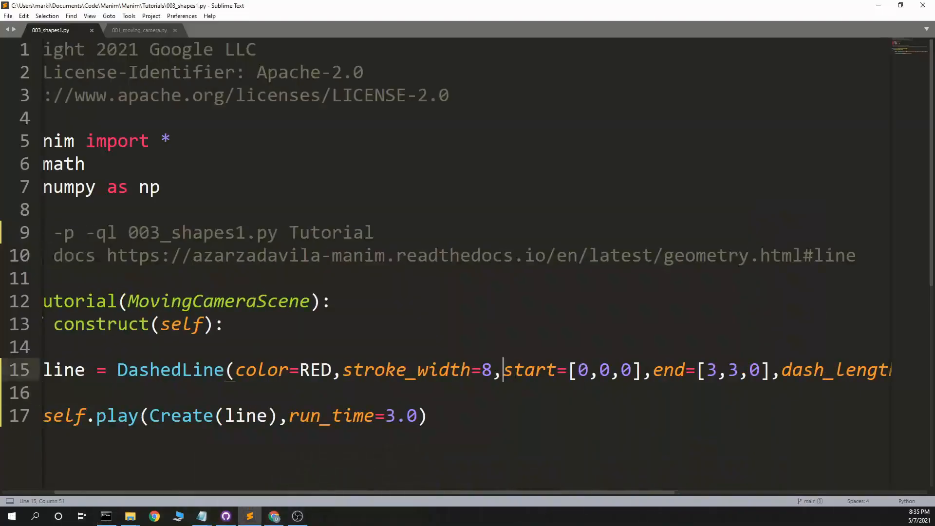
text(path_arc=)
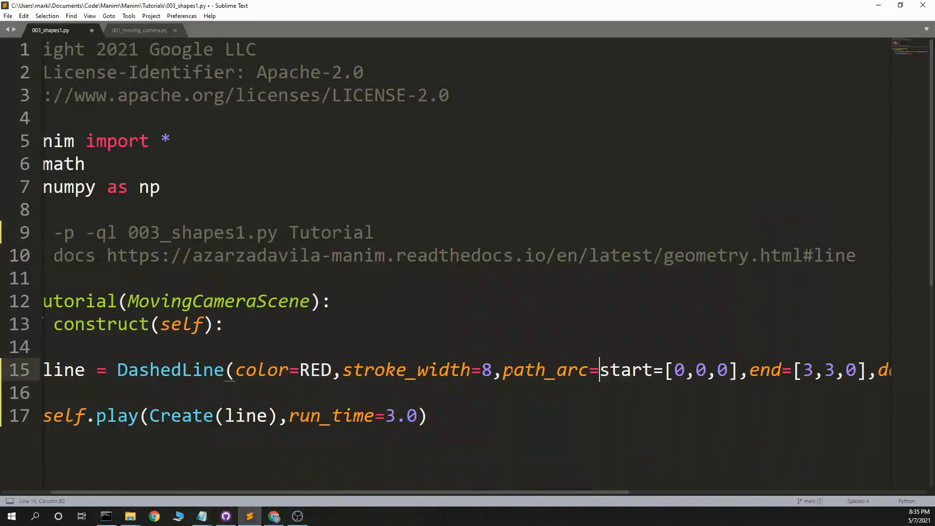
text(math.rad)
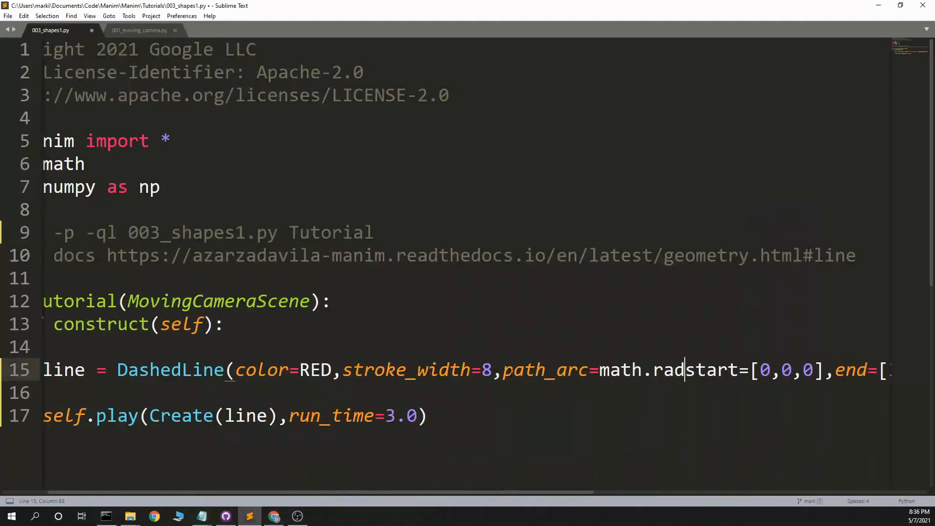
text(ians(30),start=[0,0,0],end=[3,3,0],dash_length=0.5,positive_space_ratio=0.))
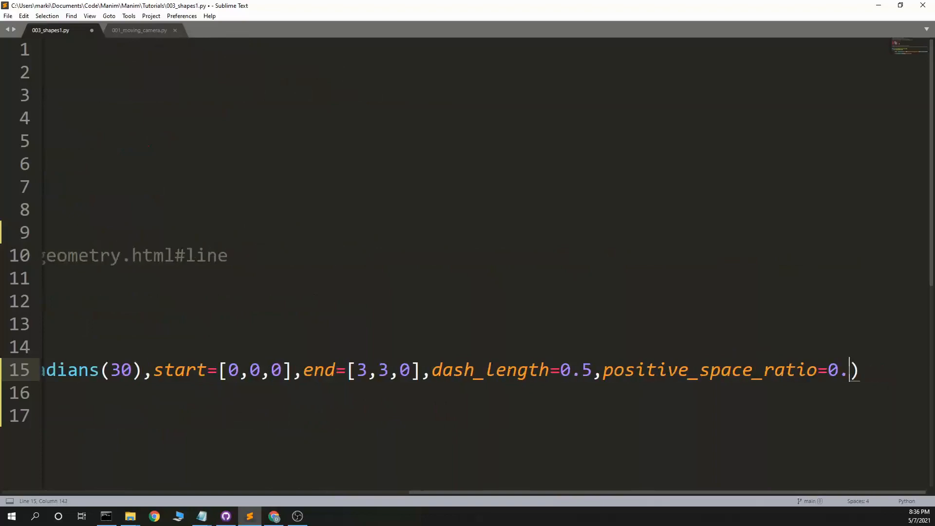
text(2)
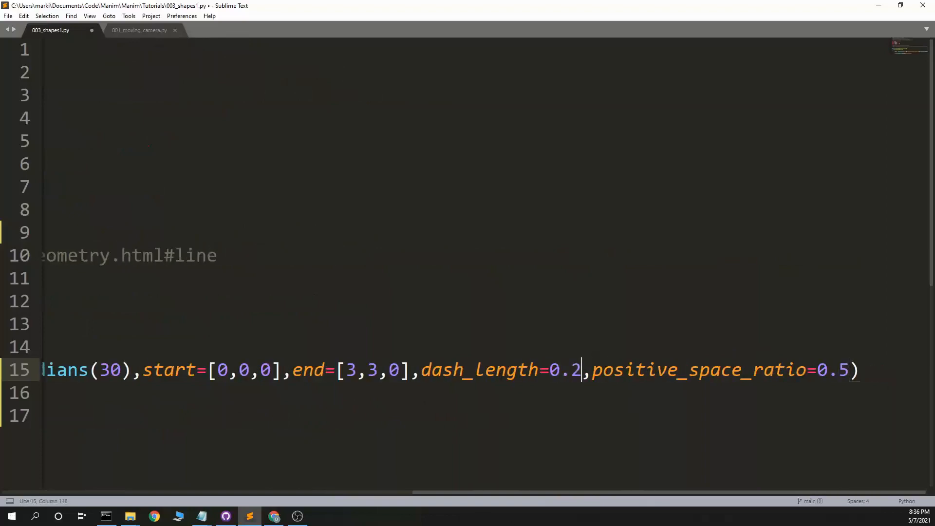
Step: Re-render the scene and preview the curved dashed line
click(105, 516)
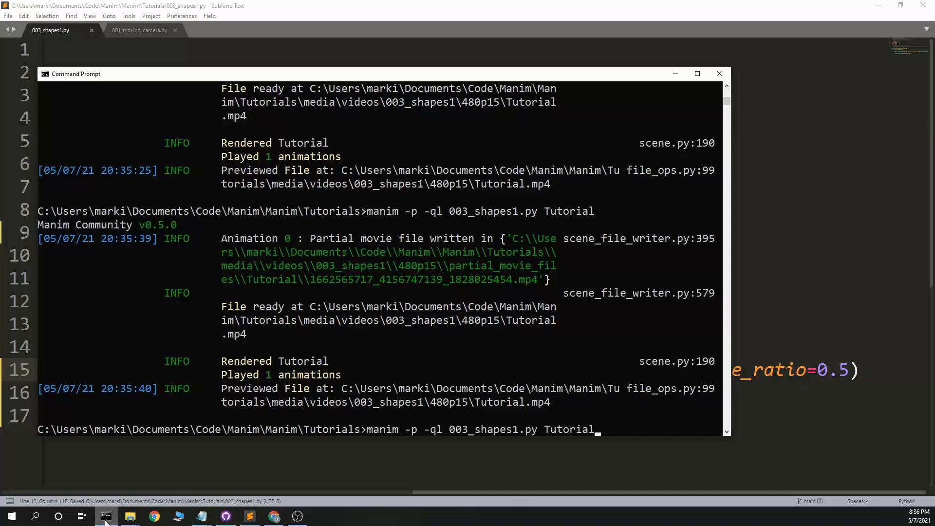
key(Return)
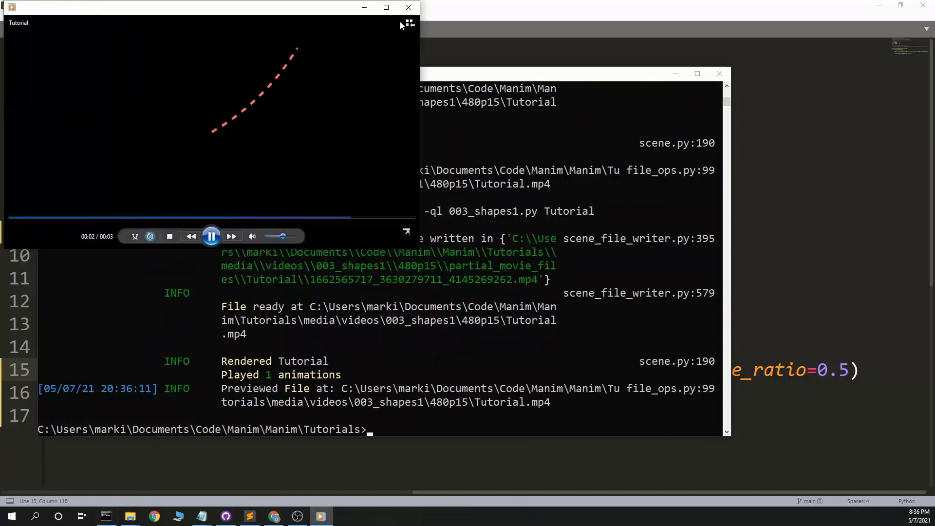
click(386, 6)
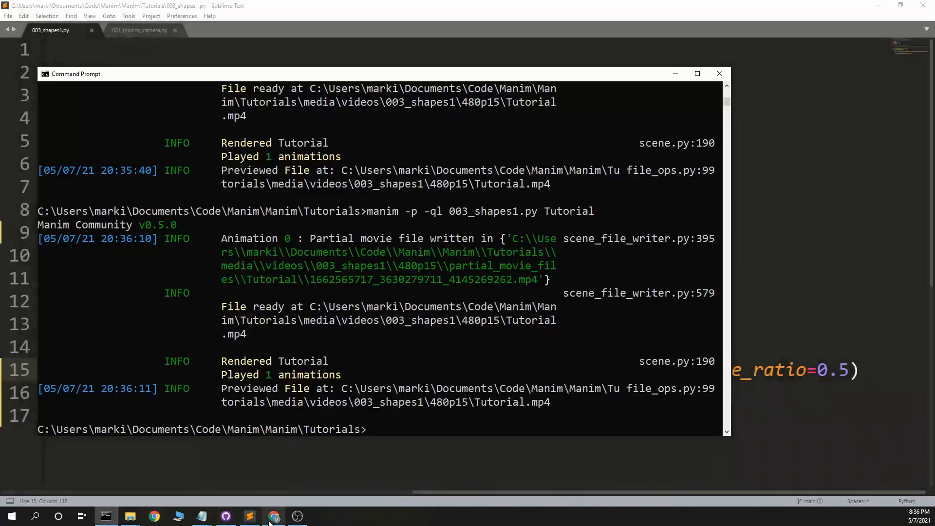
mouse_move(274, 515)
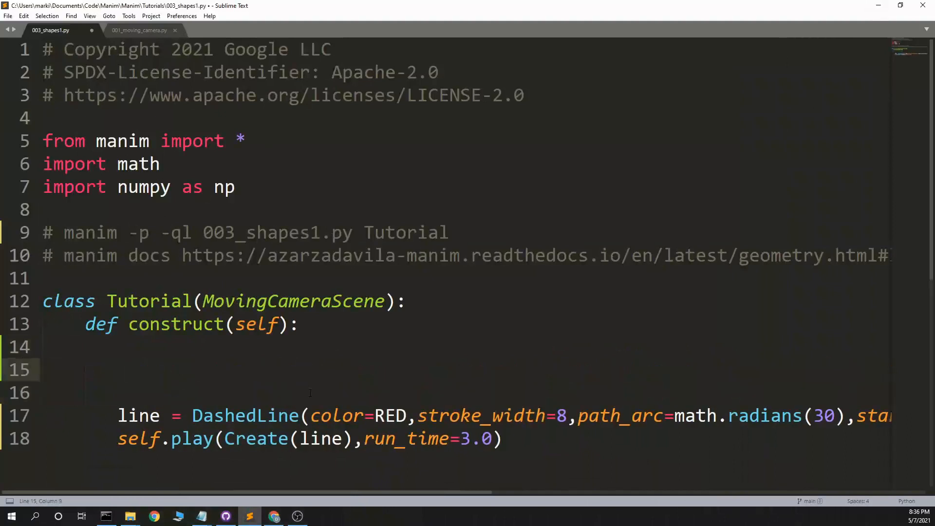
Step: Define circle = Circle(color=GREEN, radius=2.0) and rename DashedLine to TangentLine
text(cirlc)
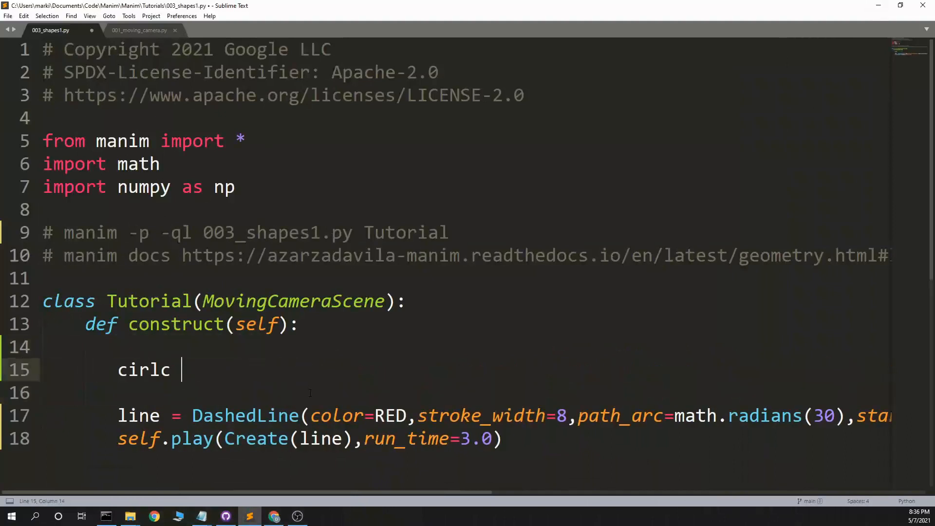
text(= Cirl)
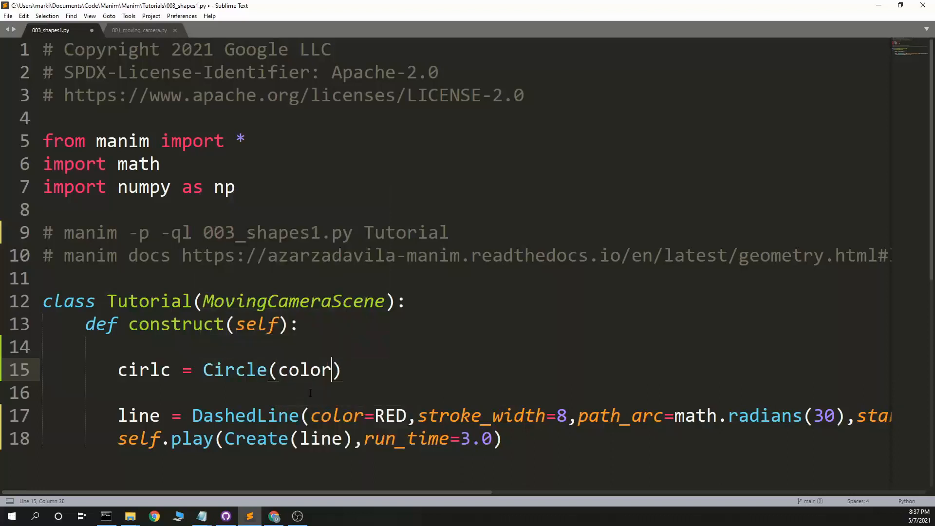
text(=G)
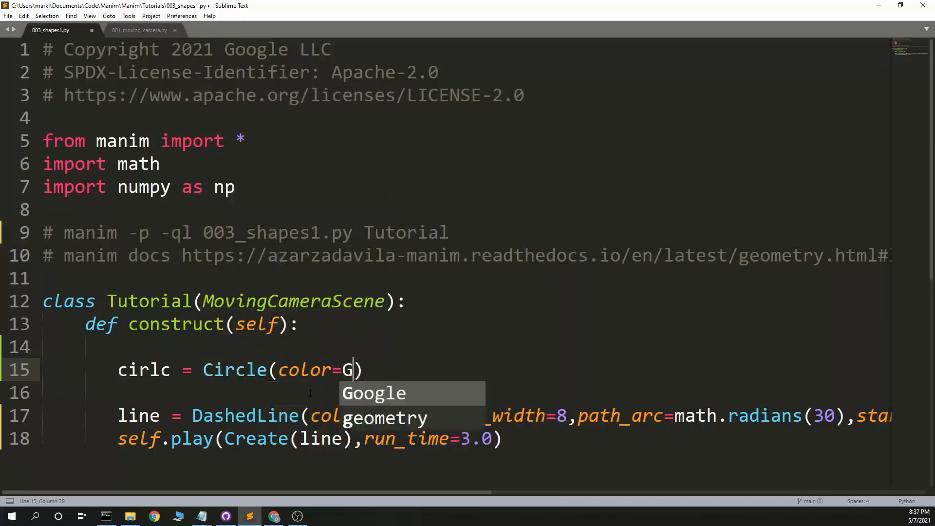
text(REEN,)
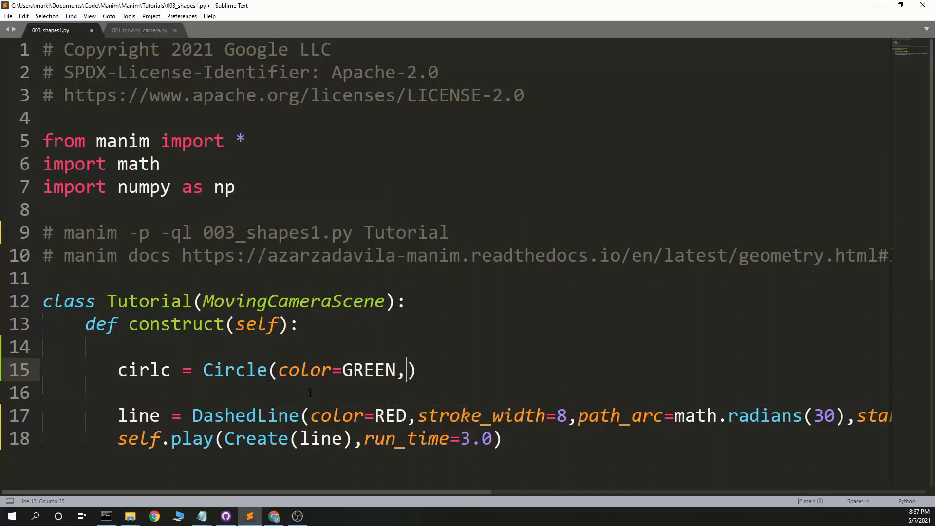
text(radius=0)
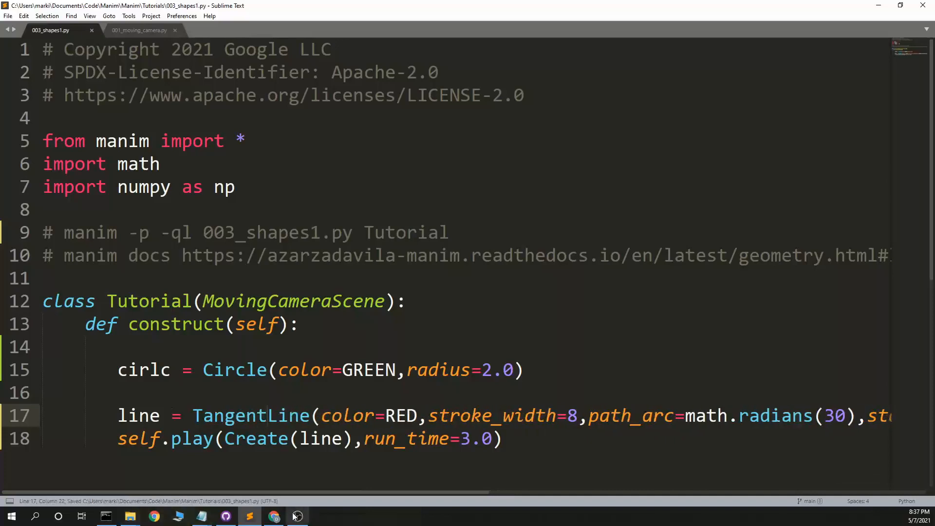
click(273, 516)
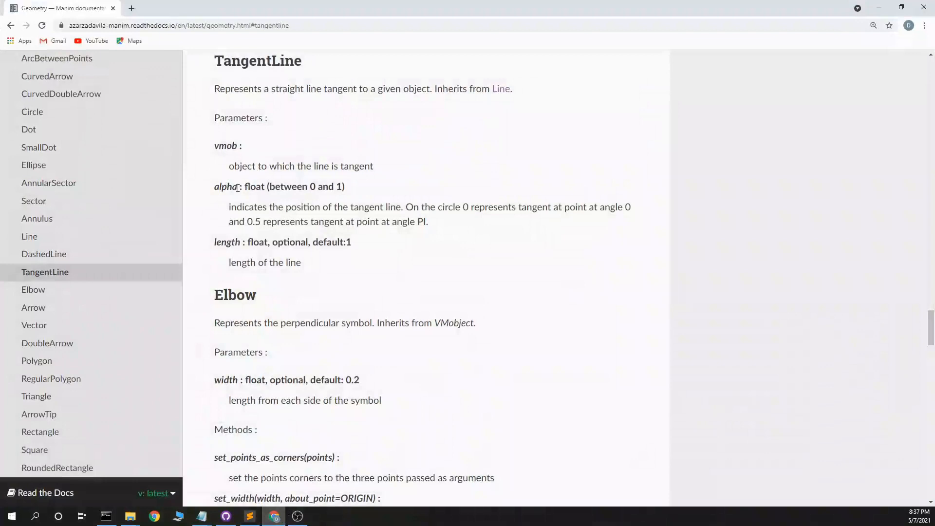
mouse_move(350, 239)
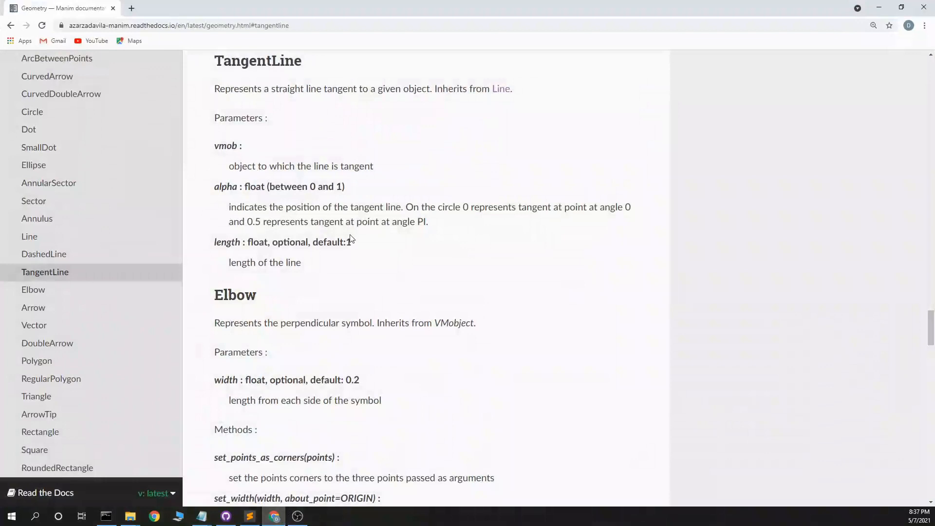
mouse_move(310, 235)
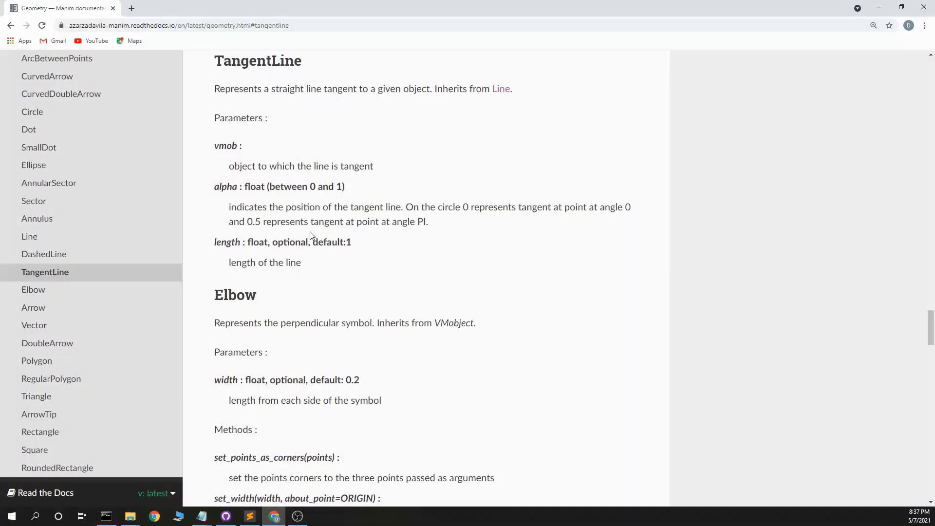
mouse_move(264, 199)
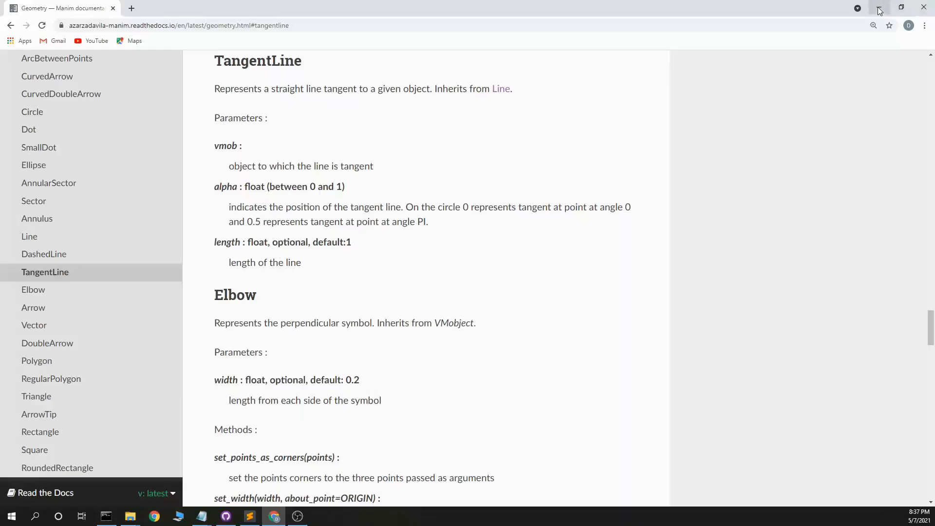
click(249, 516)
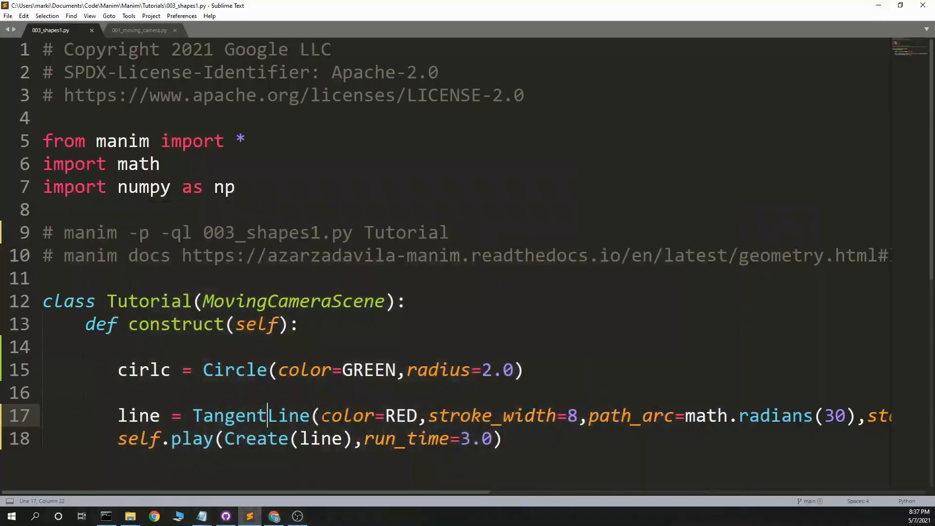
Step: Make the TangentLine target the circle with alpha=.125
scroll(right, 3)
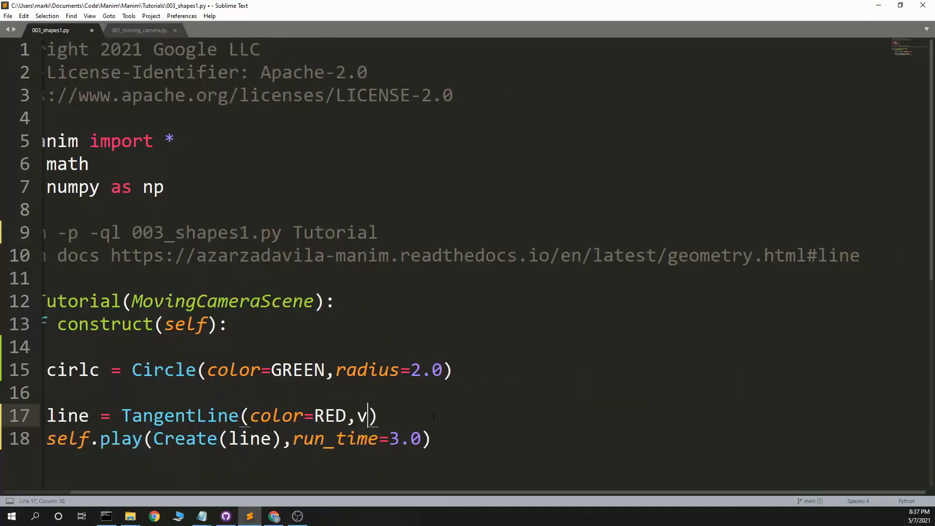
text(mob=cirlce)
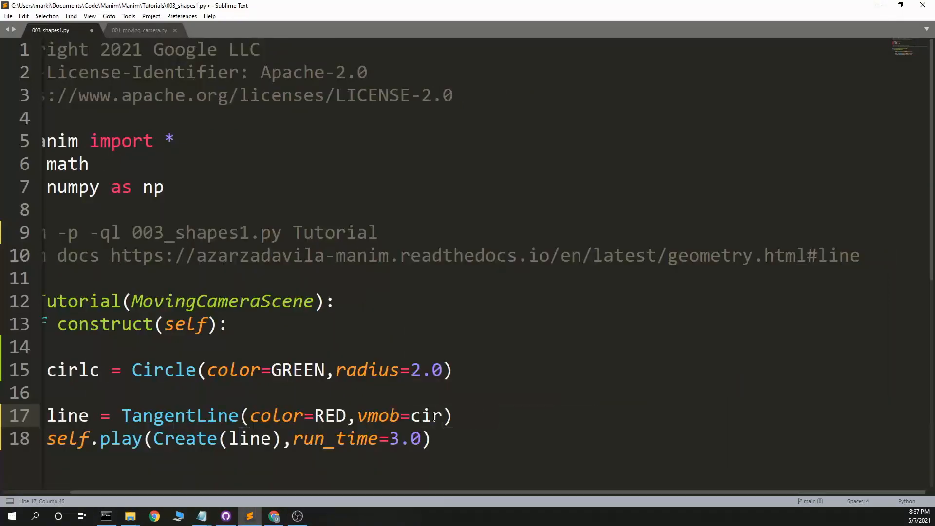
text(cle)
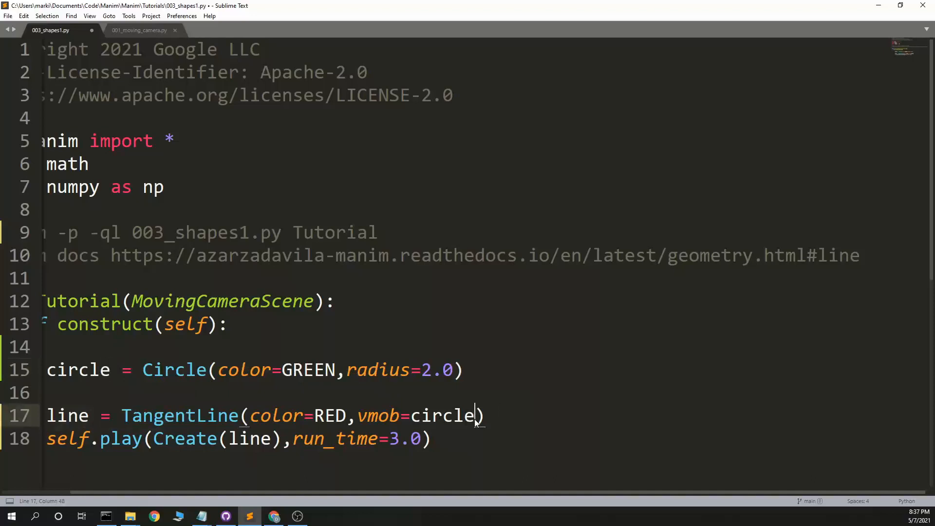
text(,alpha=)
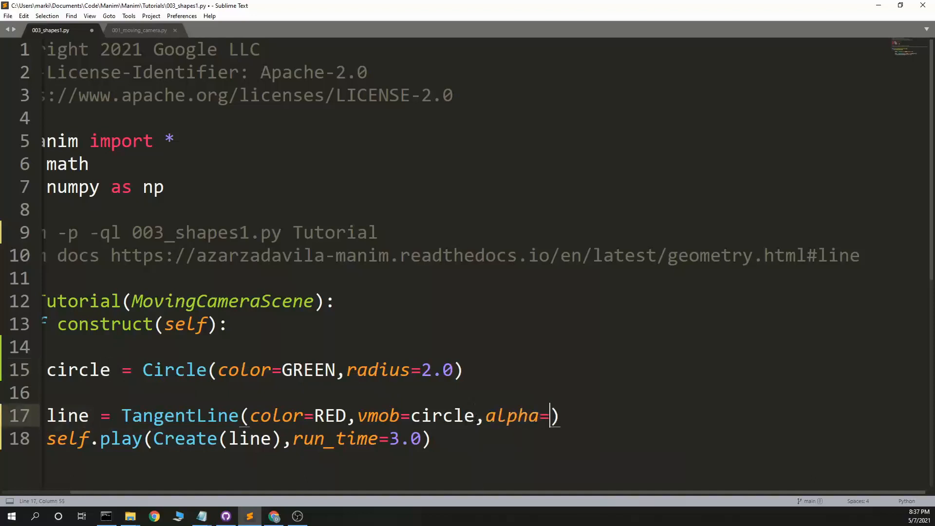
text(.125,)
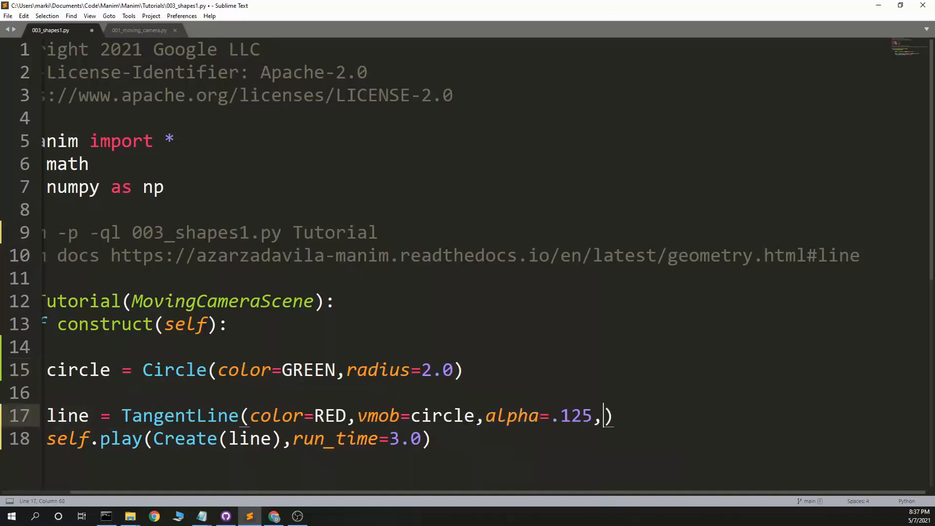
Step: Give the tangent line lenght=3.0, re-render the scene and preview it
text(lenght=)
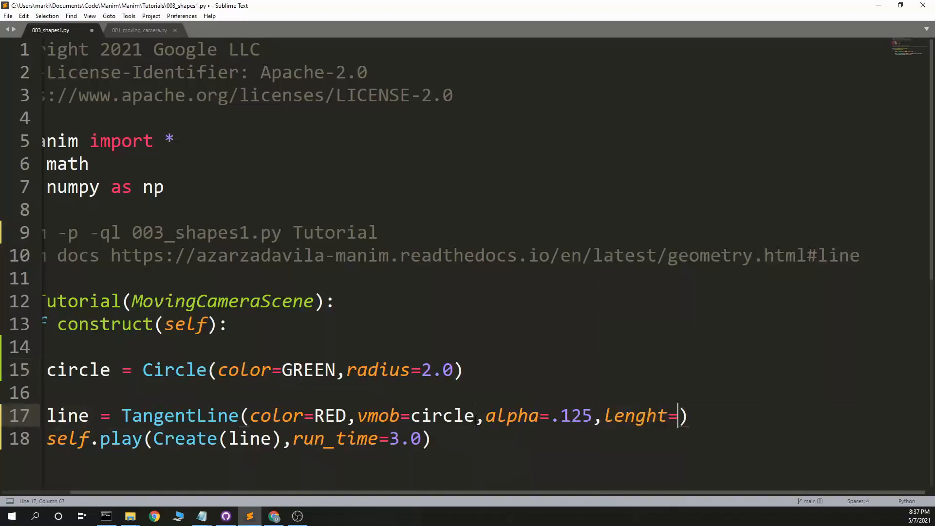
text(3.0)
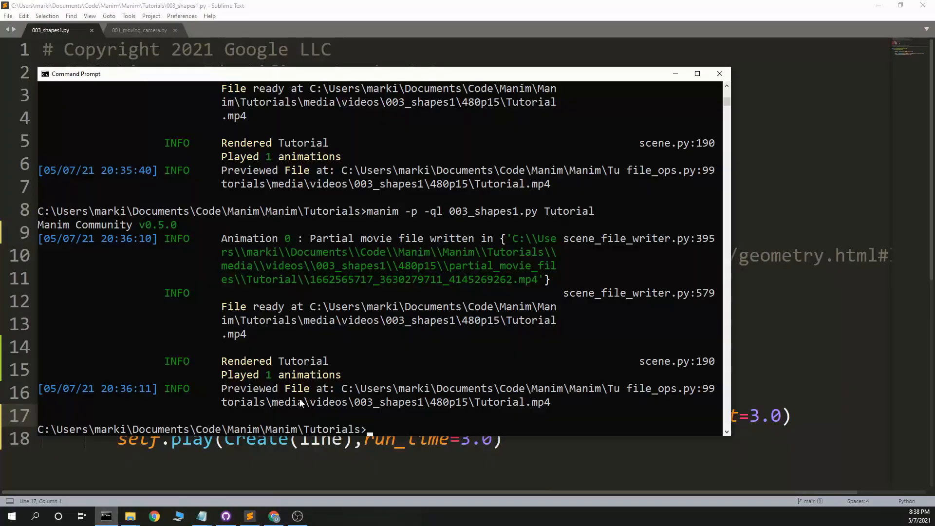
key(Return)
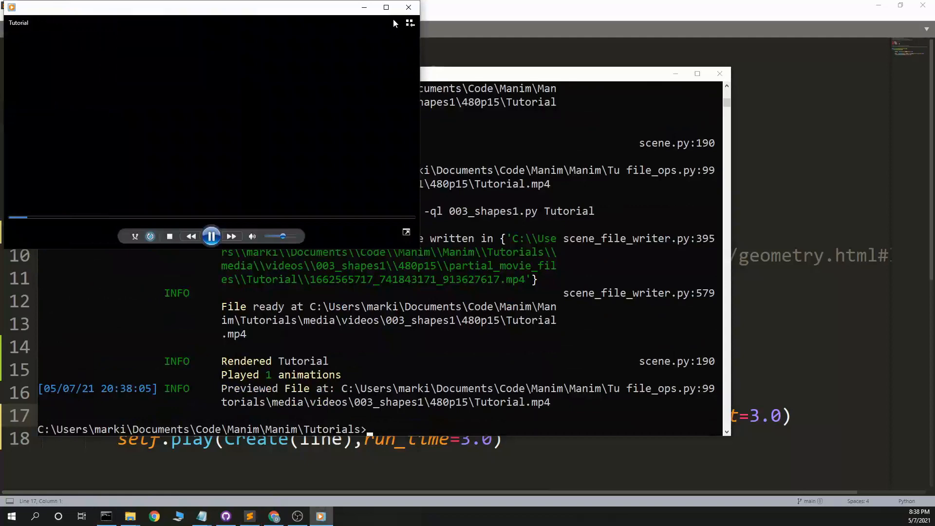
click(409, 6)
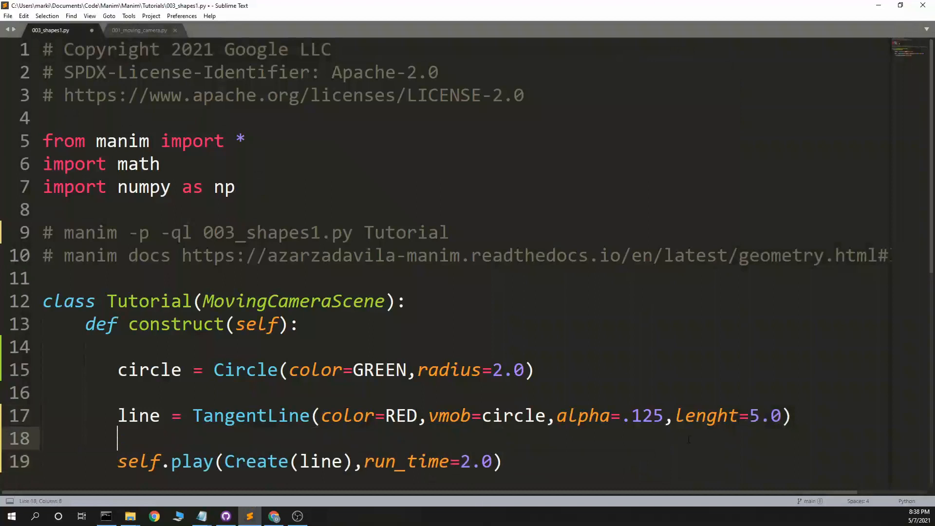
Step: Play Create(circle) before the tangent line (length 5.0, run_time 2.0) and re-render
text(self.play(Create()
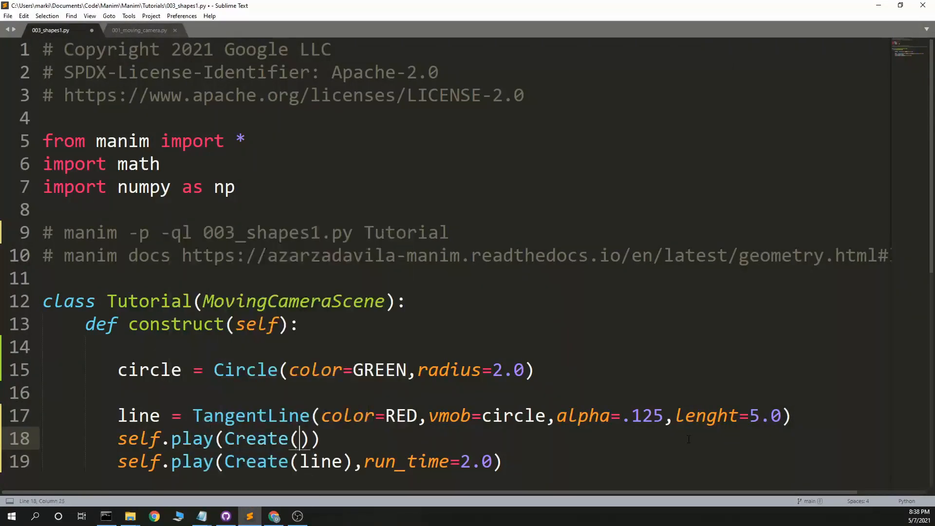
text(cirlce)
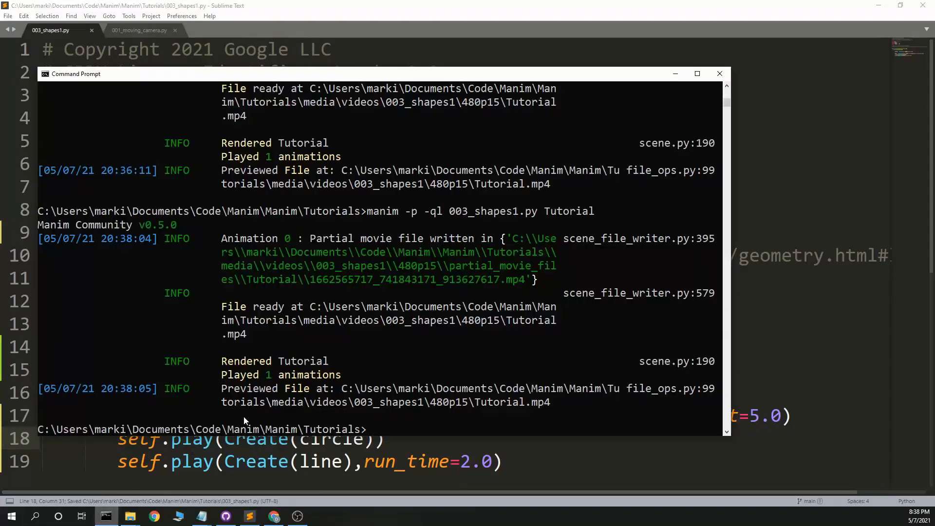
key(Return)
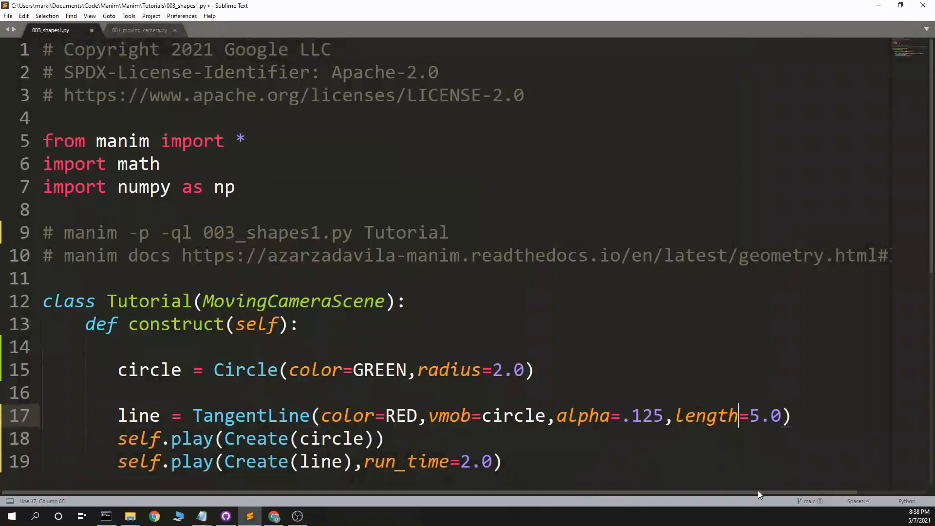
Step: Save the 'length' fix, re-render with manim, and watch the green circle preview maximized
key(ctrl+s)
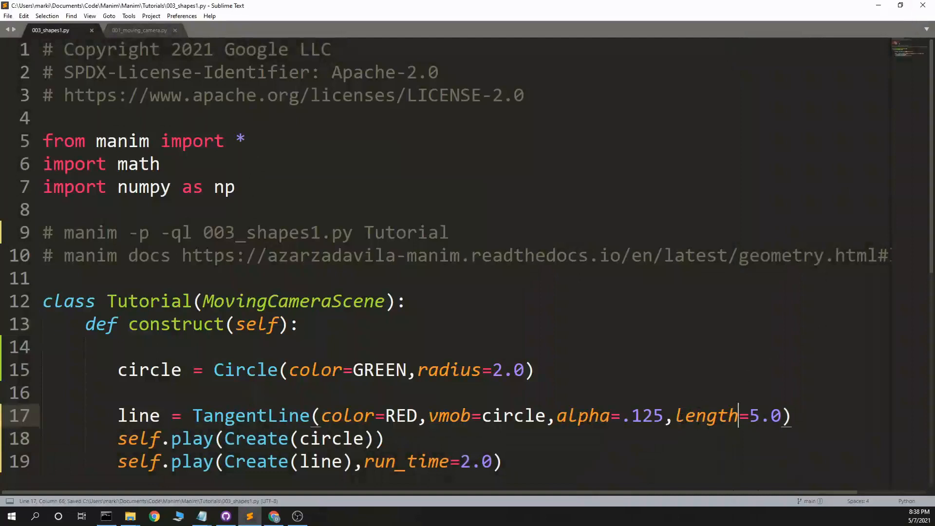
click(106, 516)
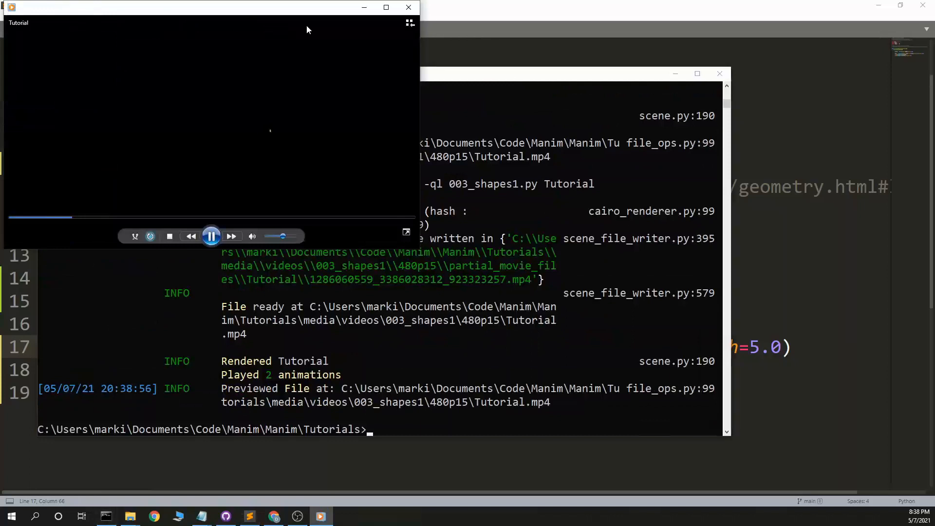
click(409, 23)
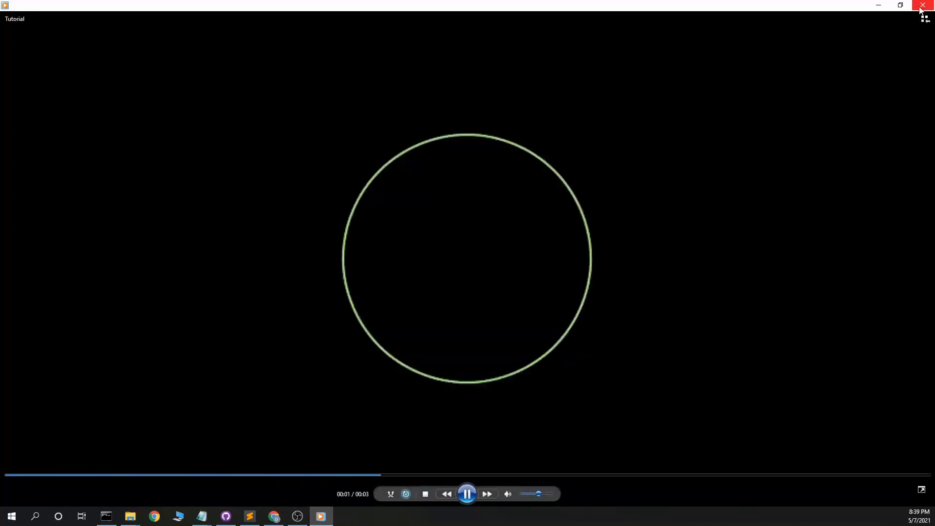
click(922, 6)
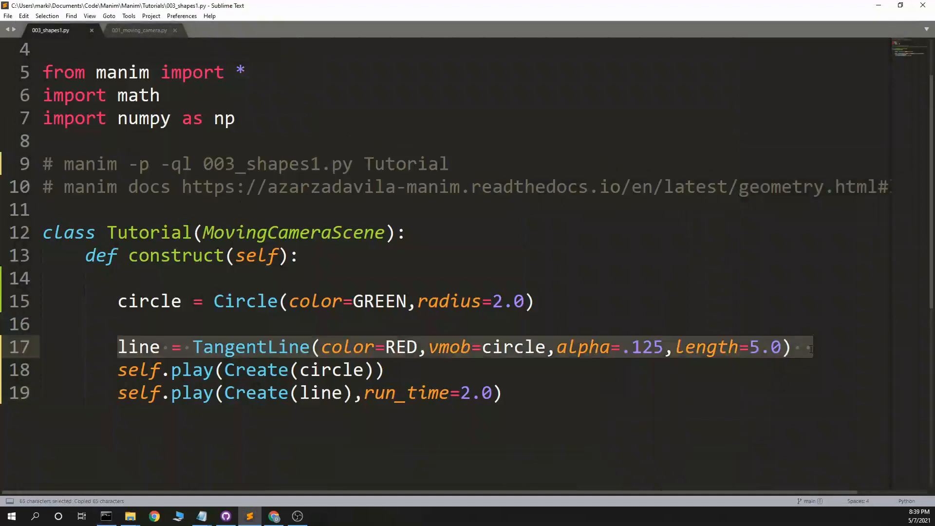
Step: Paste a second TangentLine as line2 at alpha .25 and add self.play(Transform(line,line2))
key(ctrl+v)
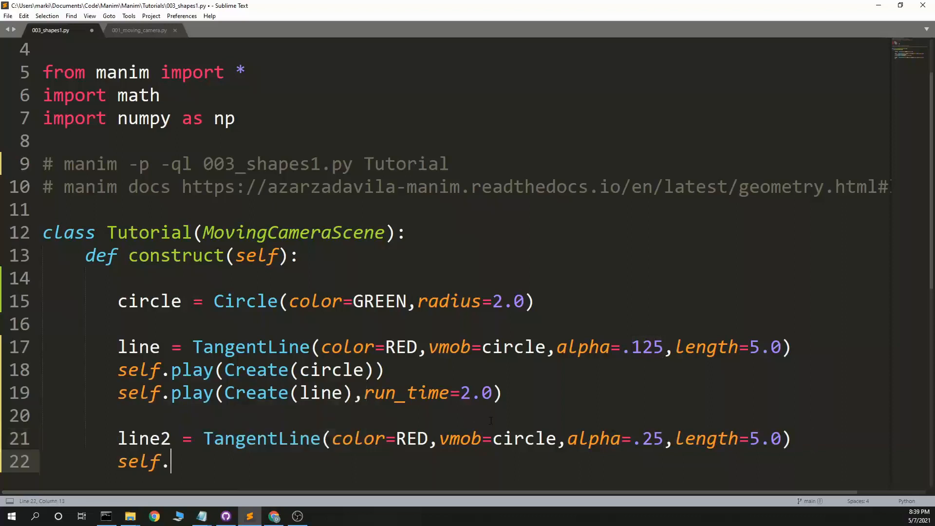
text(play(Transform()))
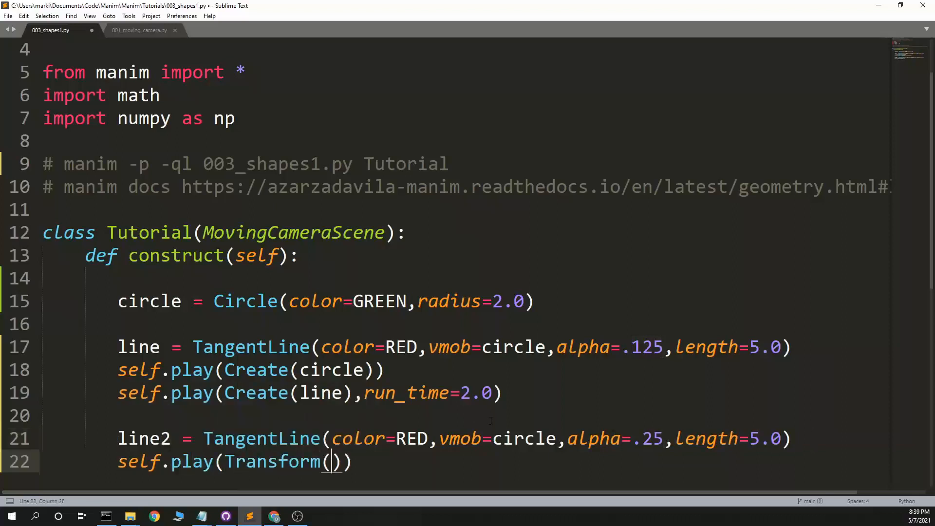
text(line)
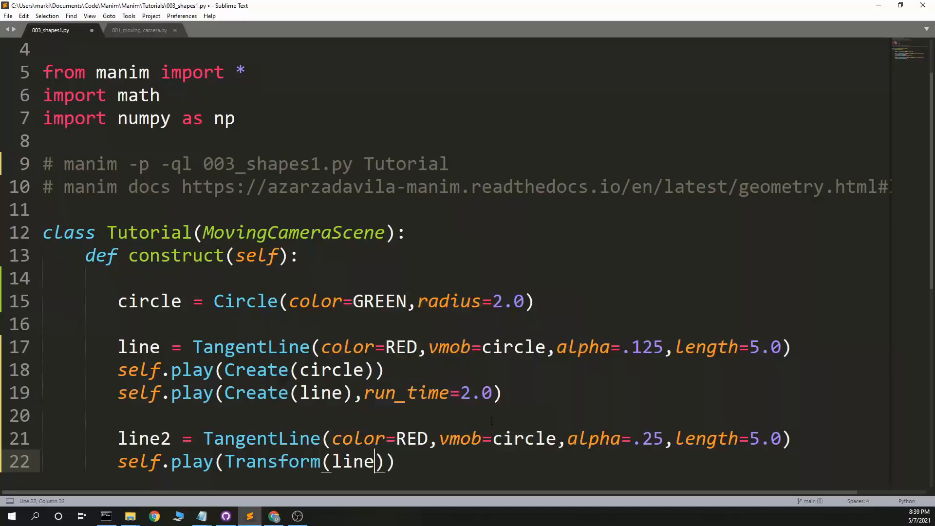
text(1,line2)
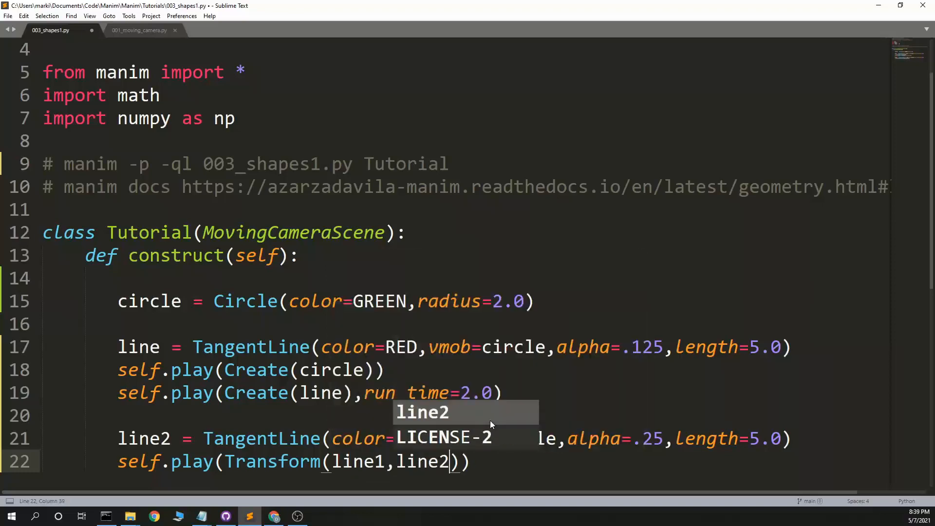
Step: Save the script, correct the line1 name, and bring up Command Prompt to render
key(Ctrl+S)
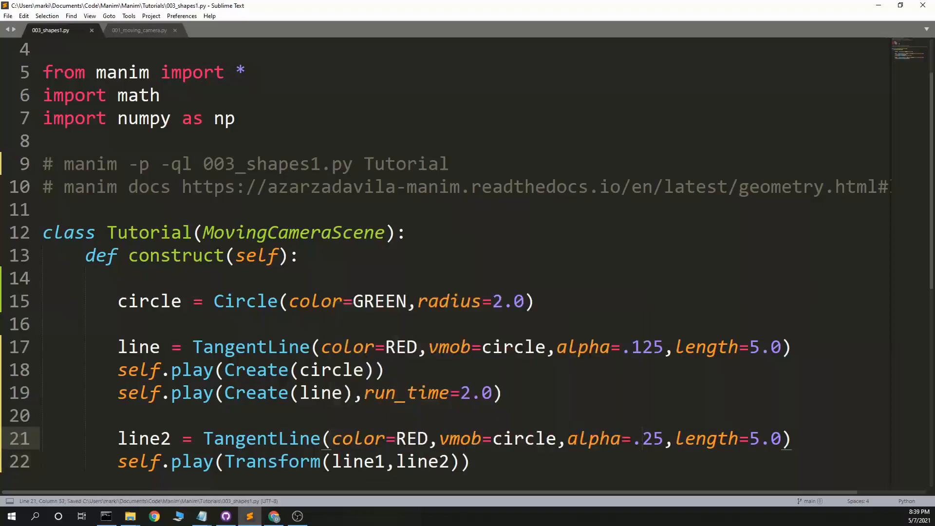
click(107, 516)
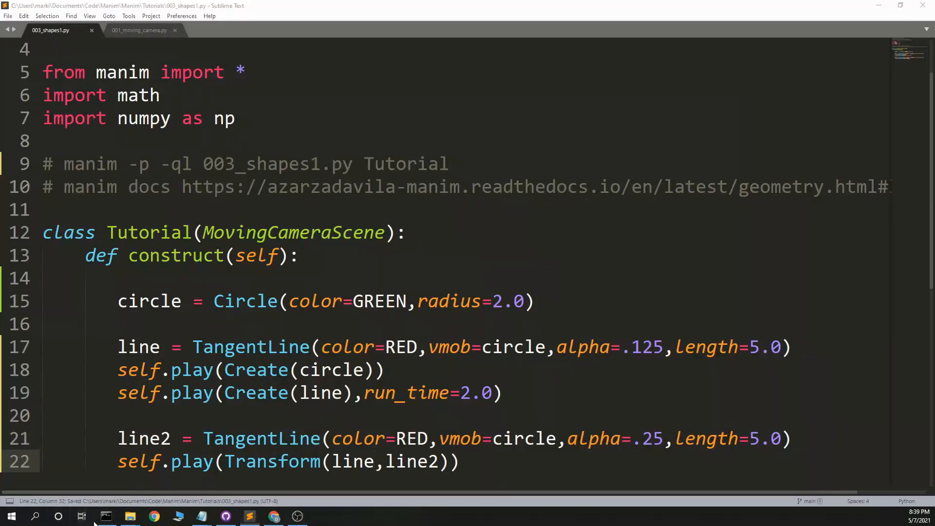
click(106, 515)
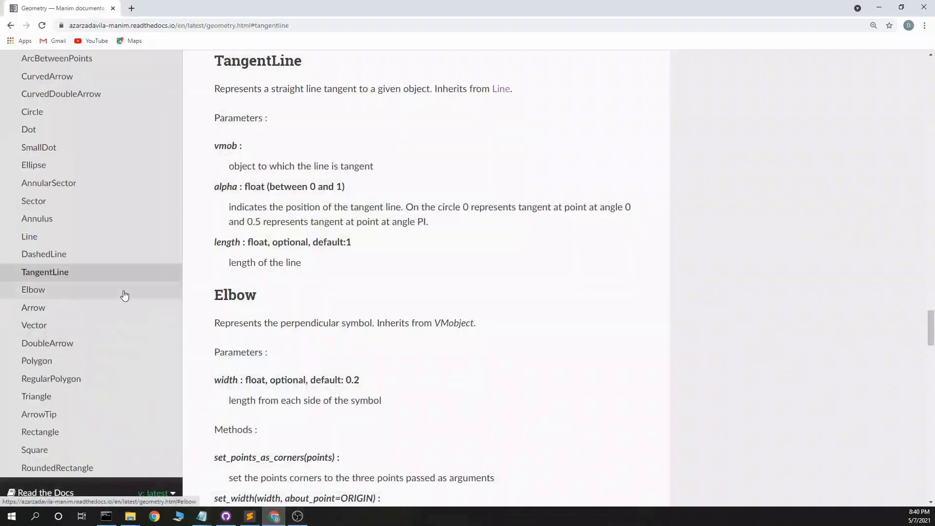
mouse_move(50, 183)
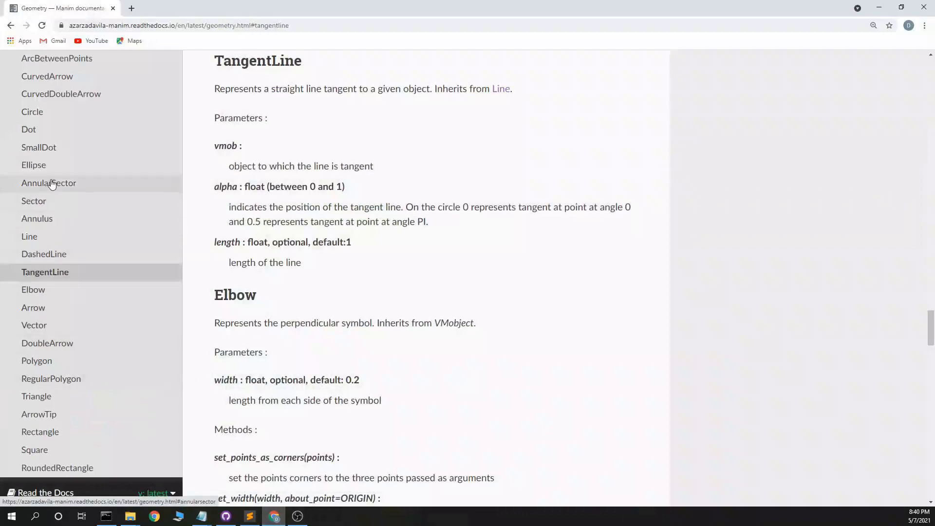
mouse_move(89, 367)
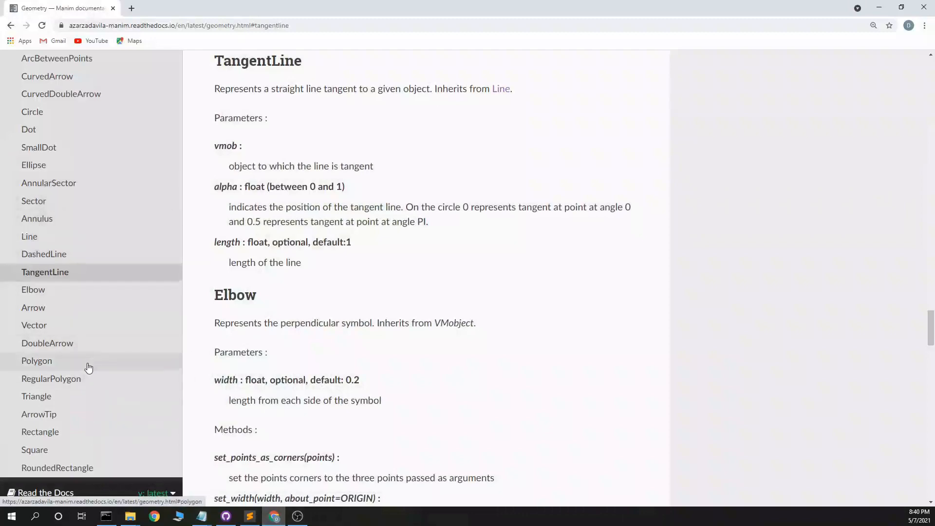
Step: Jump to the Elbow entry in the geometry docs with its width parameter and triangle example
scroll(down, 3)
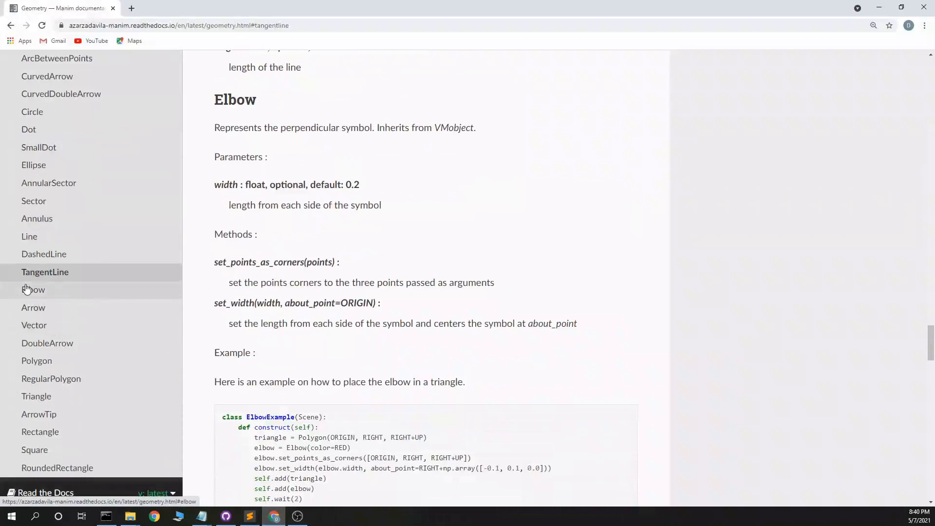
click(33, 289)
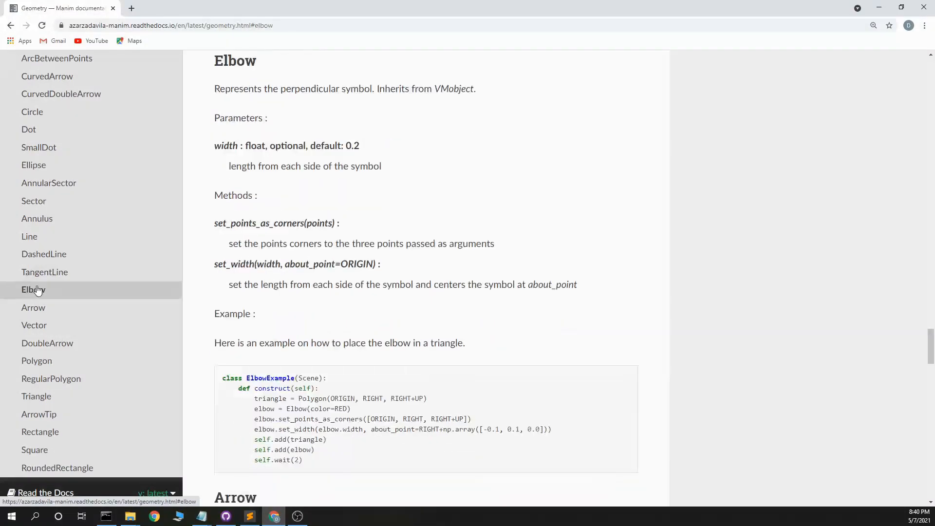
mouse_move(423, 106)
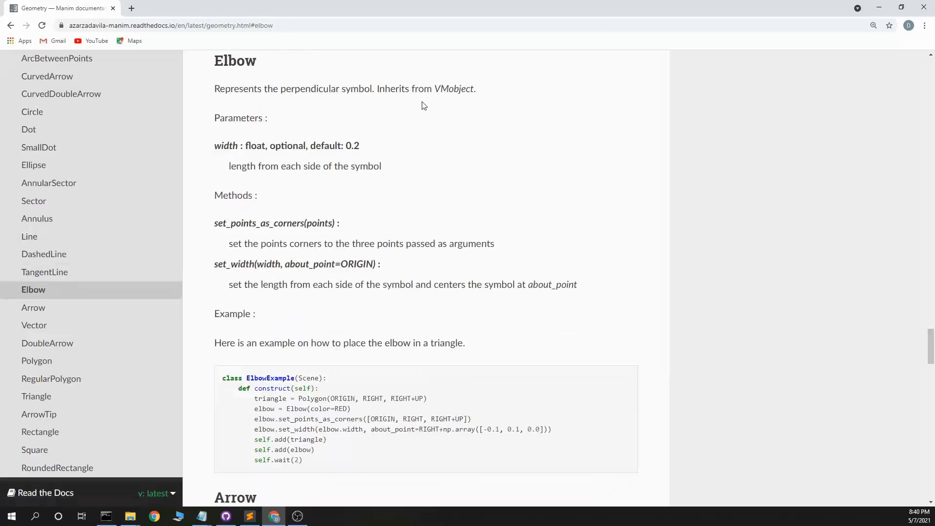
mouse_move(248, 187)
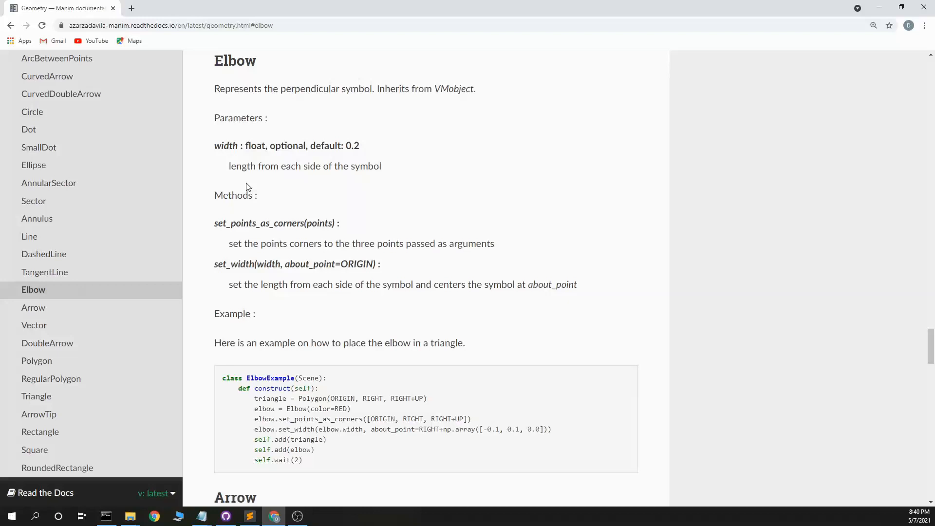
mouse_move(311, 407)
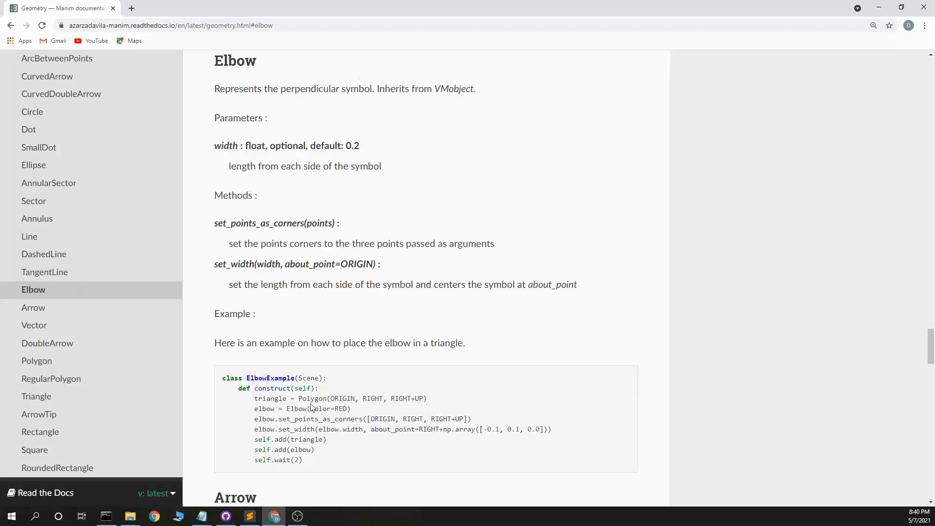
mouse_move(271, 398)
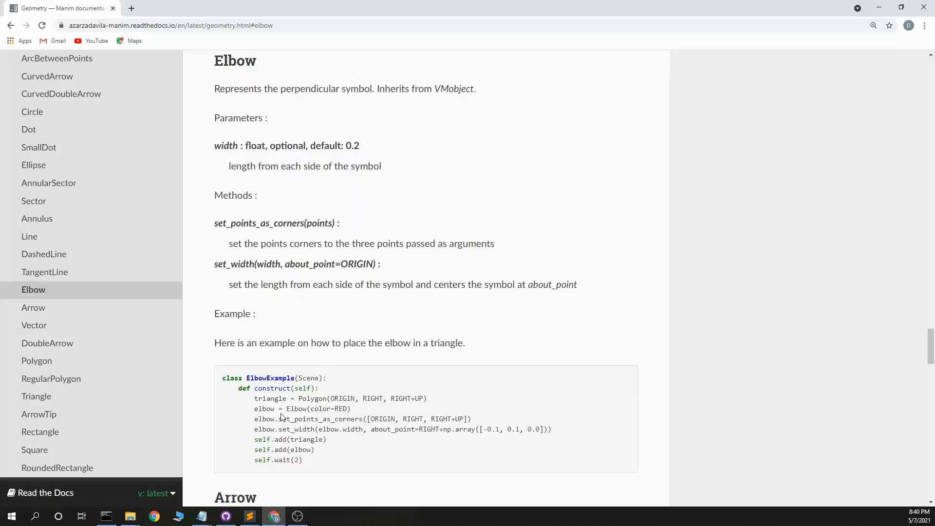
mouse_move(334, 411)
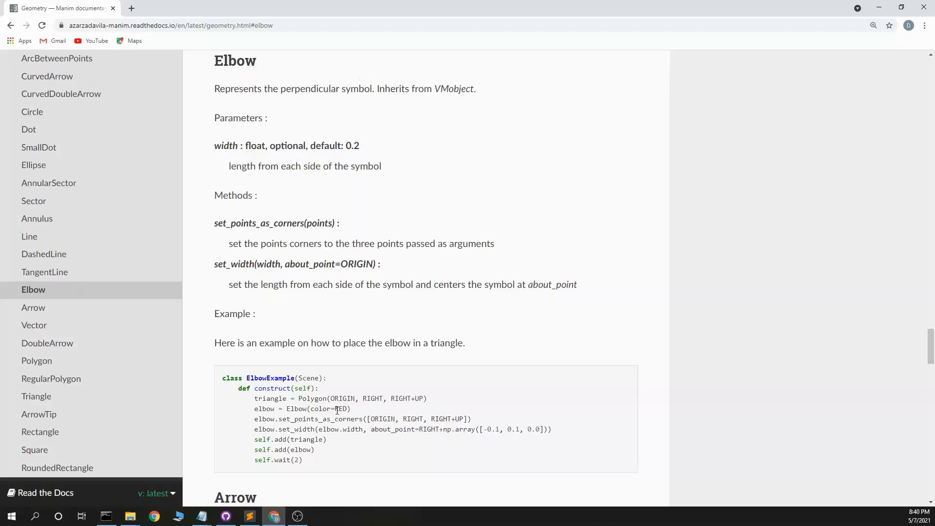
mouse_move(311, 421)
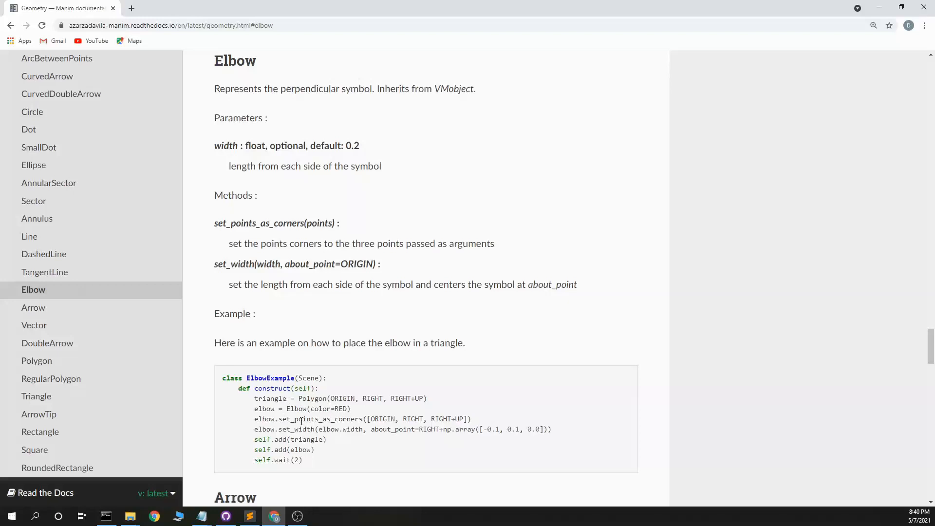
mouse_move(382, 343)
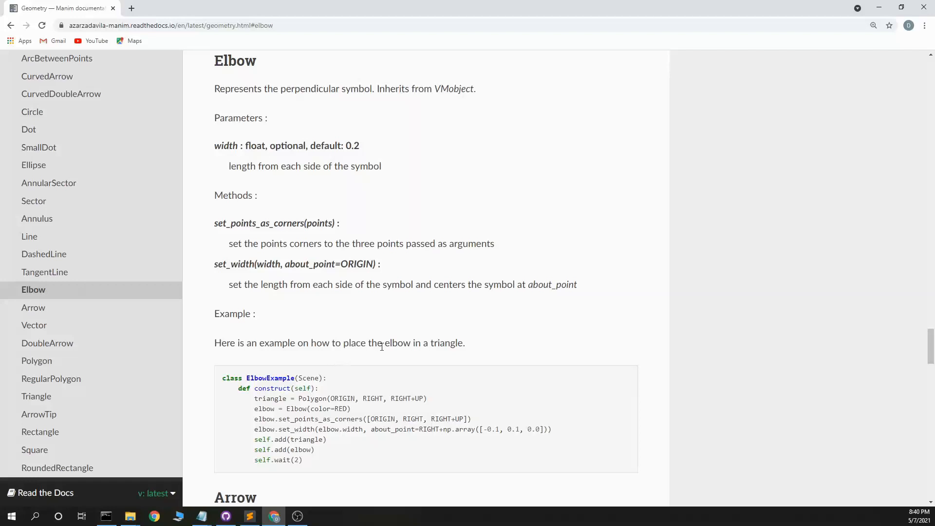
mouse_move(393, 447)
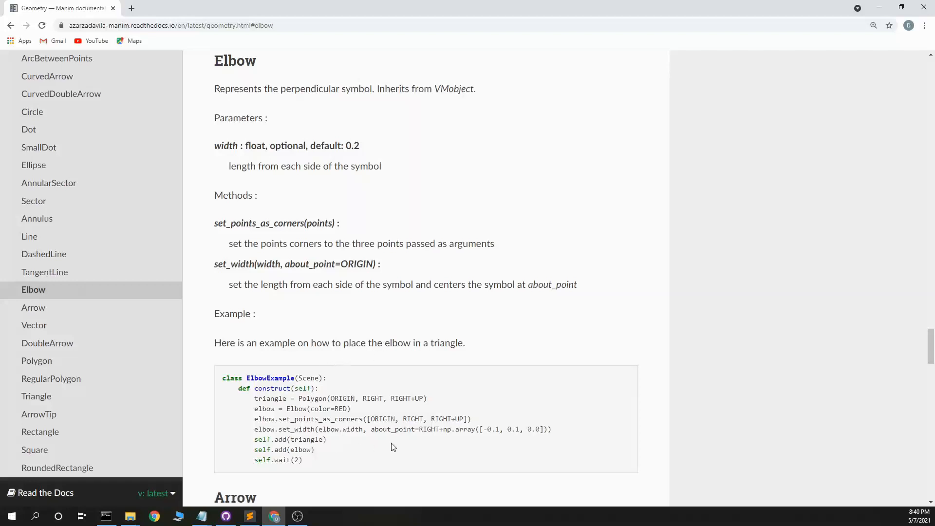
mouse_move(263, 206)
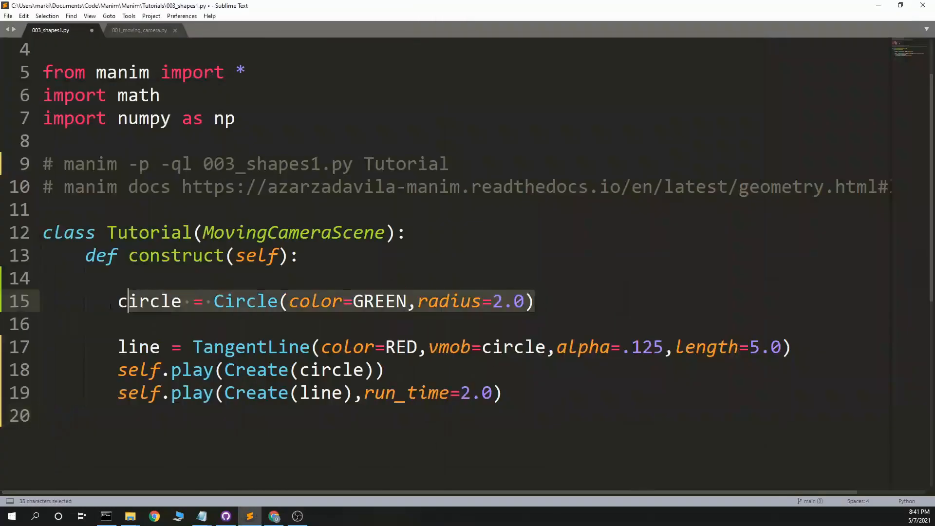
Step: Define elbow = Elbow(color=RED, width=2.0) in place of the circle code
text(el)
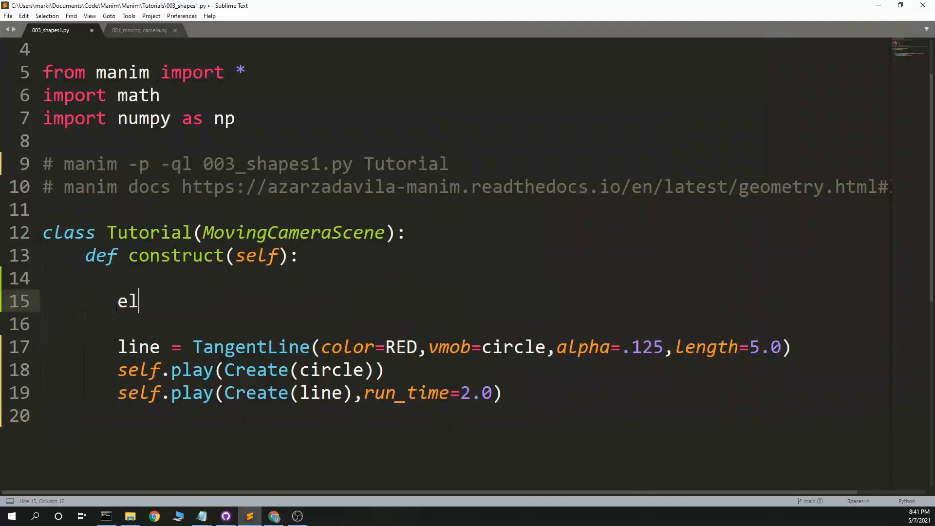
text(bow = E)
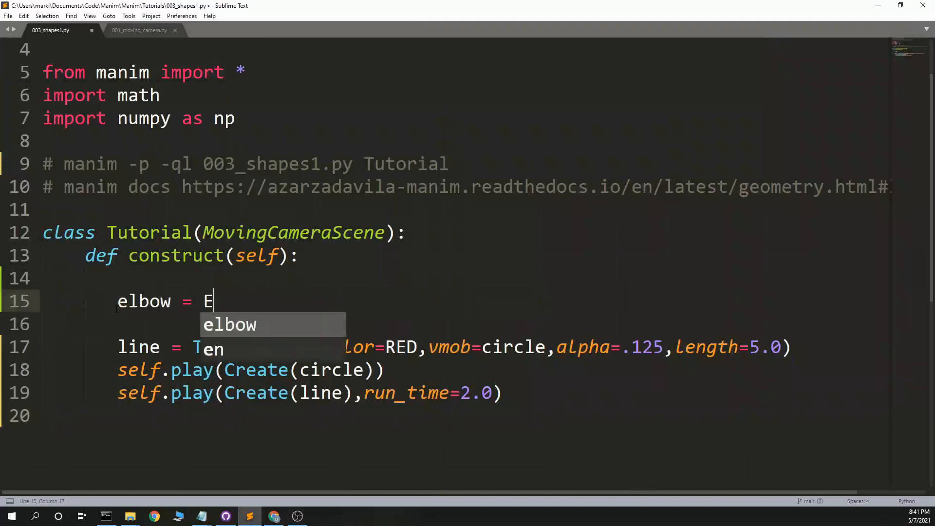
text(lbow)
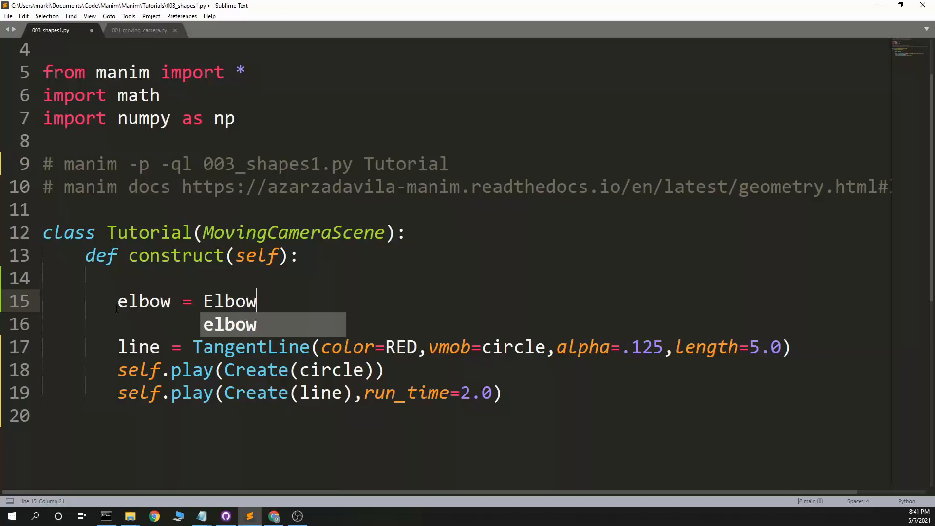
text((color=RED)
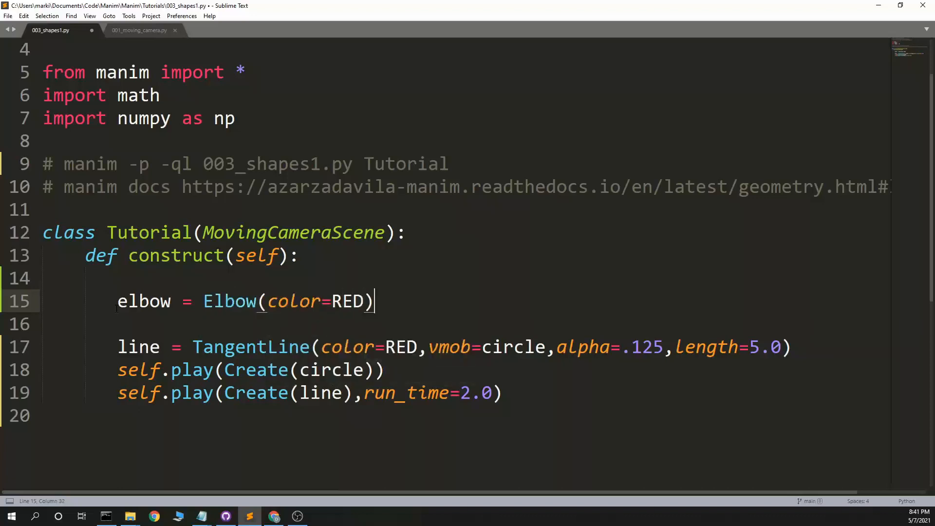
text(e)
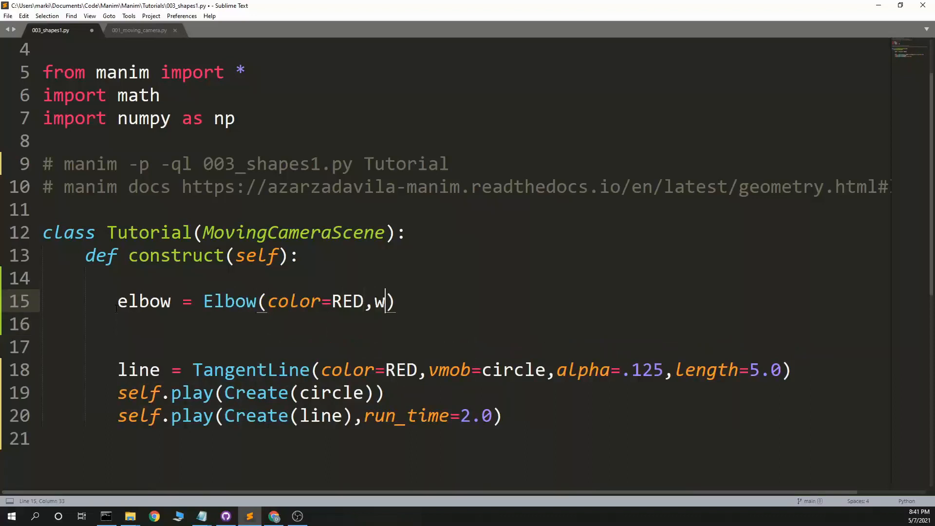
text(idth=)
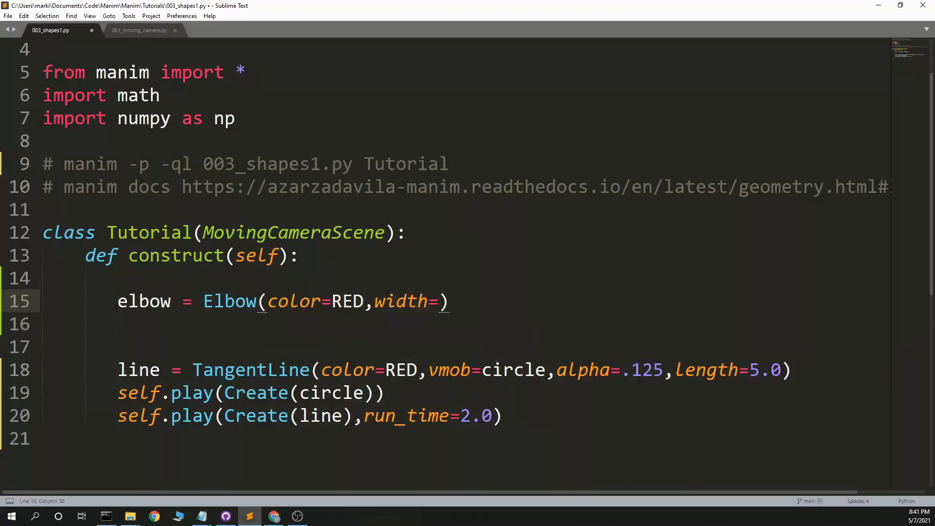
text(2.0)
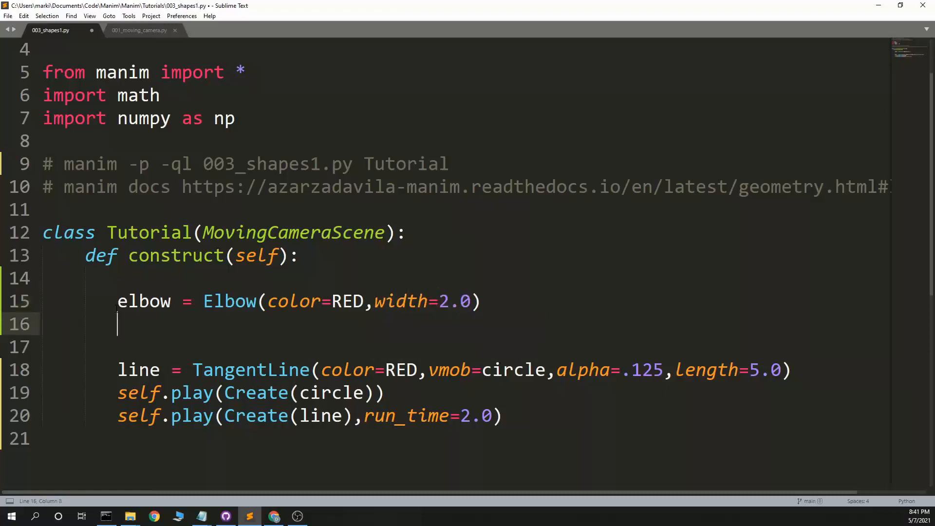
Step: Add elbow.set_points_as_corners([ORIGIN,RIGHT,RIGHT+UP])
text(elbow)
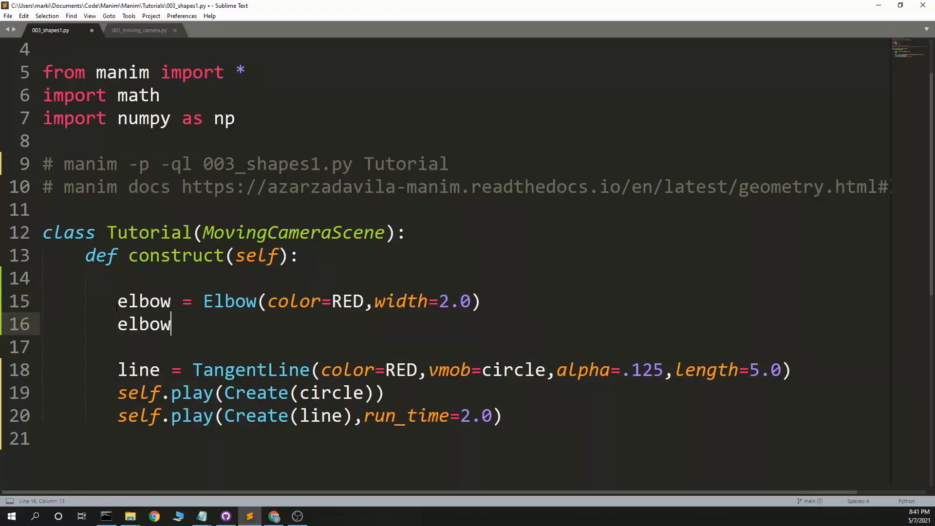
text(.setpoints.)
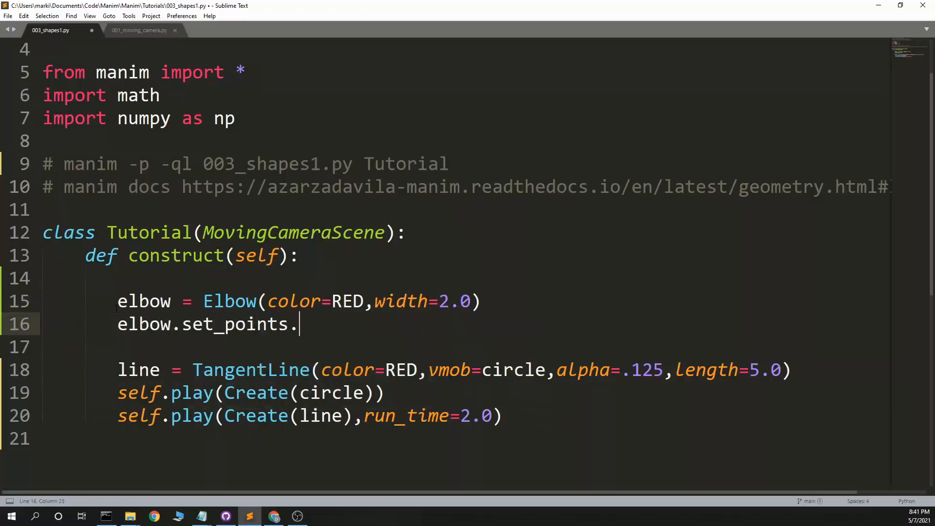
text(_as_corn)
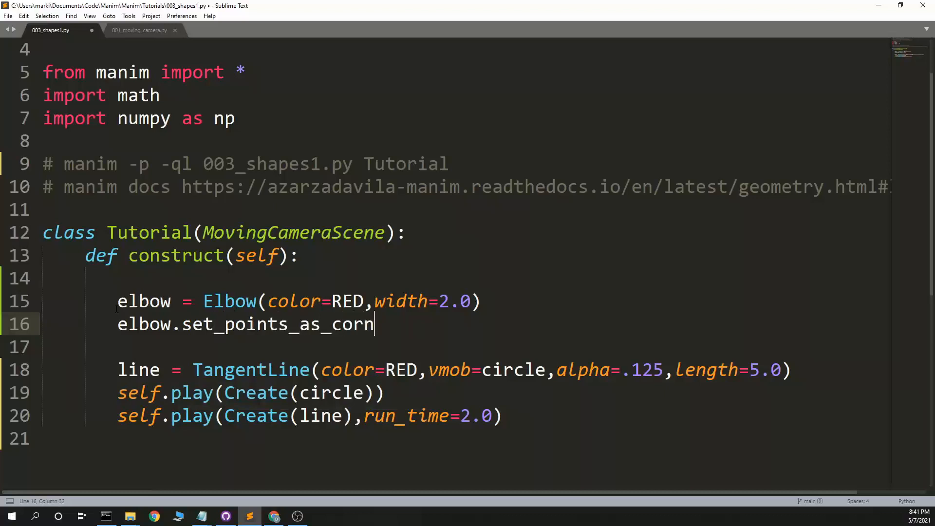
text(ers)
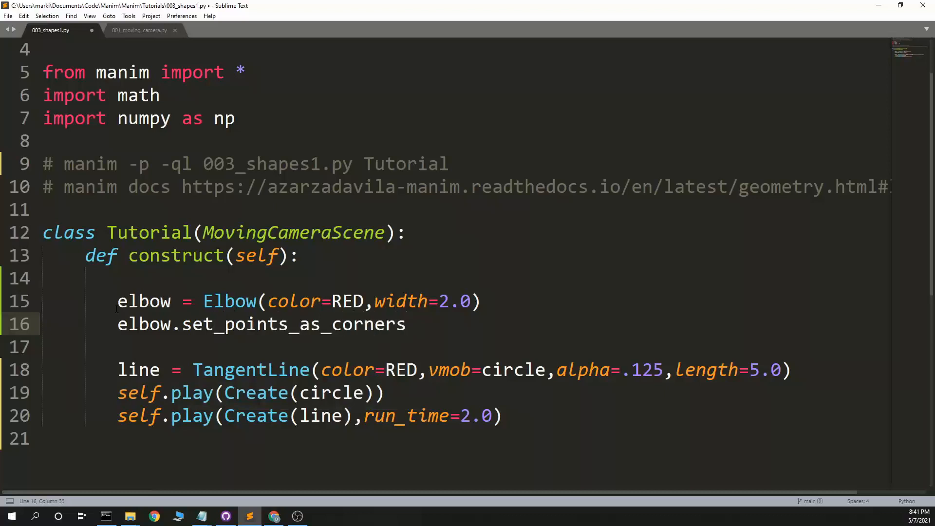
text([])
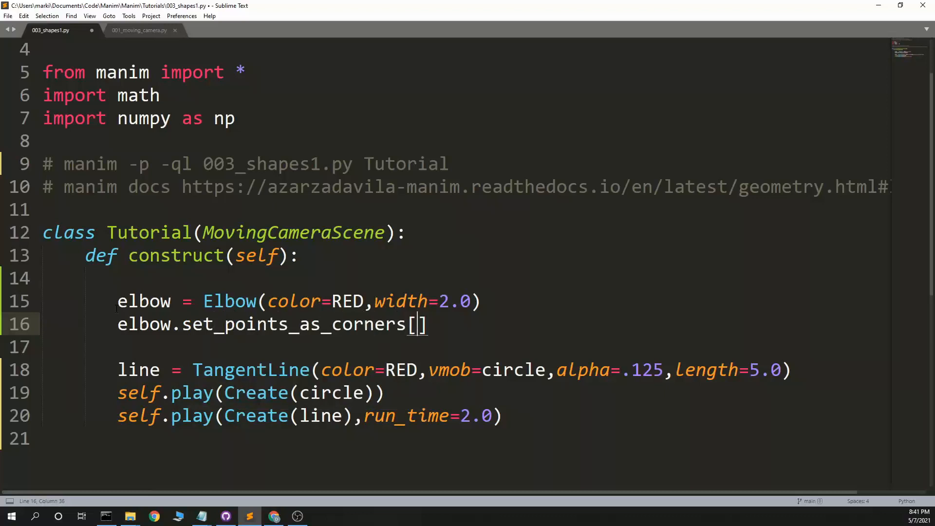
text(ORIGIN,RIGHT,)
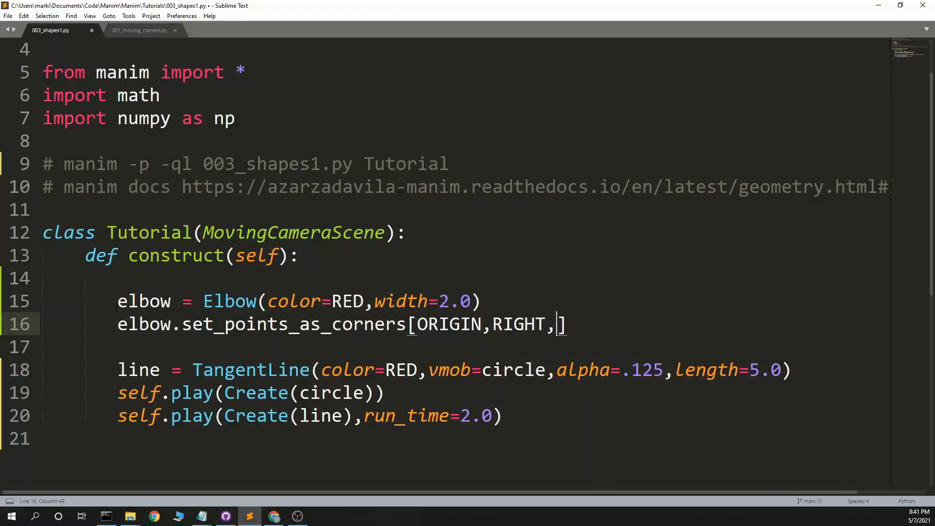
text(RIGHT+UP)
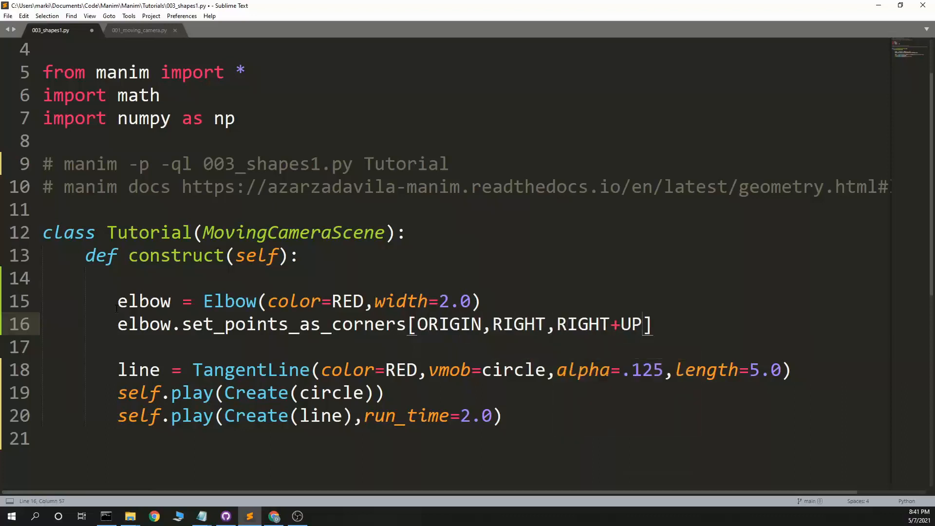
Step: Make the Create animation use elbow and run the manim render in Command Prompt
click(362, 393)
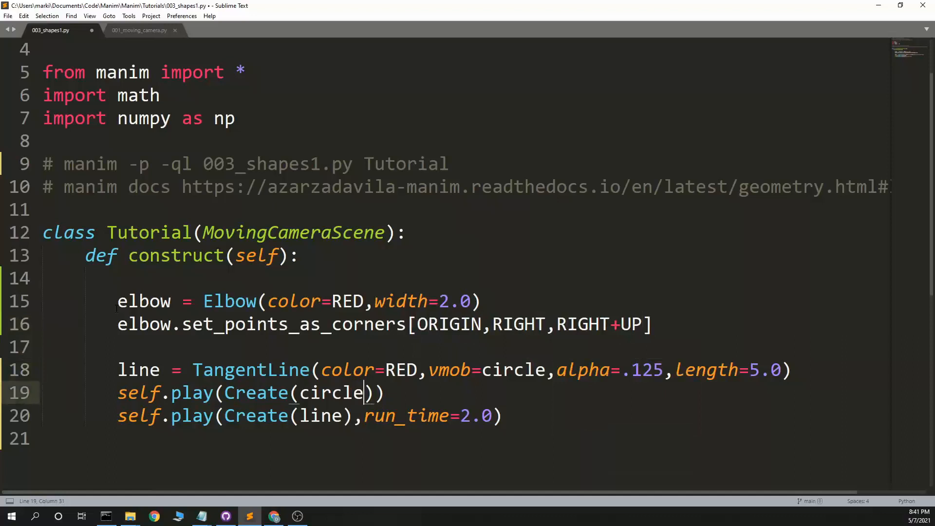
text(elbow)
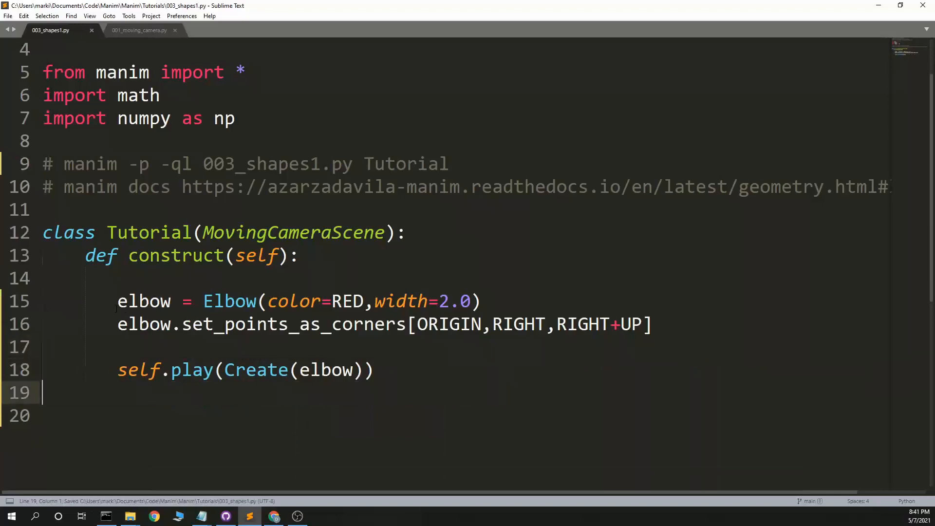
click(138, 301)
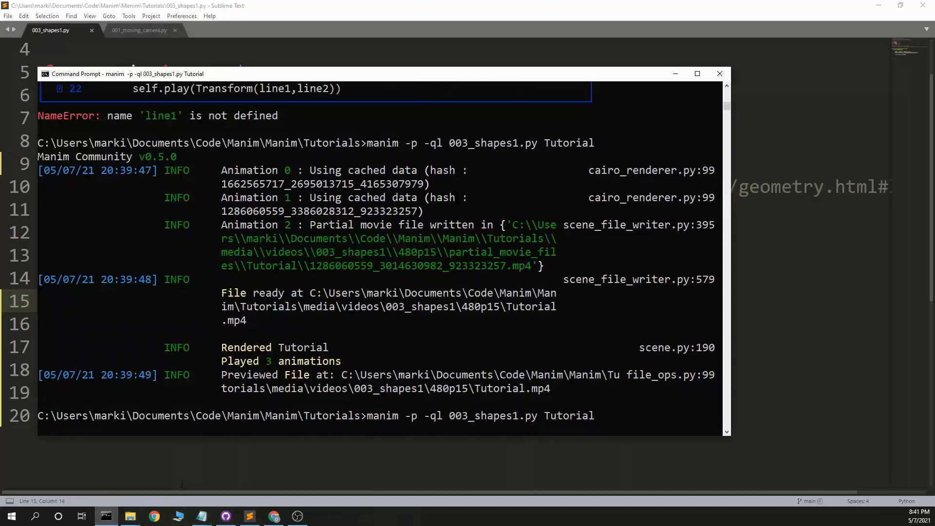
key(Return)
text(elbow.set_points_as_corners(ORIGIN,RIGHT,RIGHT+UP_)
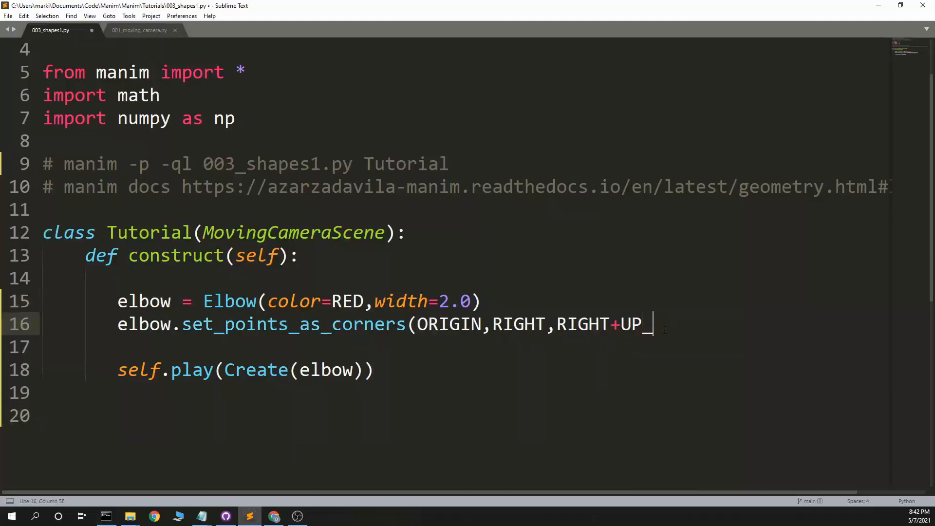
Step: Fix the missing brackets around the corners list, save, and close the video preview
text())
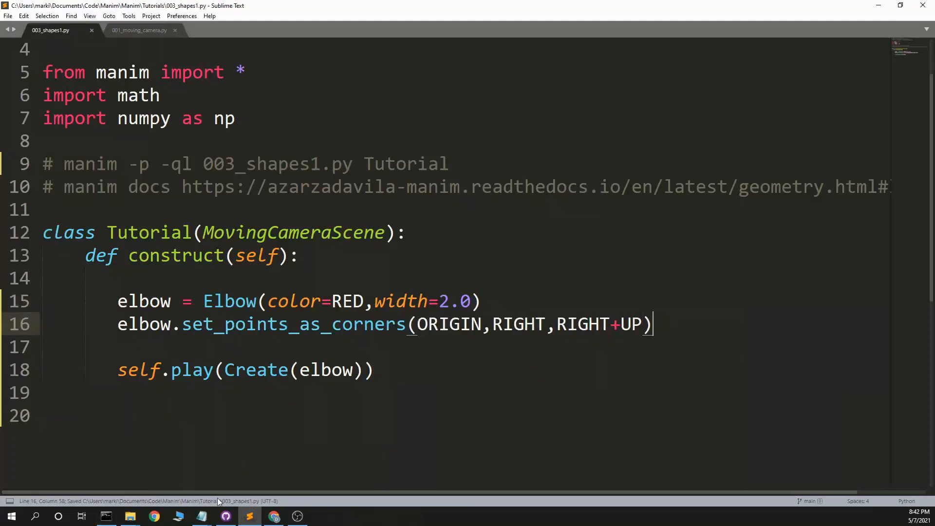
click(106, 516)
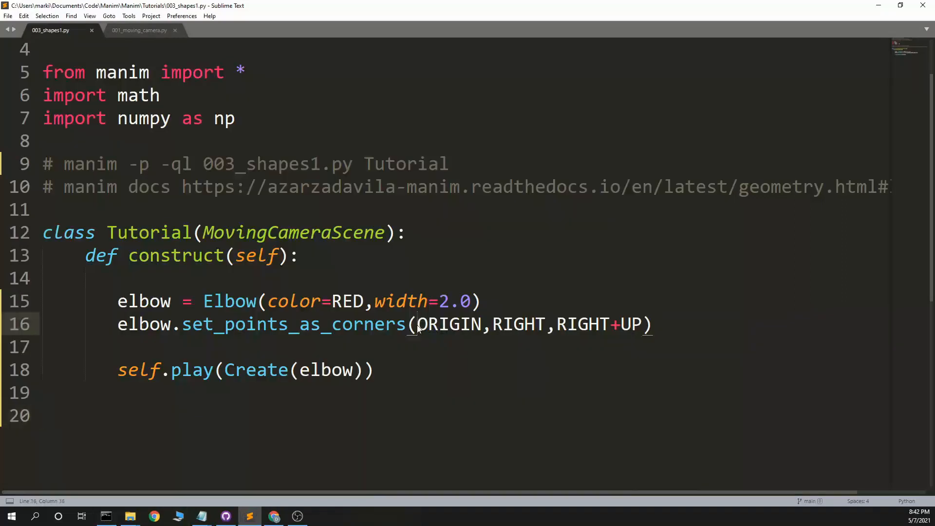
text([)
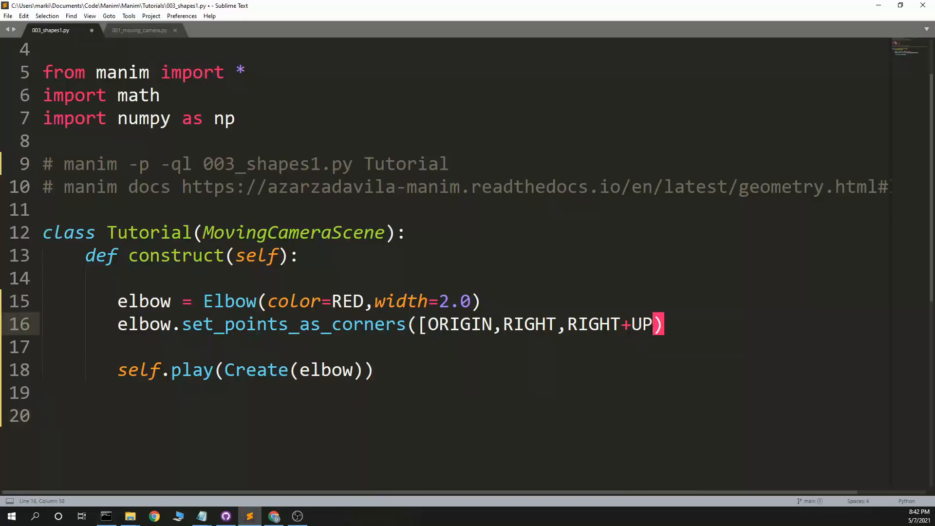
key(ctrl+s)
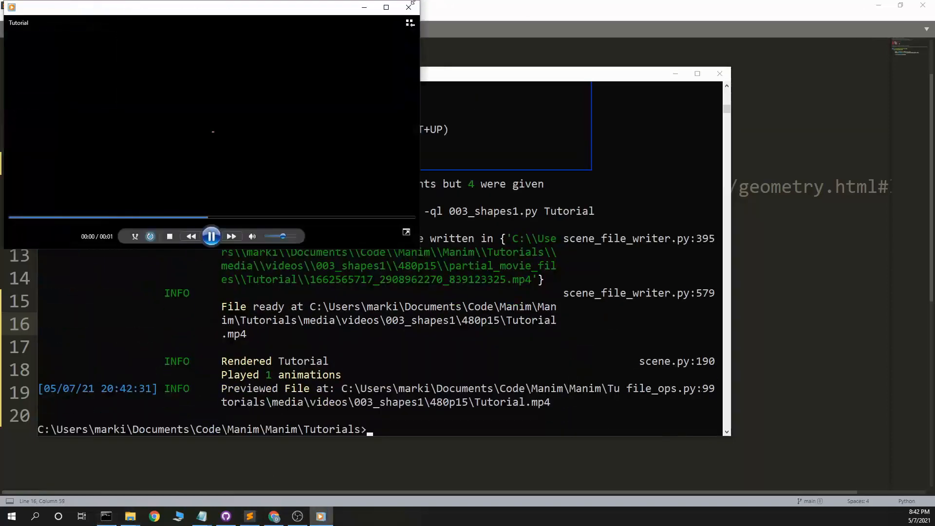
click(385, 6)
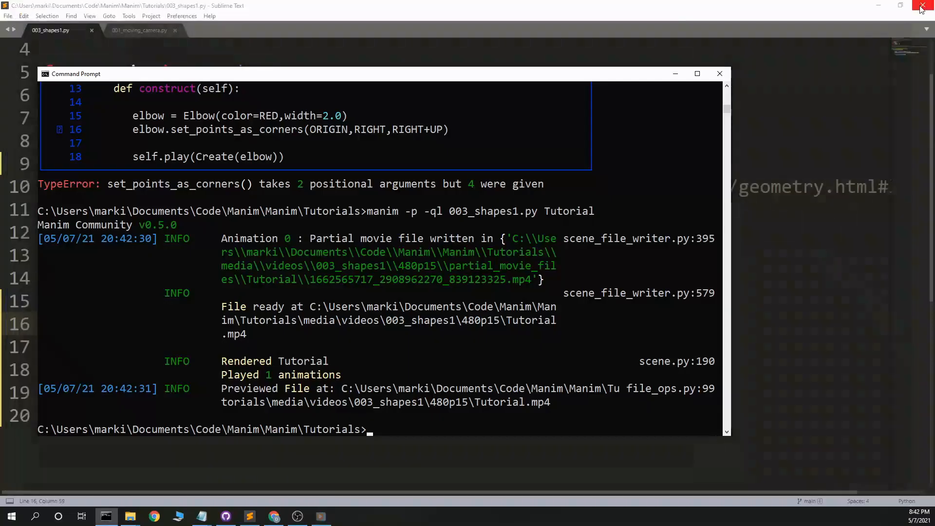
Step: Change the Elbow width to 20.0 and view the enlarged preview
click(719, 73)
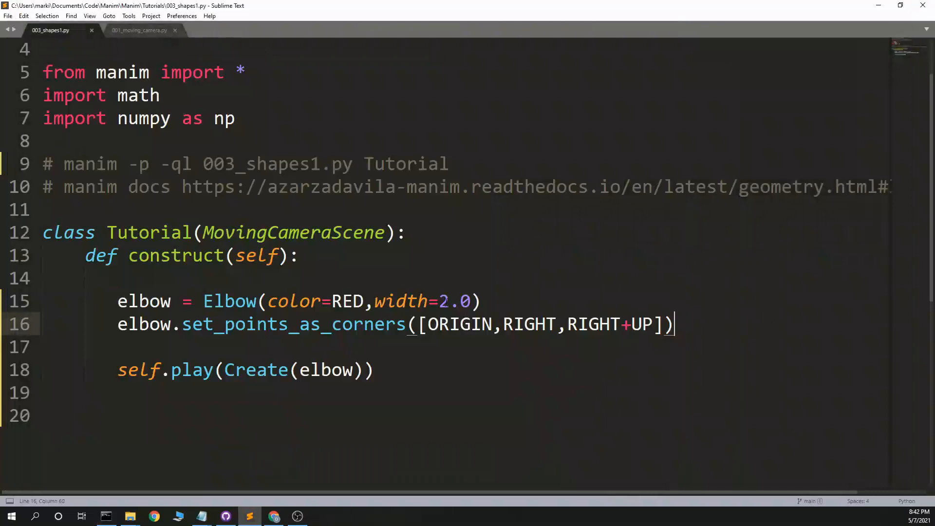
text(0)
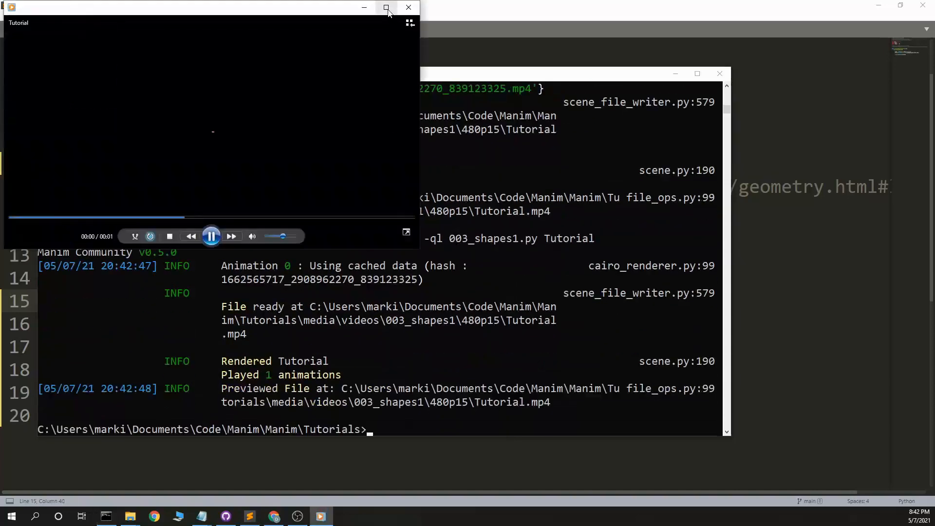
click(386, 7)
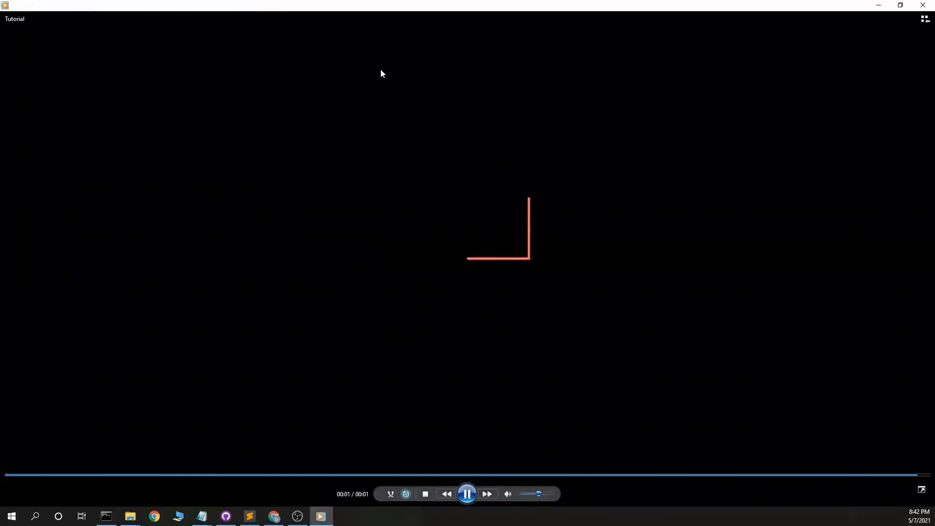
Step: Comment out the corner-setting line, re-render, and bring up the Manim geometry docs
click(250, 516)
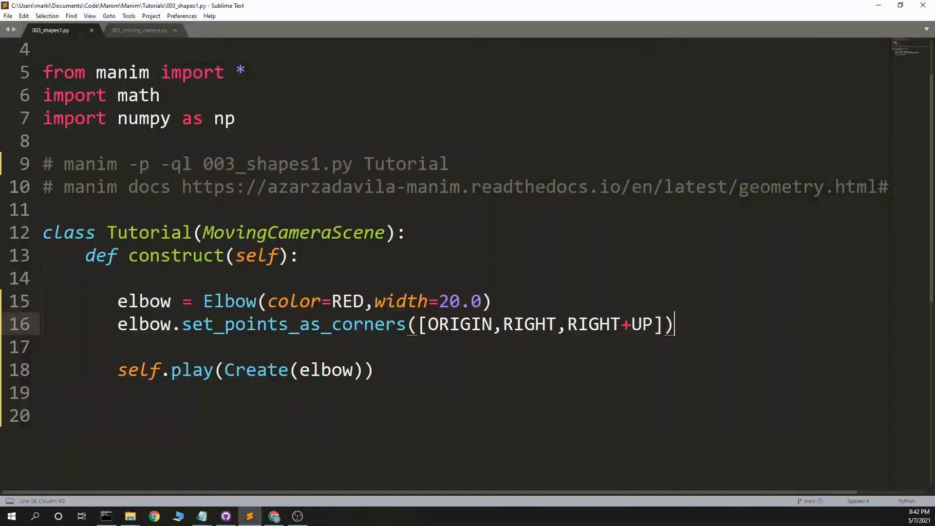
key(ctrl+/)
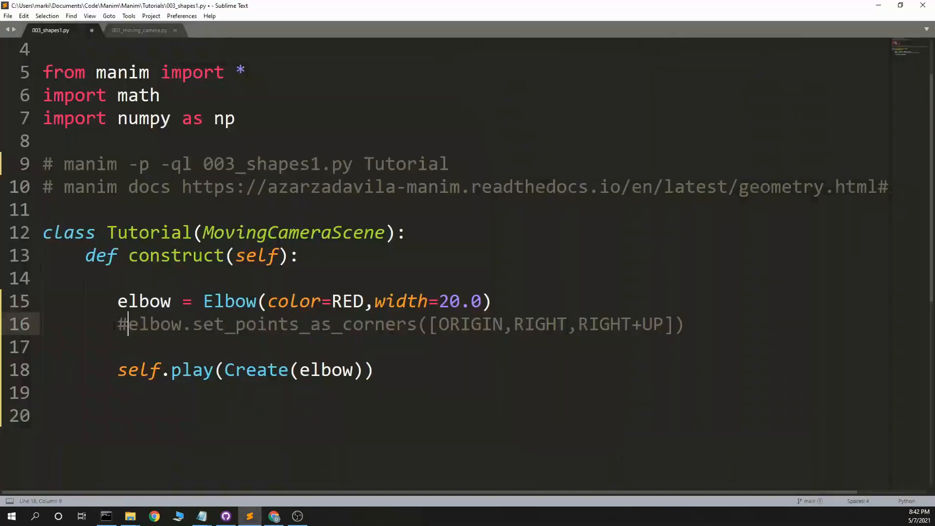
click(106, 516)
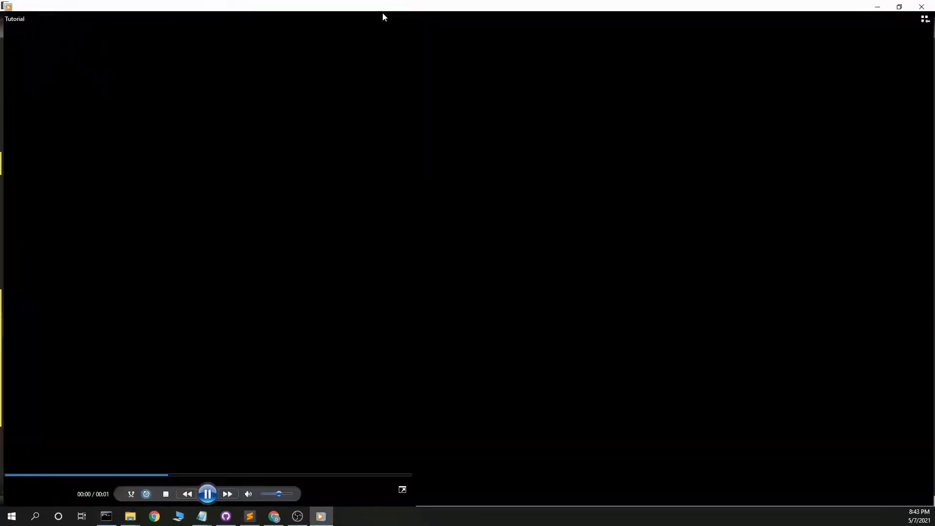
click(249, 515)
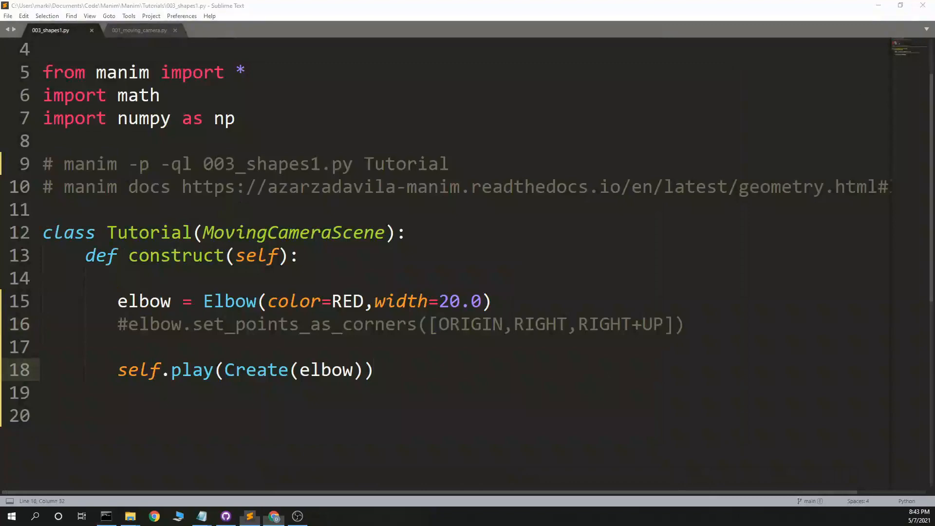
click(274, 516)
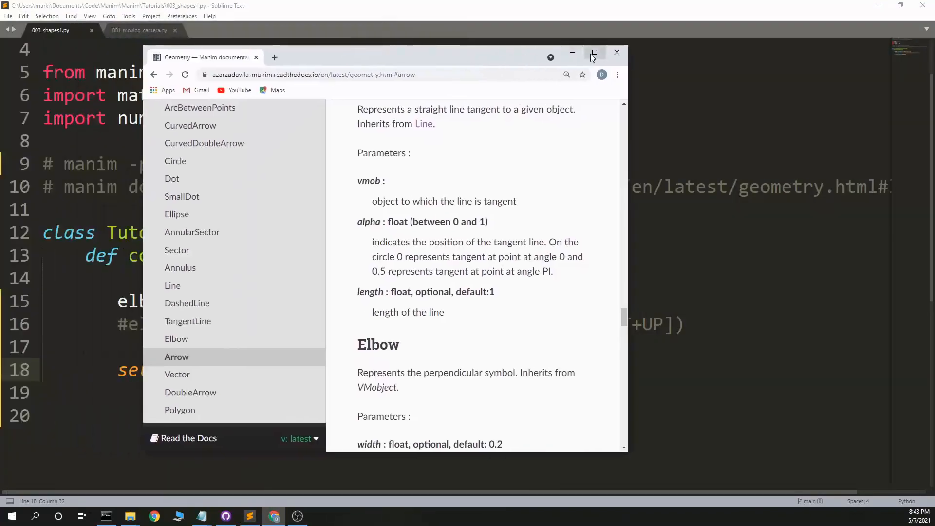
Step: Read the Arrow entry's start and end parameters maximized, then return to the script
click(593, 53)
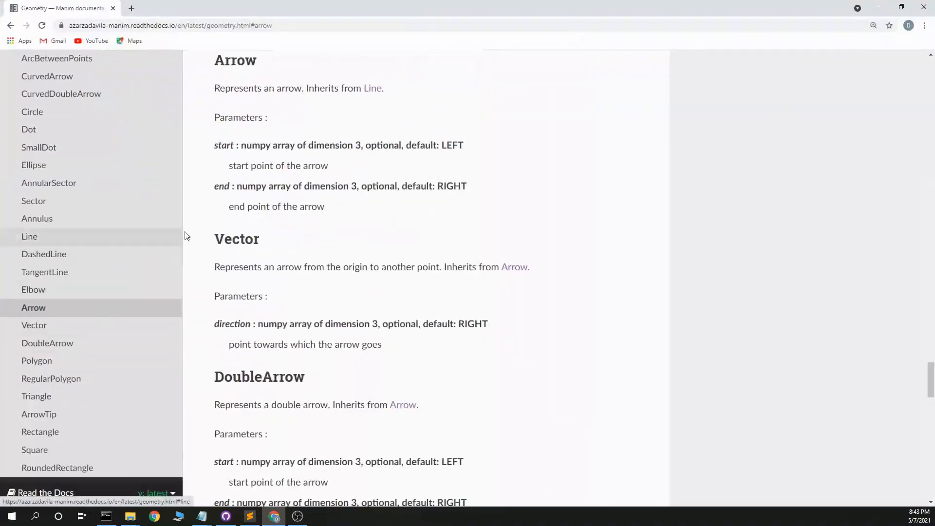
mouse_move(337, 198)
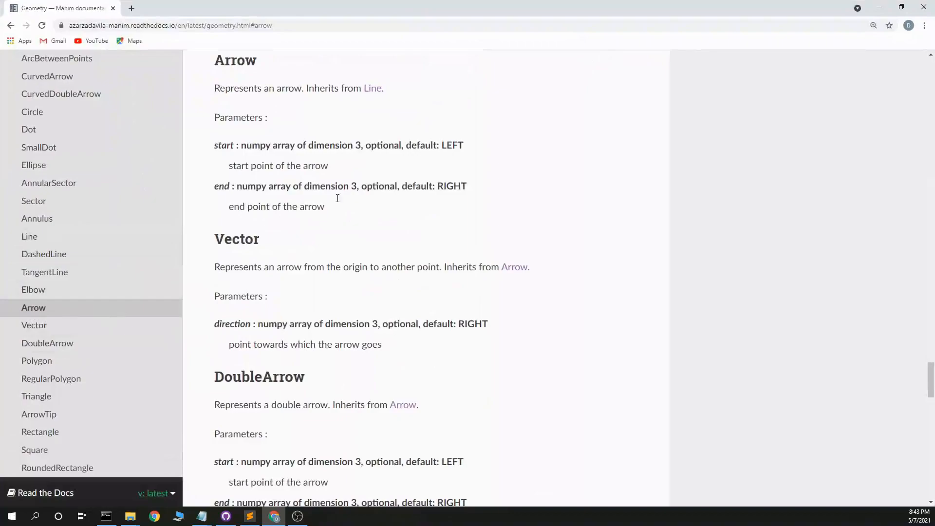
click(249, 516)
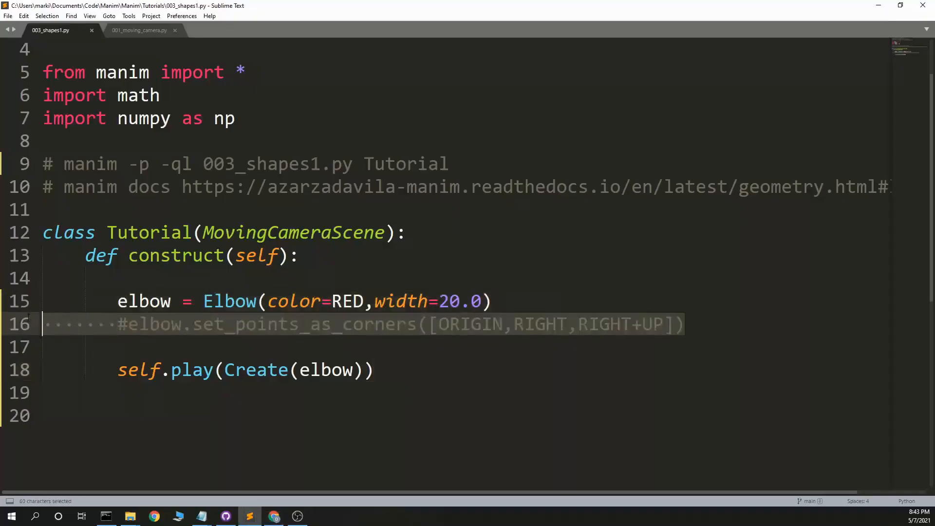
Step: Delete the commented line and rename the elbow to arrow = Arrow
key(Delete)
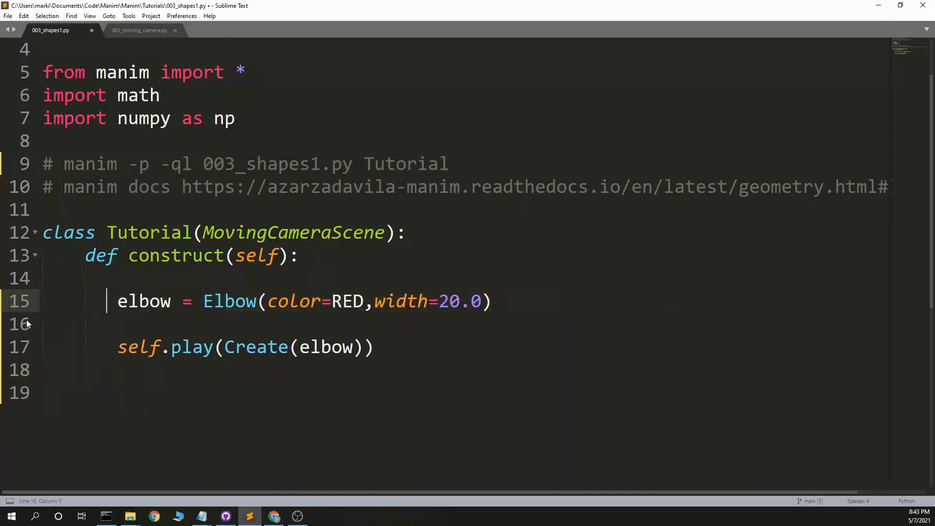
text(arrow)
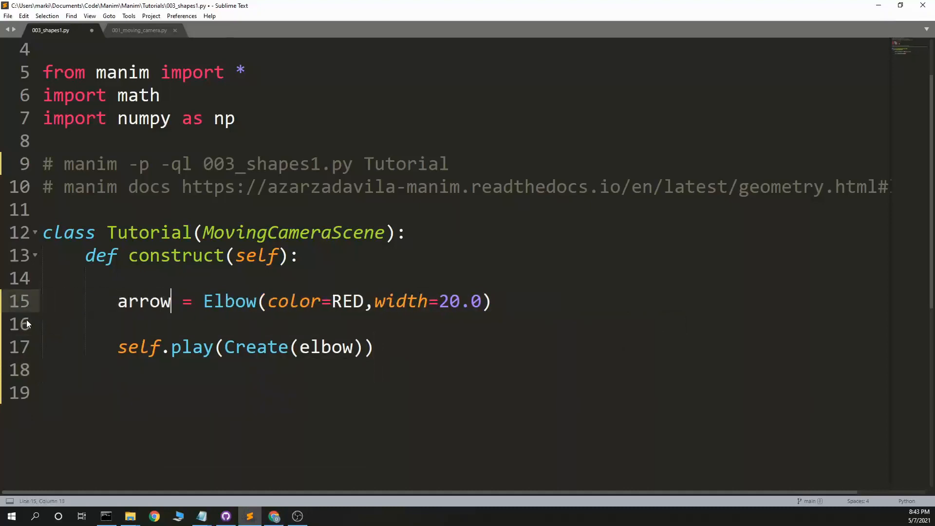
double_click(229, 301)
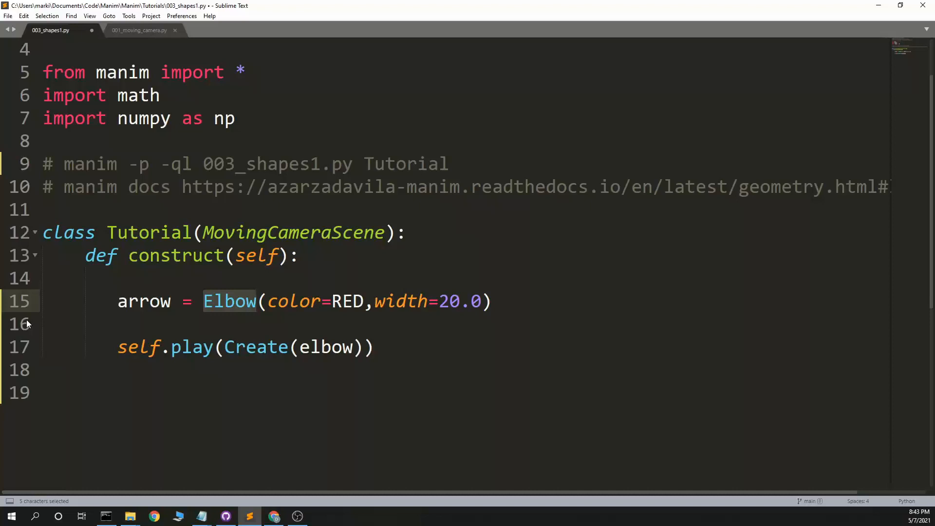
text(Arrow)
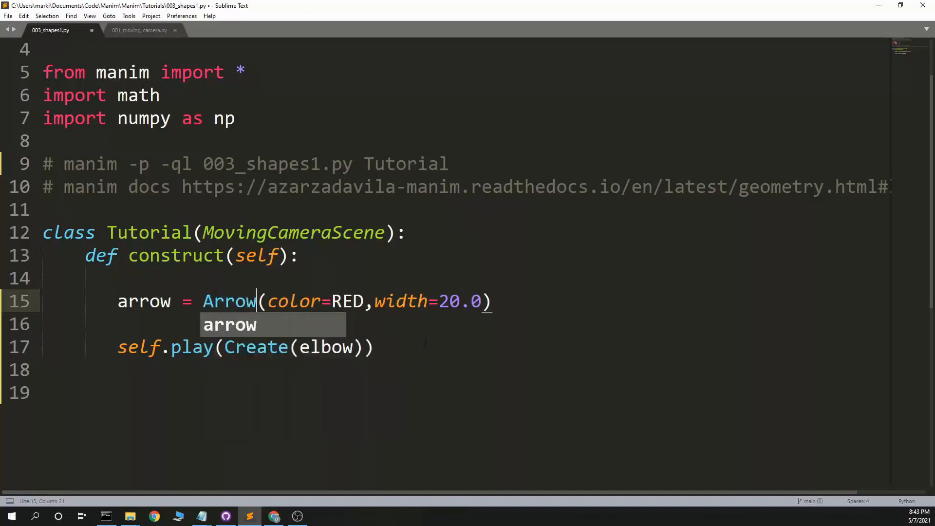
Step: Give the Arrow start=[0,0,0] and end=[4,1,0], then go back to the Arrow docs
text(st)
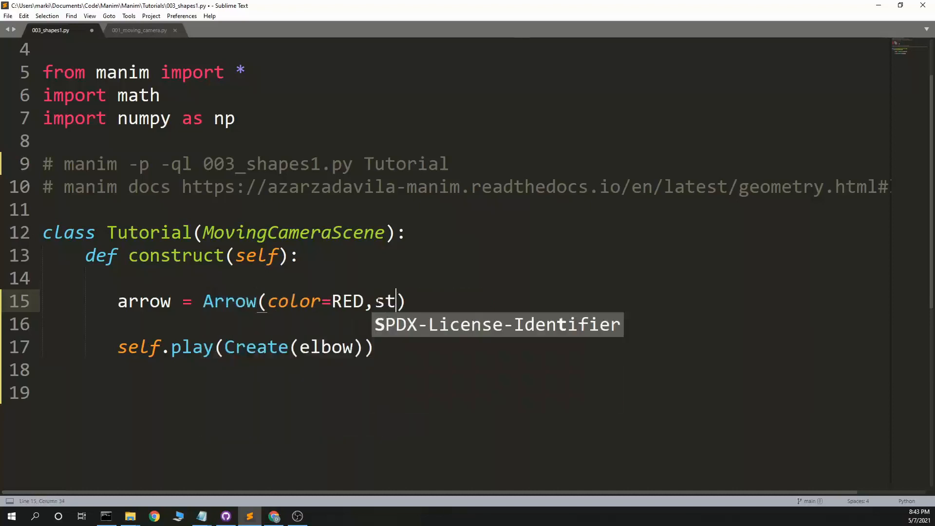
text(art=[0,0,0])
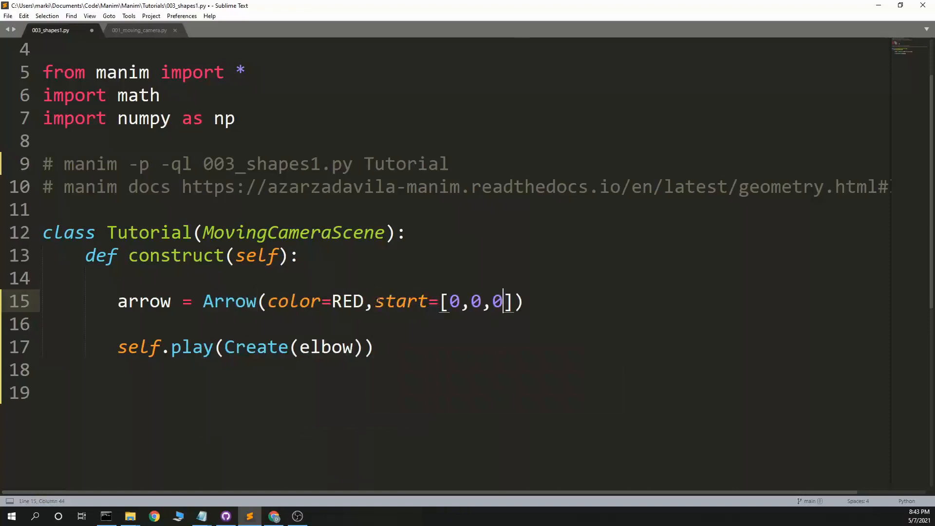
text(,end=[])
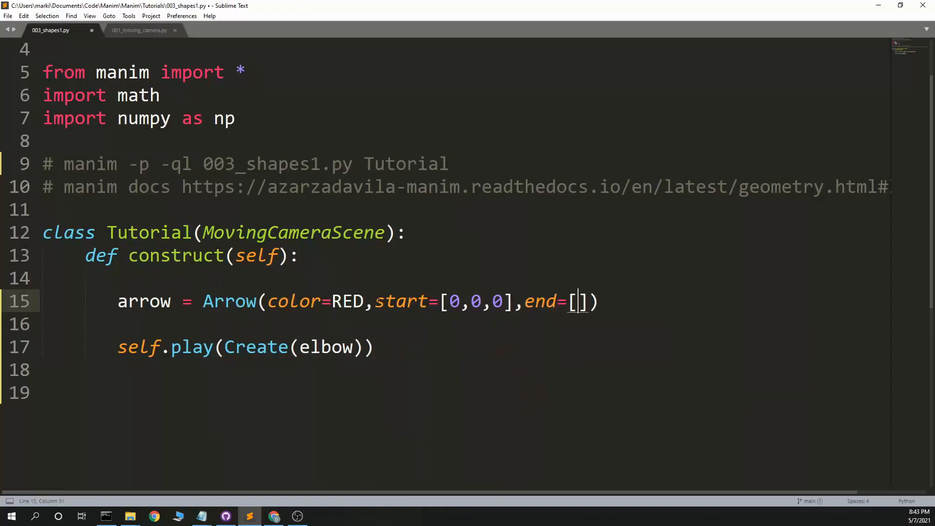
text(4)
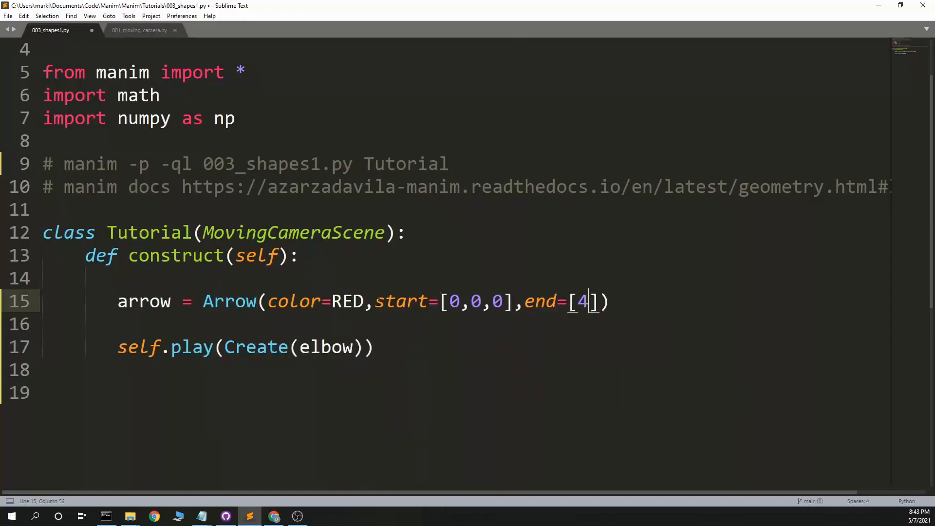
text(,0,0)
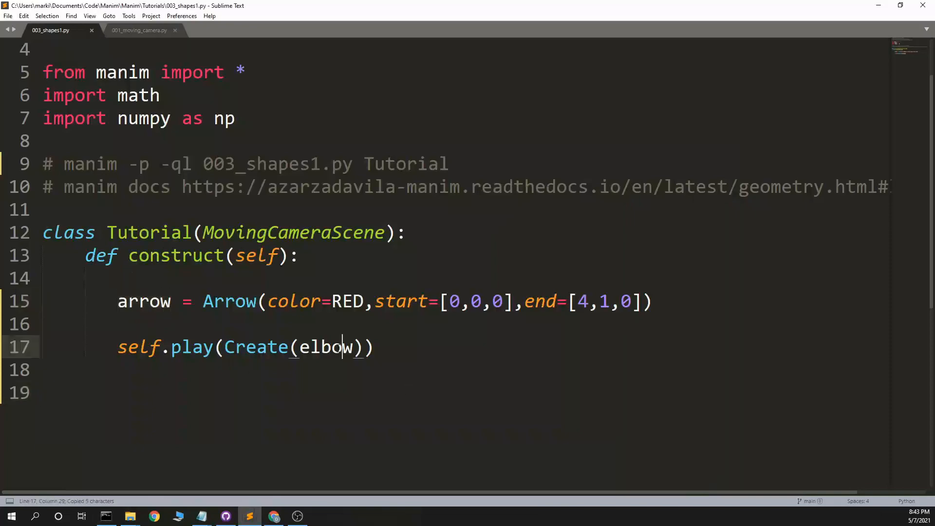
click(106, 516)
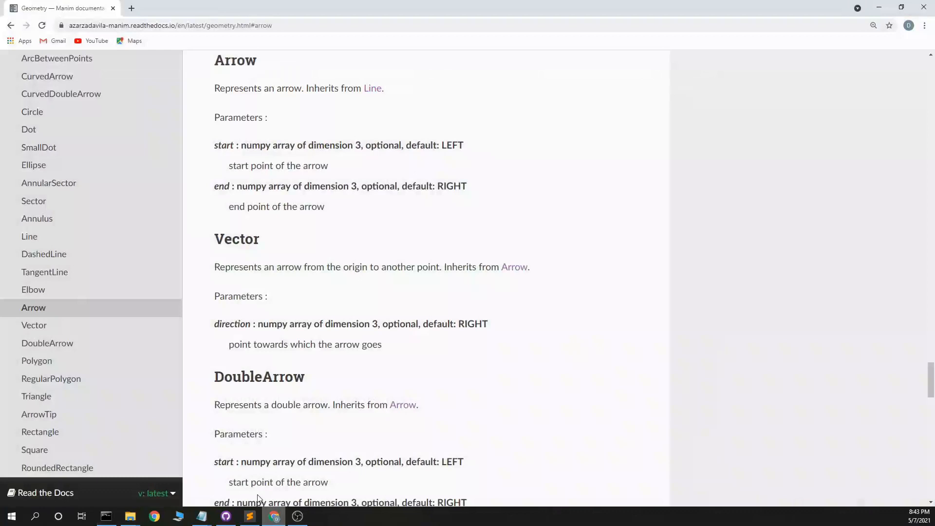
Step: Jump to the Vector section of the geometry docs
scroll(down, 3)
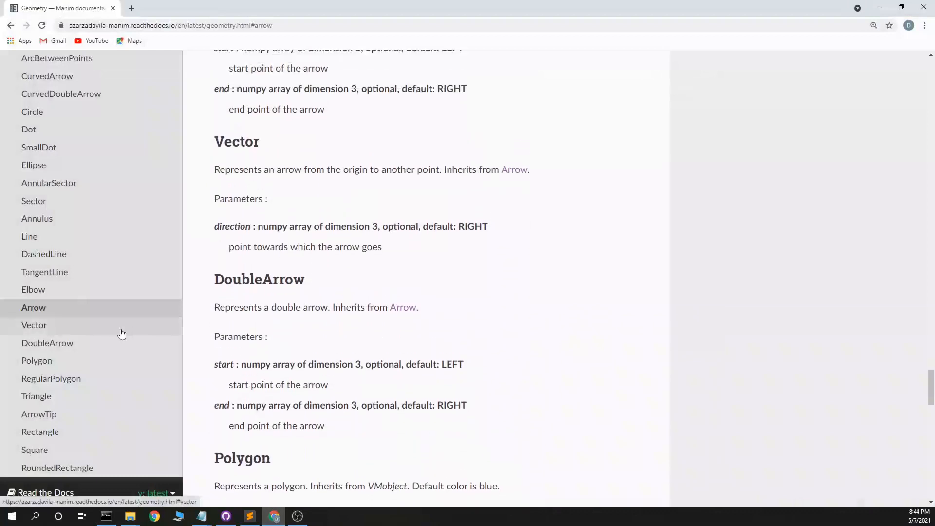
click(34, 325)
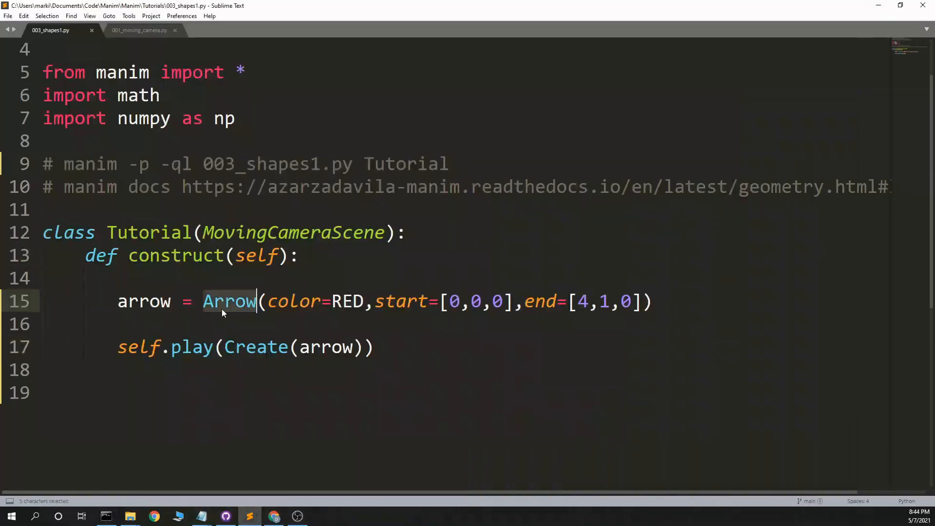
Step: Turn the arrow into a red Vector with direction=[4,1,0]
text(Vector)
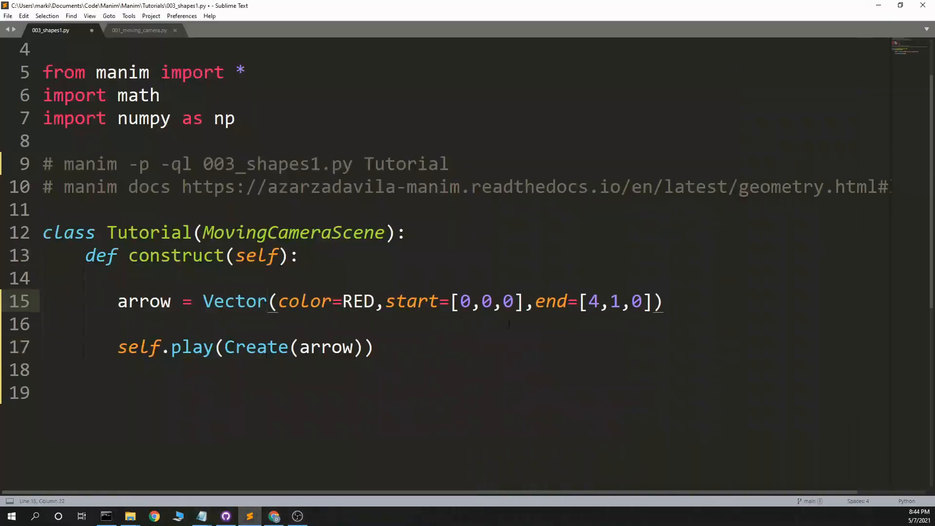
click(273, 515)
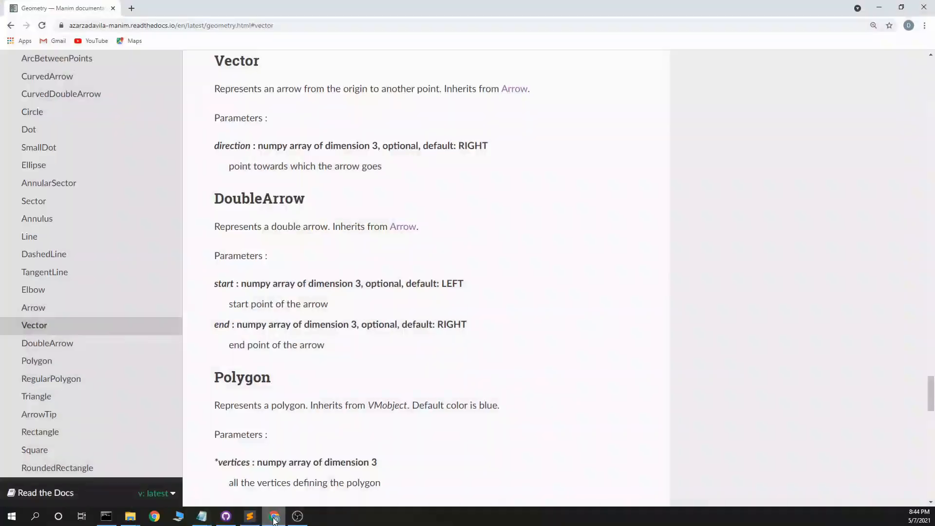
click(250, 515)
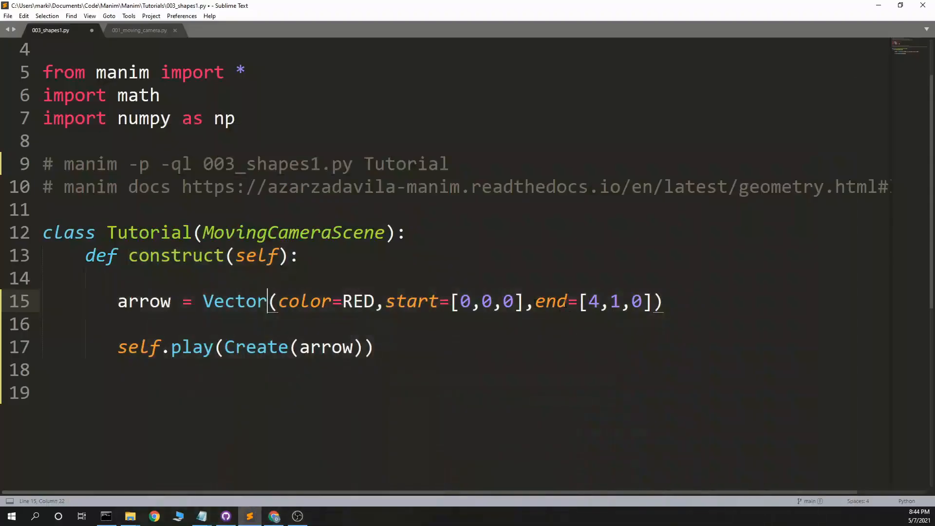
text(directio)
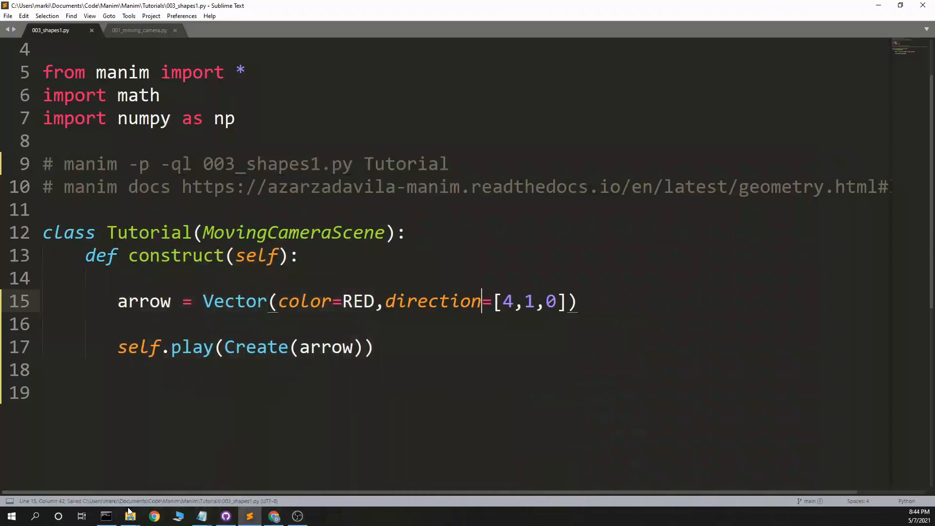
Step: Render the Vector scene in Command Prompt and return to the docs at DoubleArrow
click(106, 516)
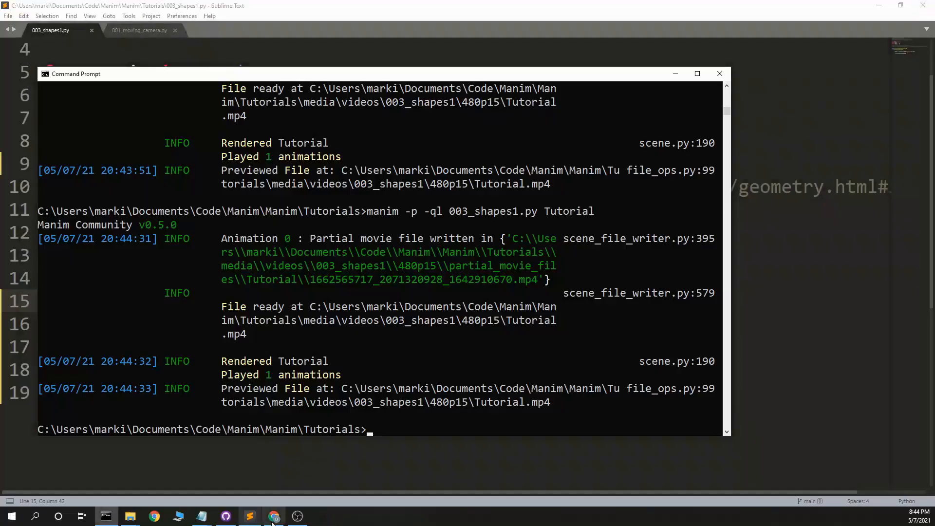
click(274, 516)
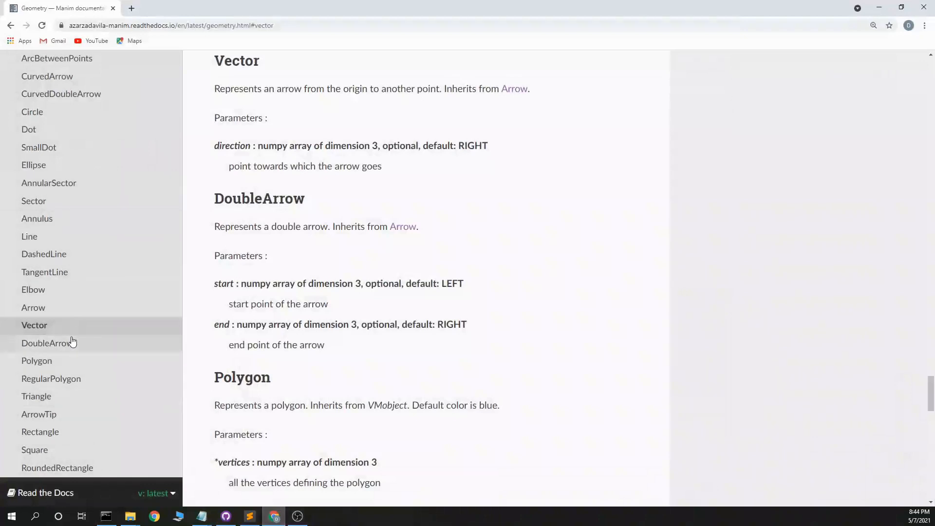
scroll(down, 3)
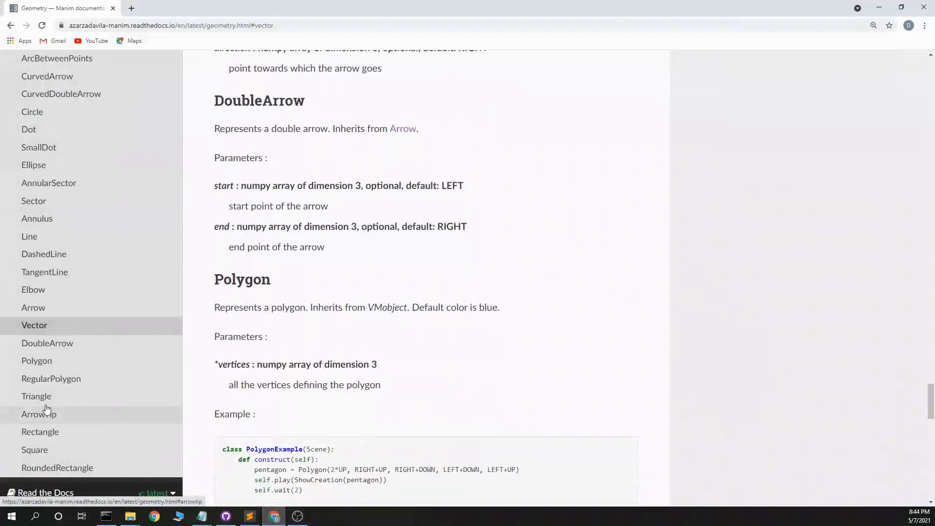
mouse_move(51, 379)
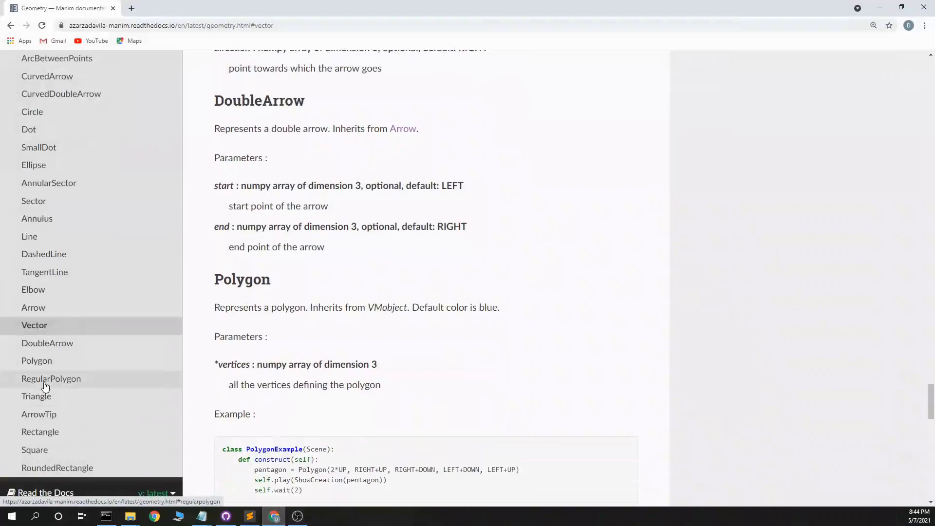